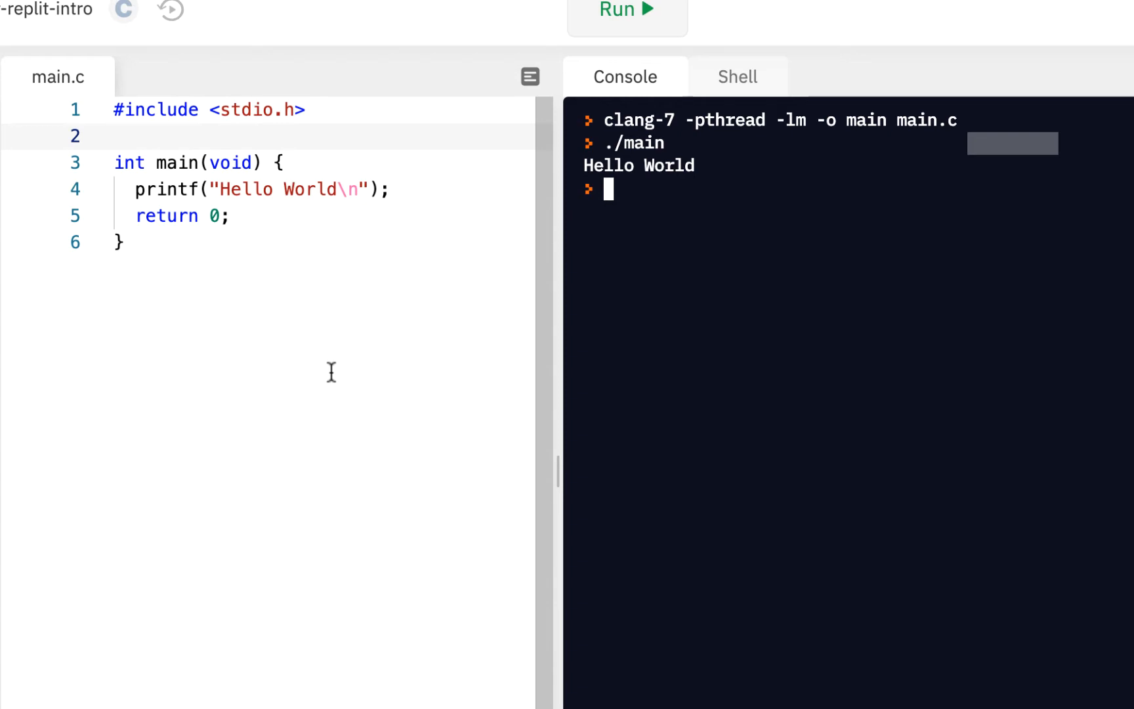
mouse_move(161, 188)
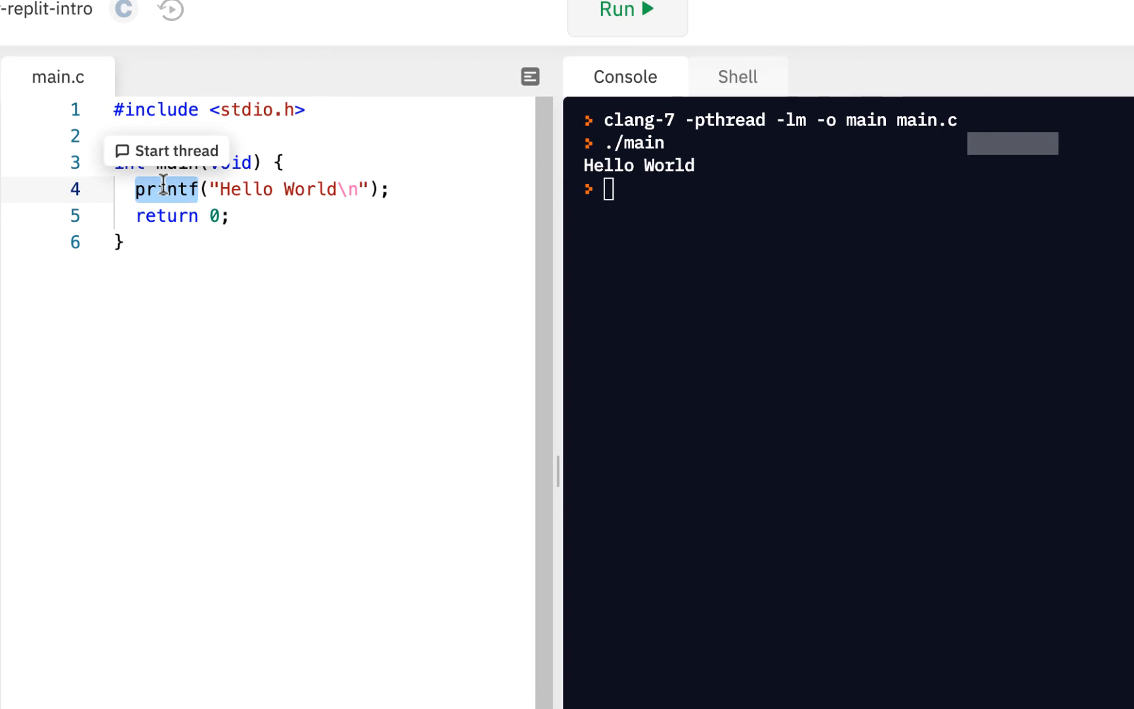
mouse_move(227, 189)
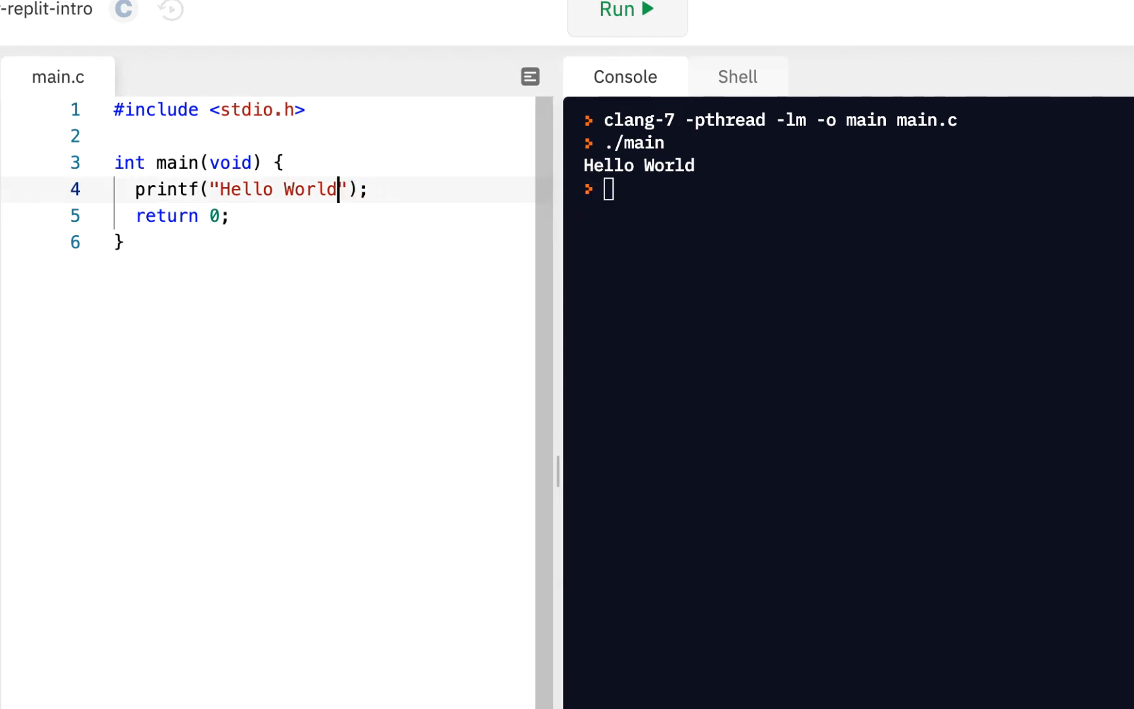
Step: Run Hello World, append \n\n\n to the string, and rerun to see the blank lines
click(627, 14)
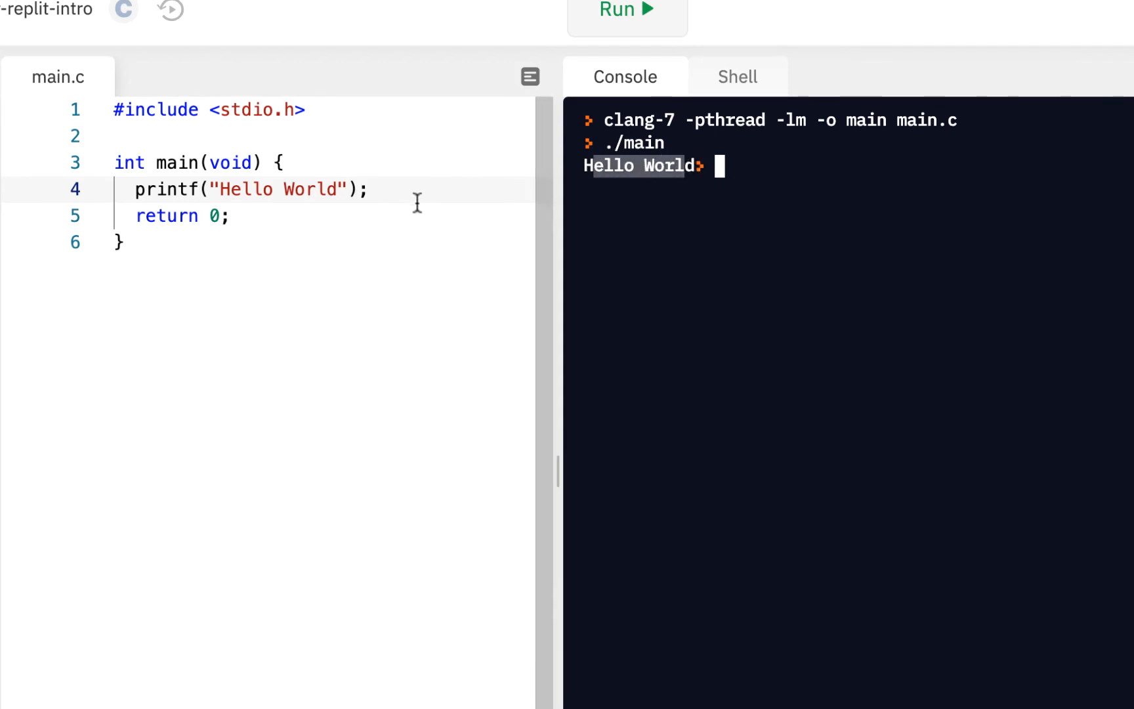
mouse_move(571, 225)
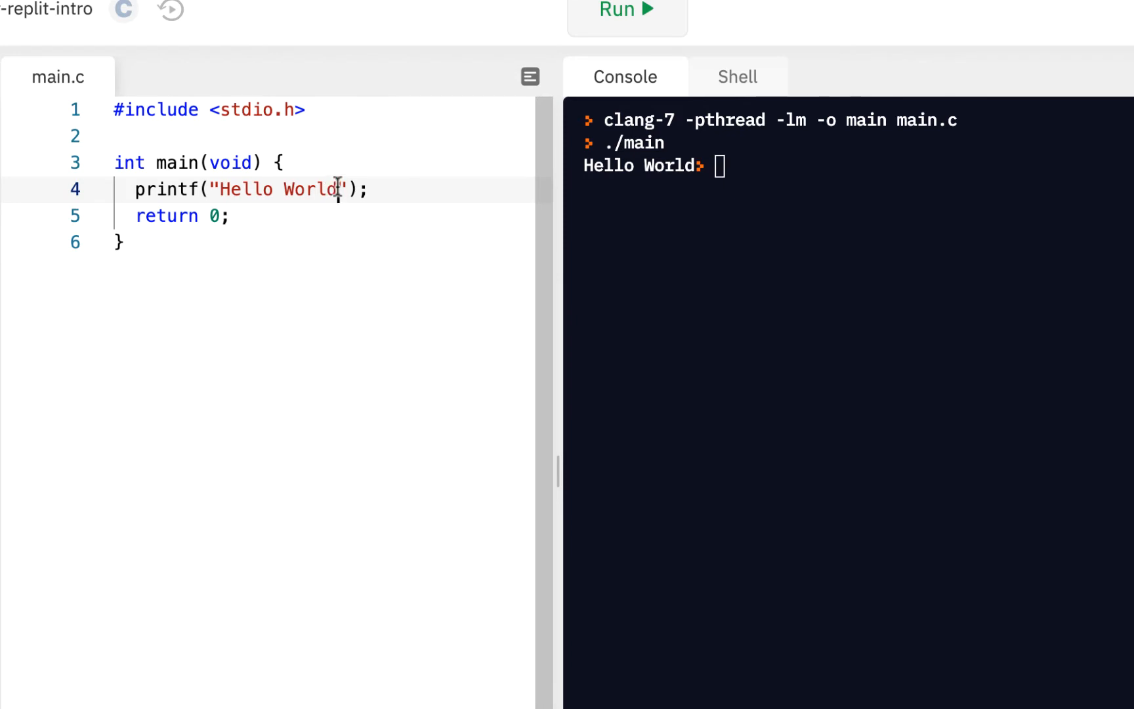
text(\n)
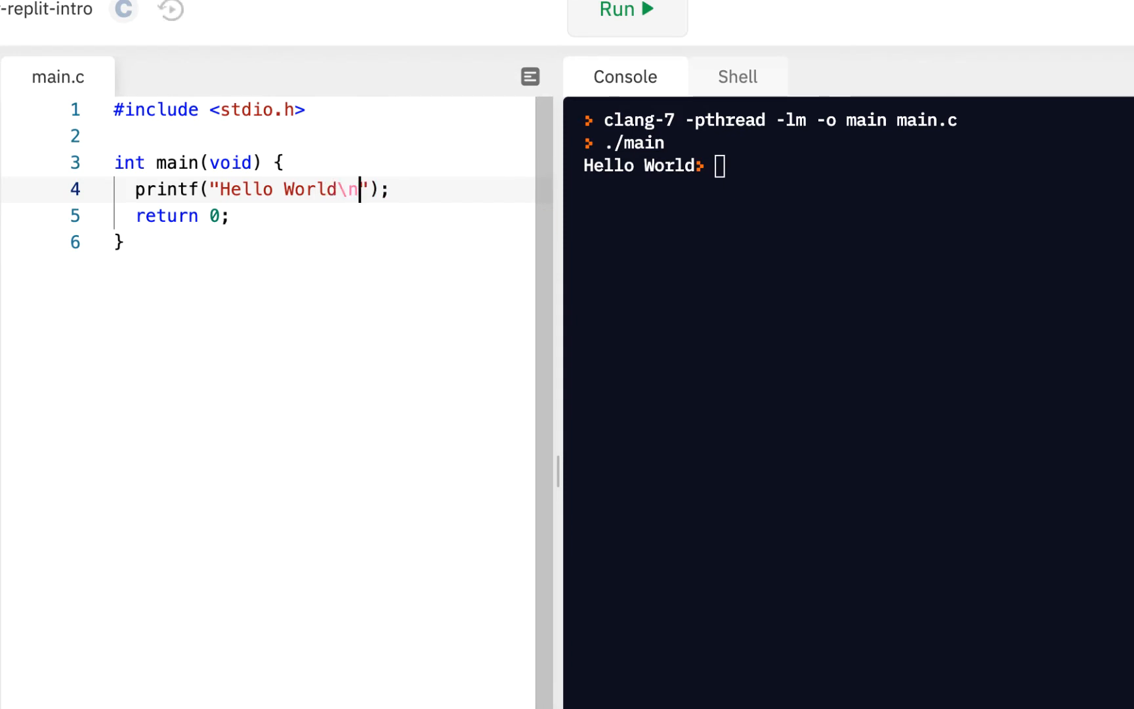
text(\n\n)
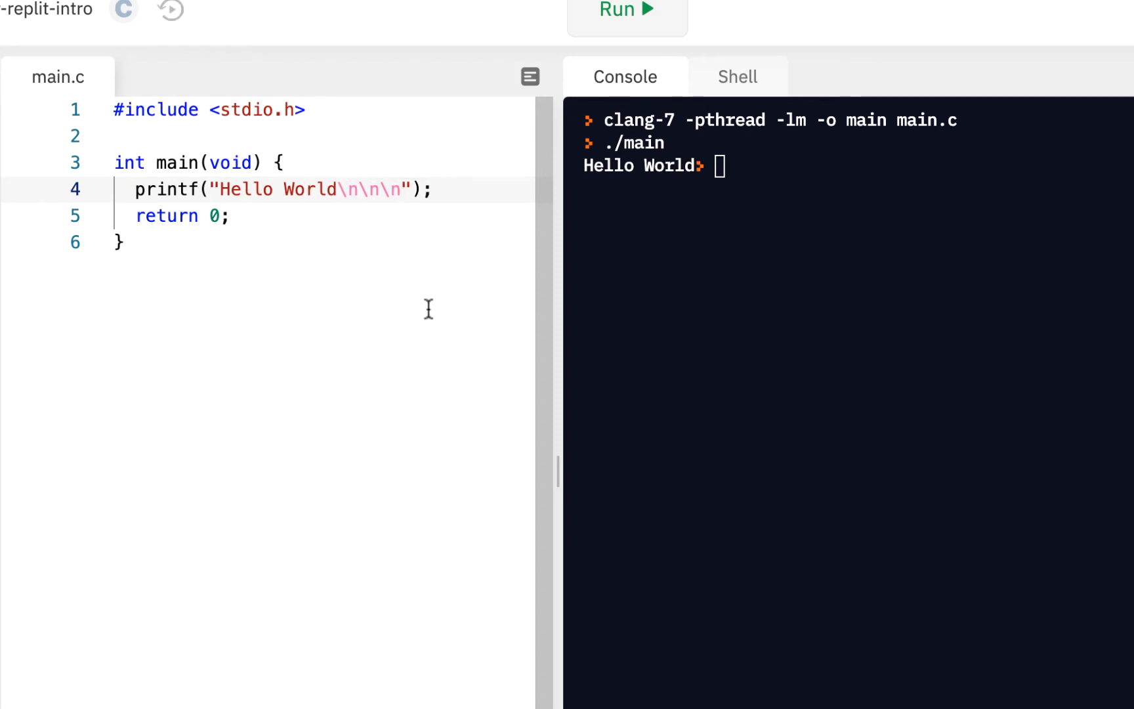
click(626, 10)
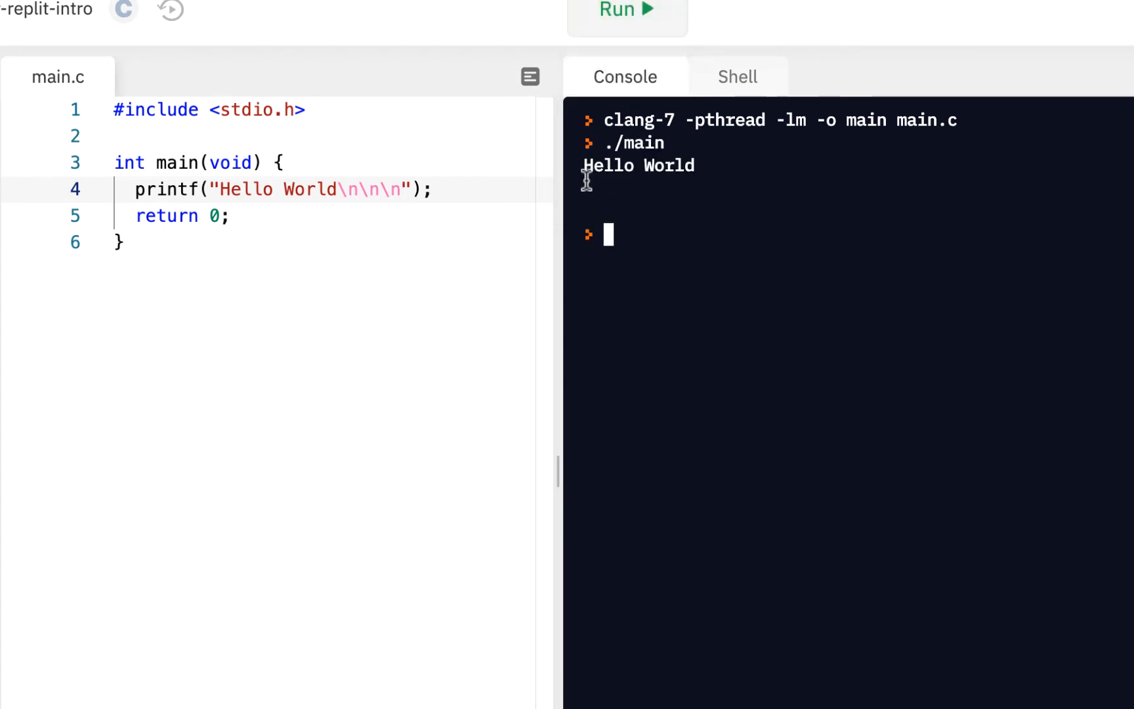
mouse_move(586, 166)
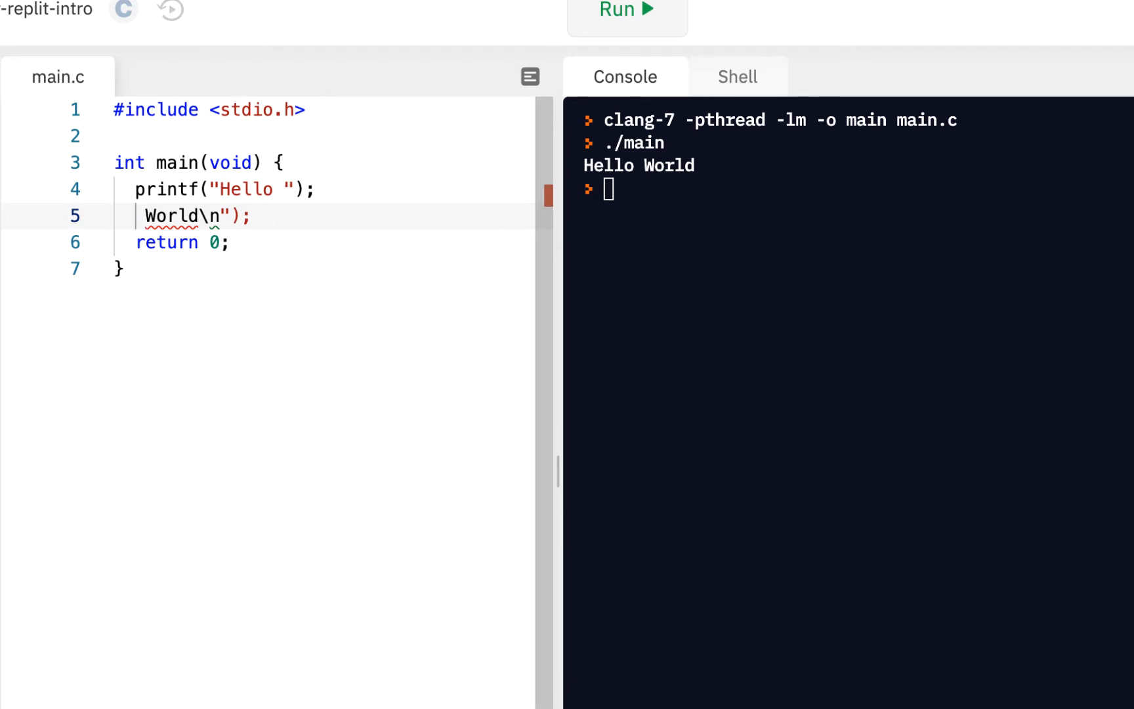
Step: Write printf("Hello "), printf("World") and printf("\n") as separate statements and run
text(pri)
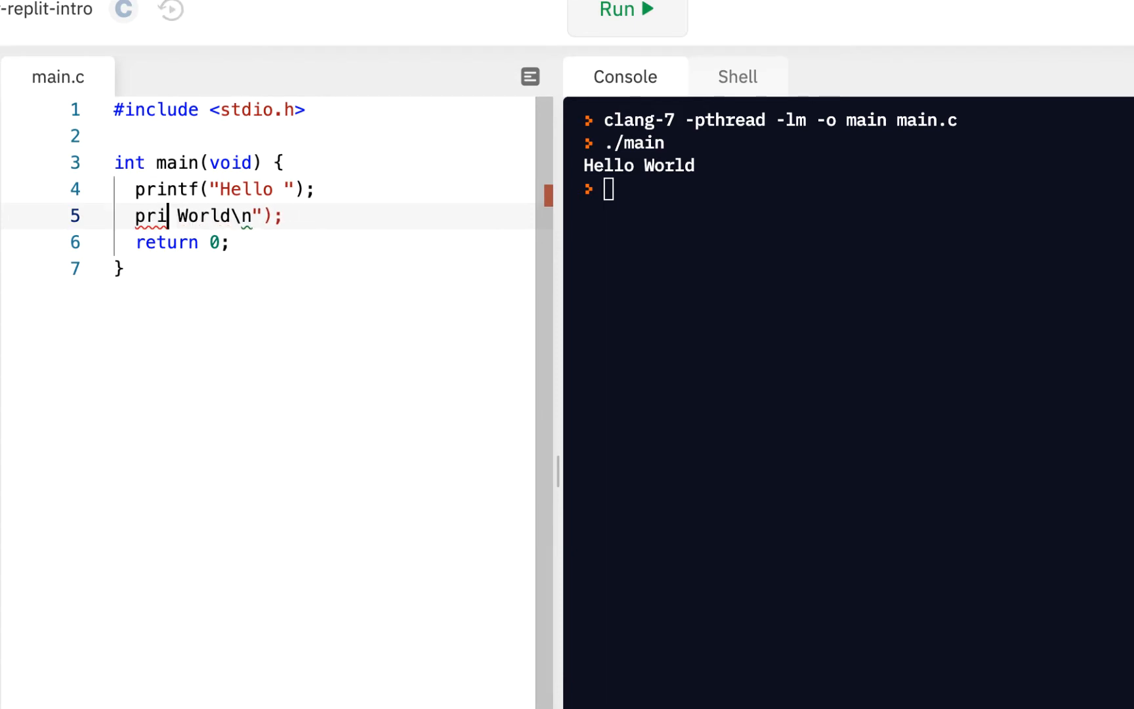
text(ntf)
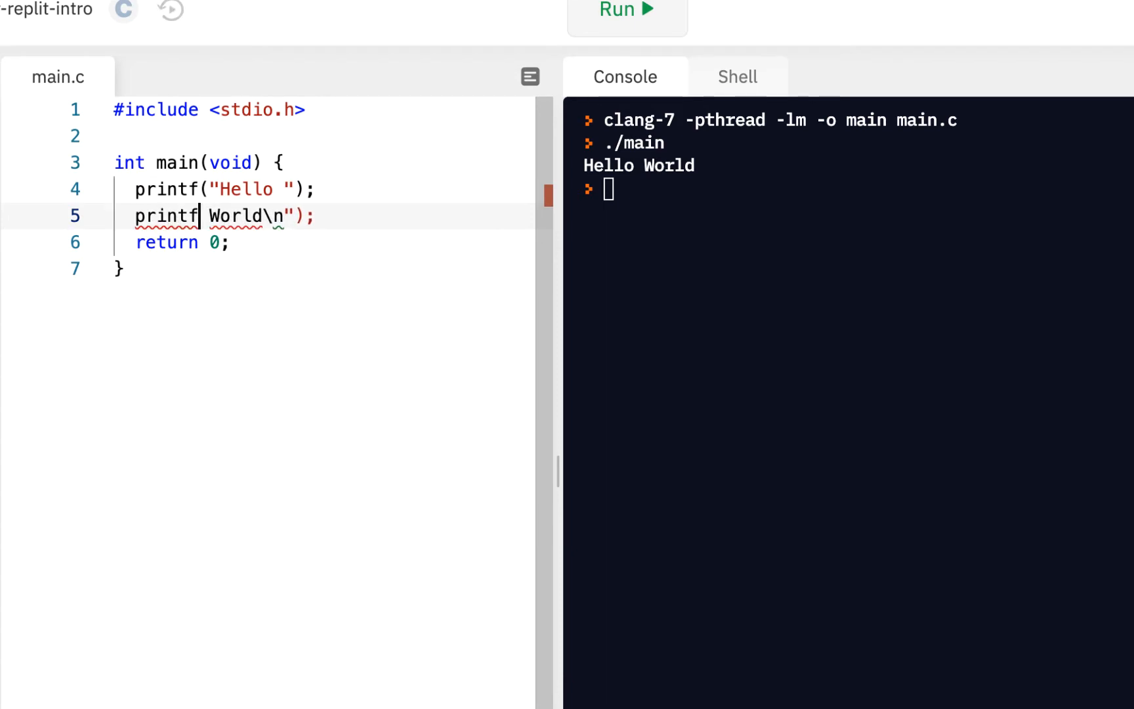
text(("World")
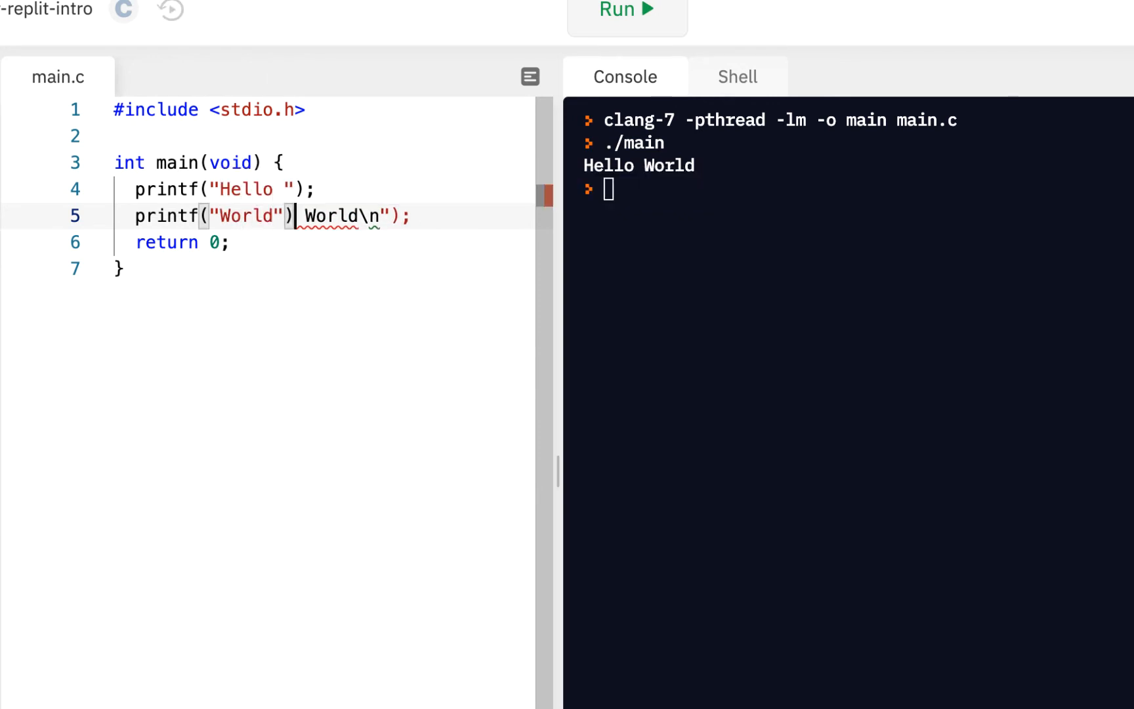
key(enter)
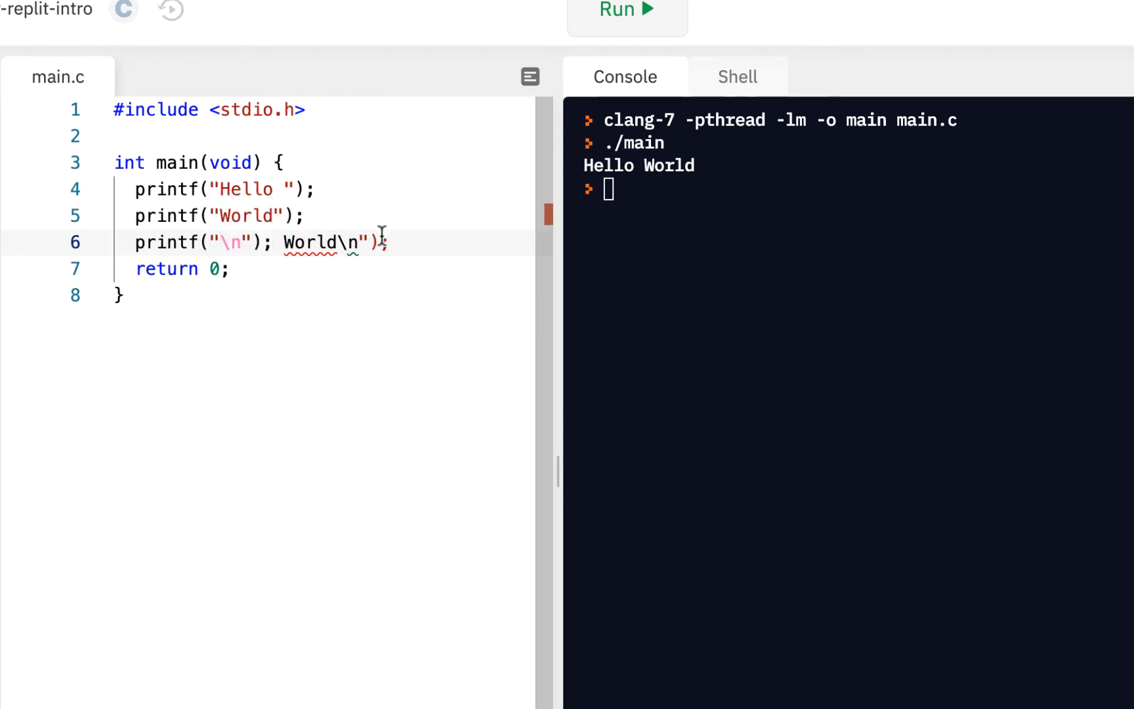
key(backspace)
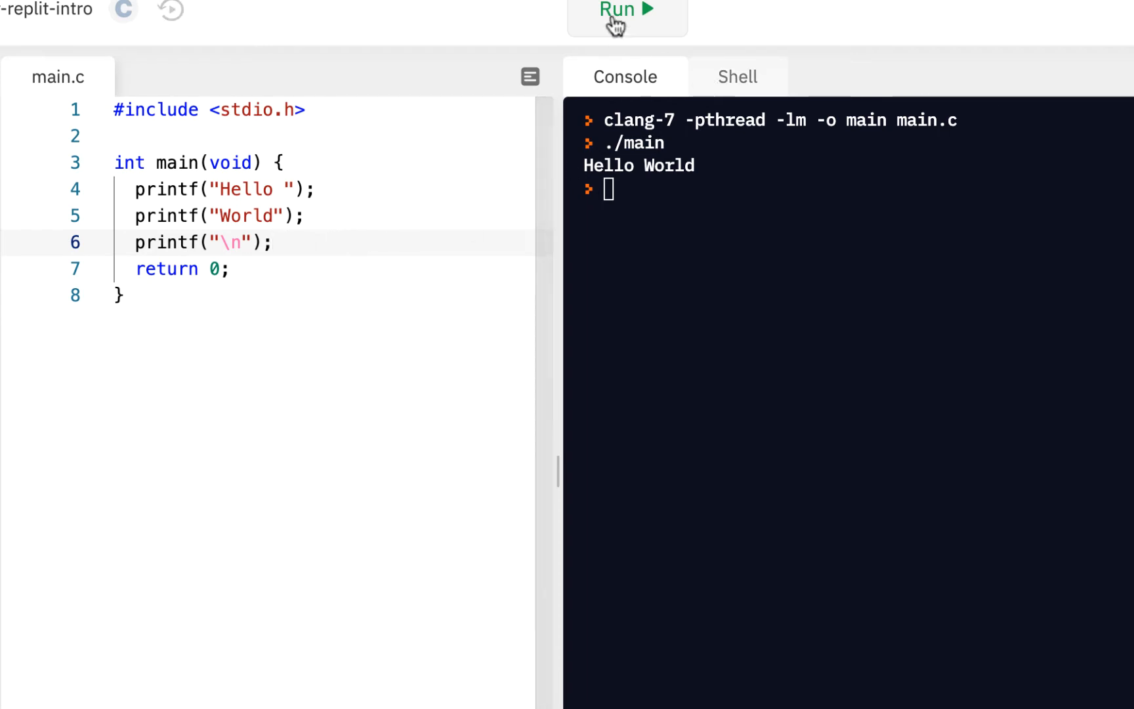
click(626, 14)
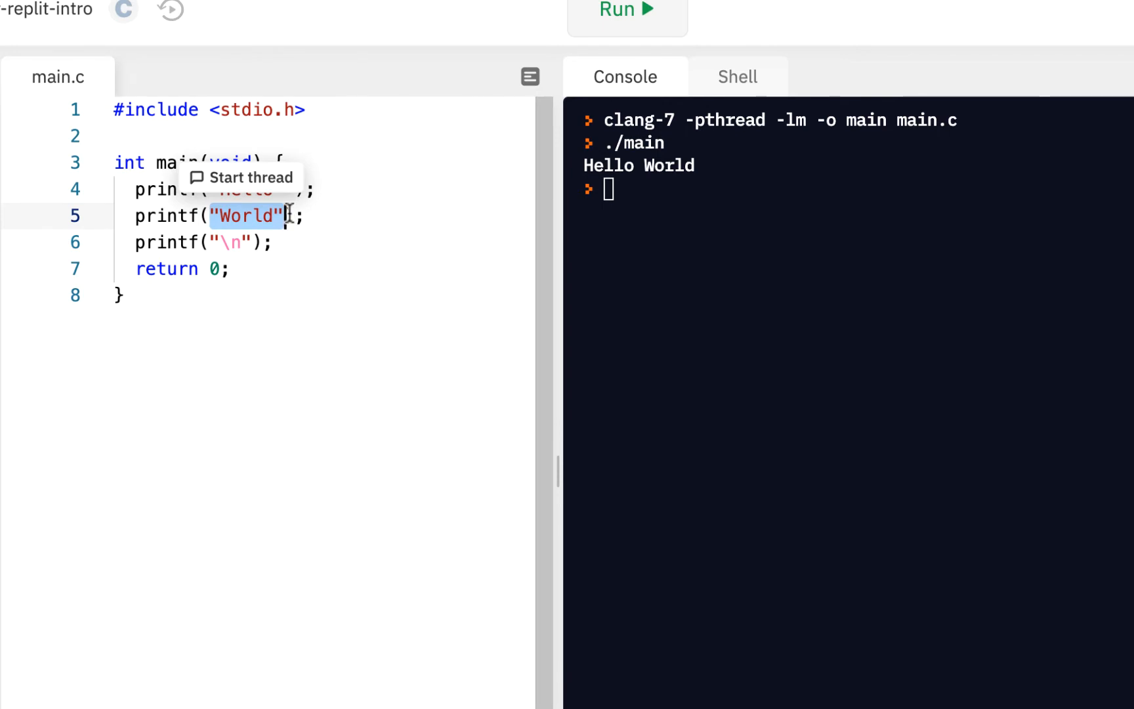
click(239, 268)
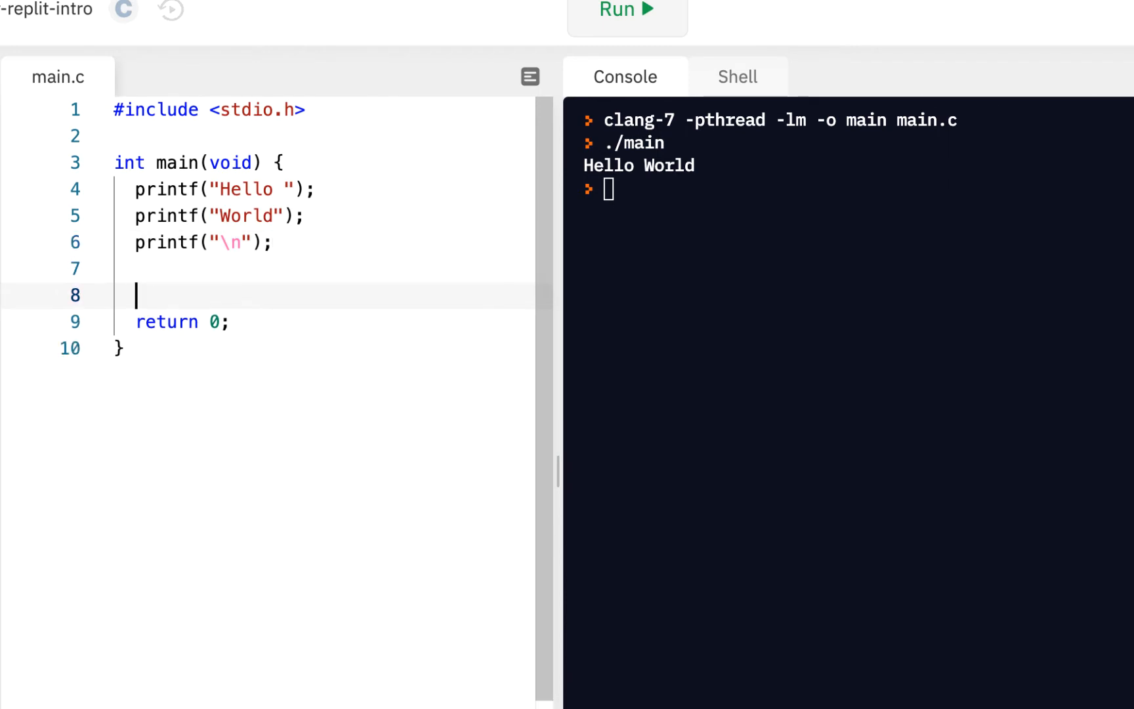
Step: Add prinf("\nHere\nWe\nGo\n"); above return 0 and run, hitting a linker error
text(prinf(""))
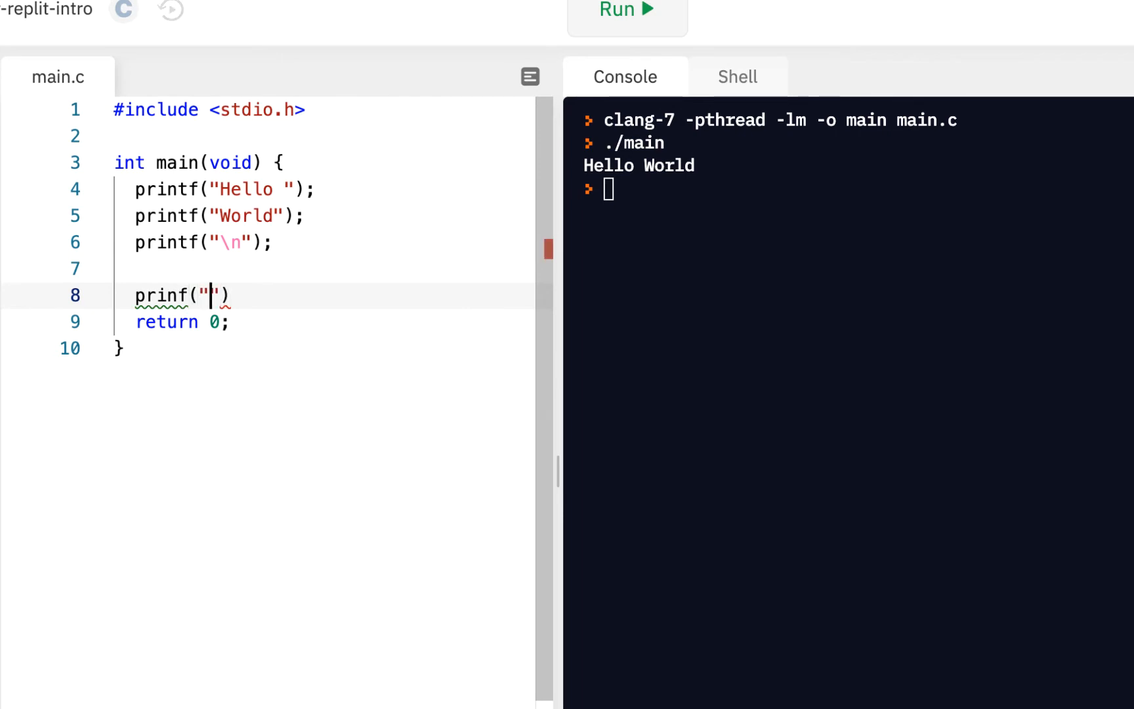
text(\n)
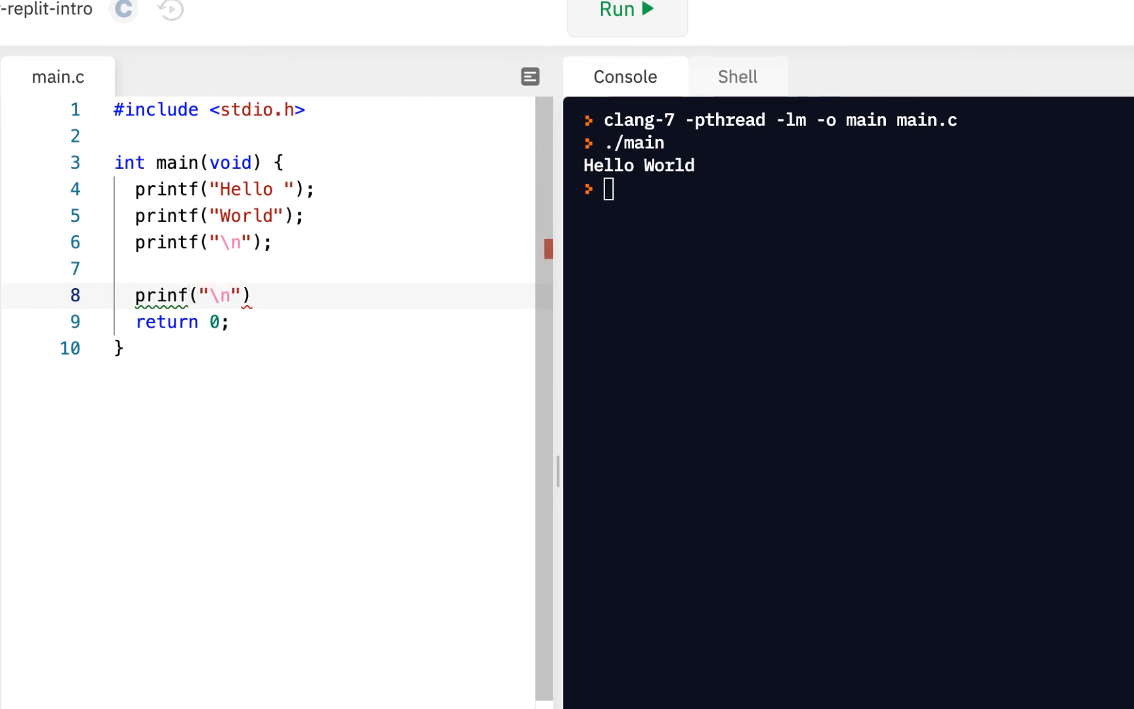
text(Here\)
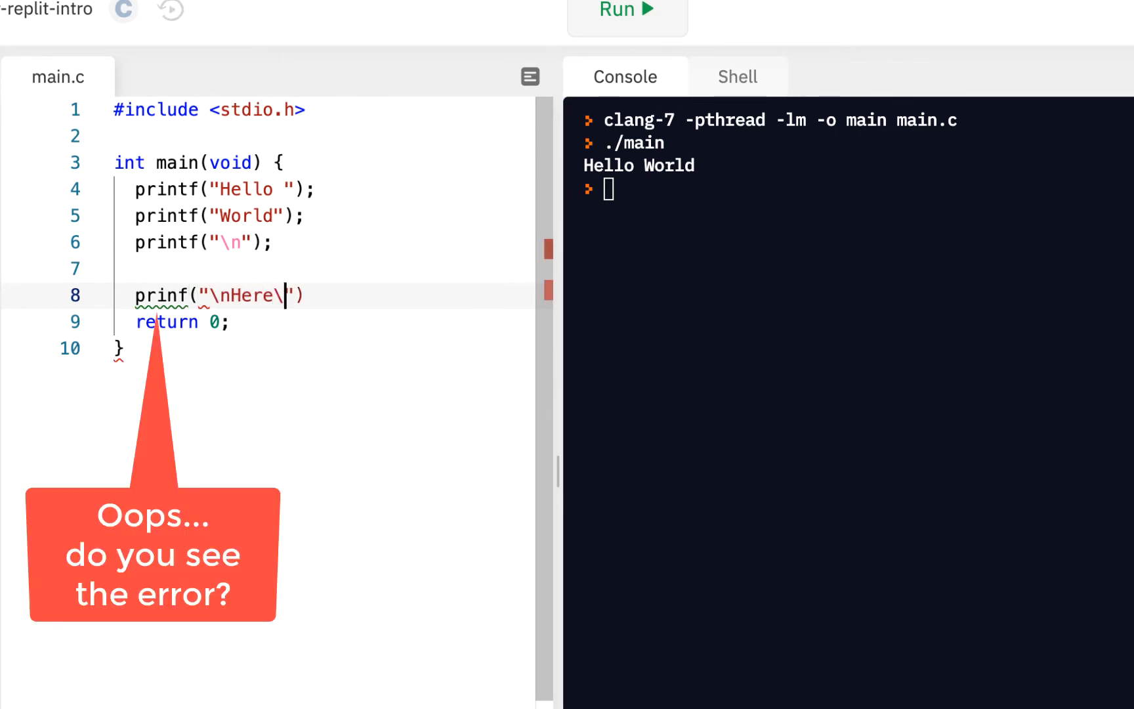
text(n)
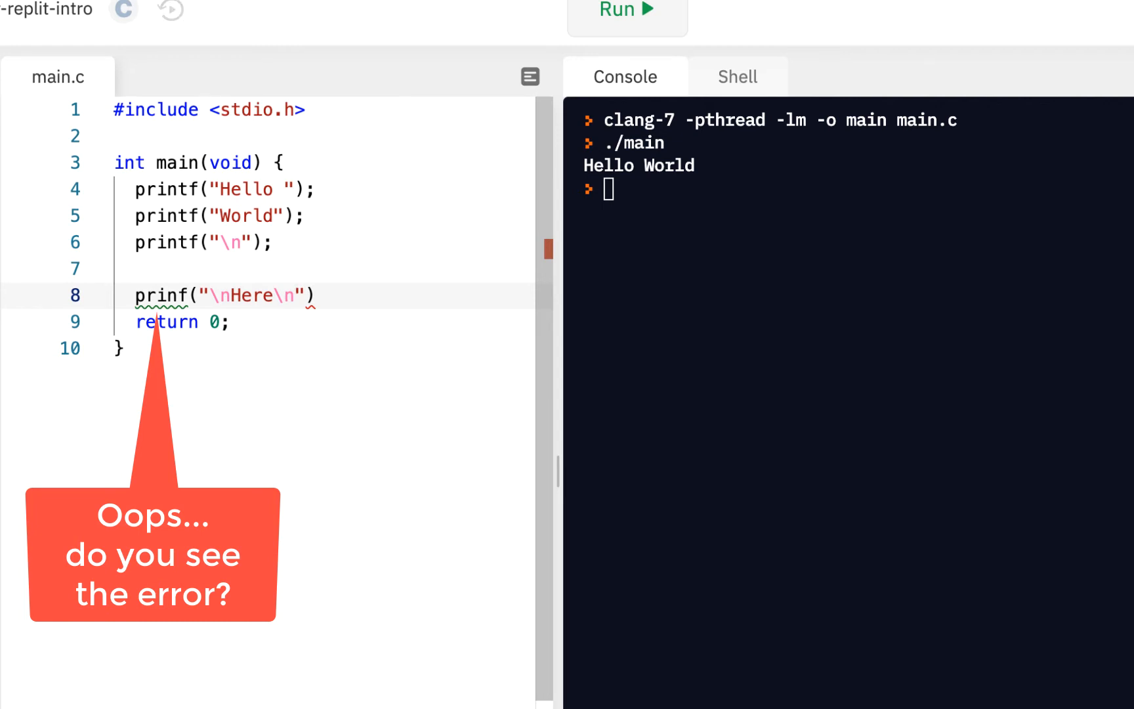
text(We\nGo\n)
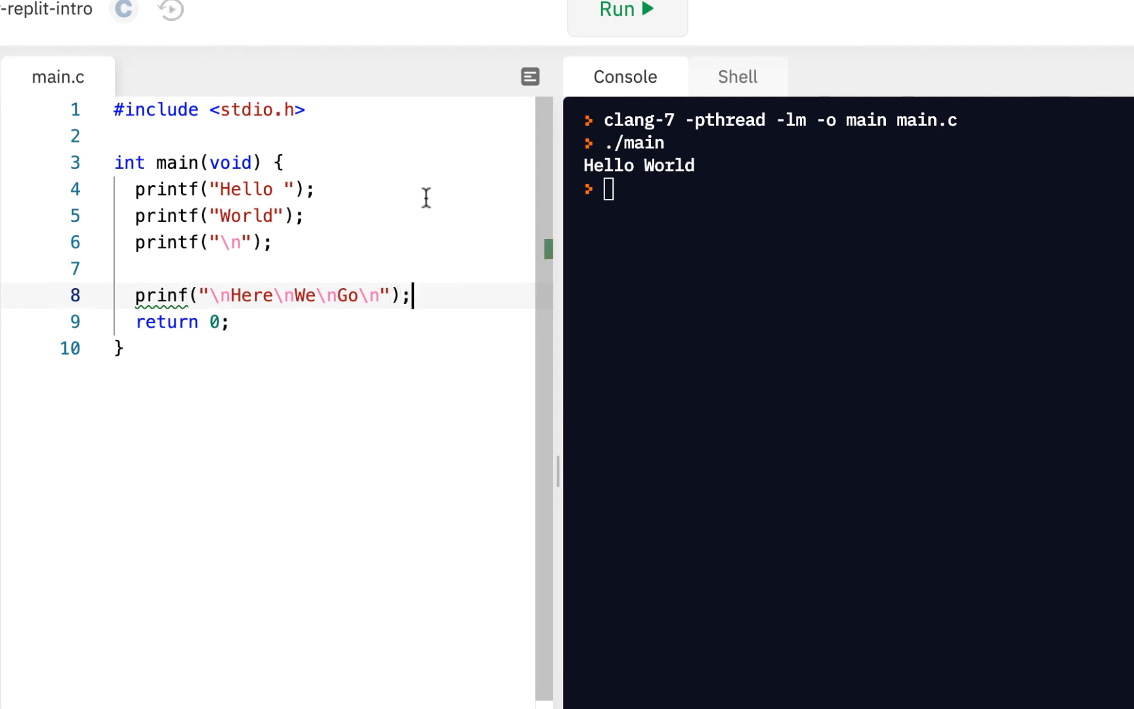
click(626, 12)
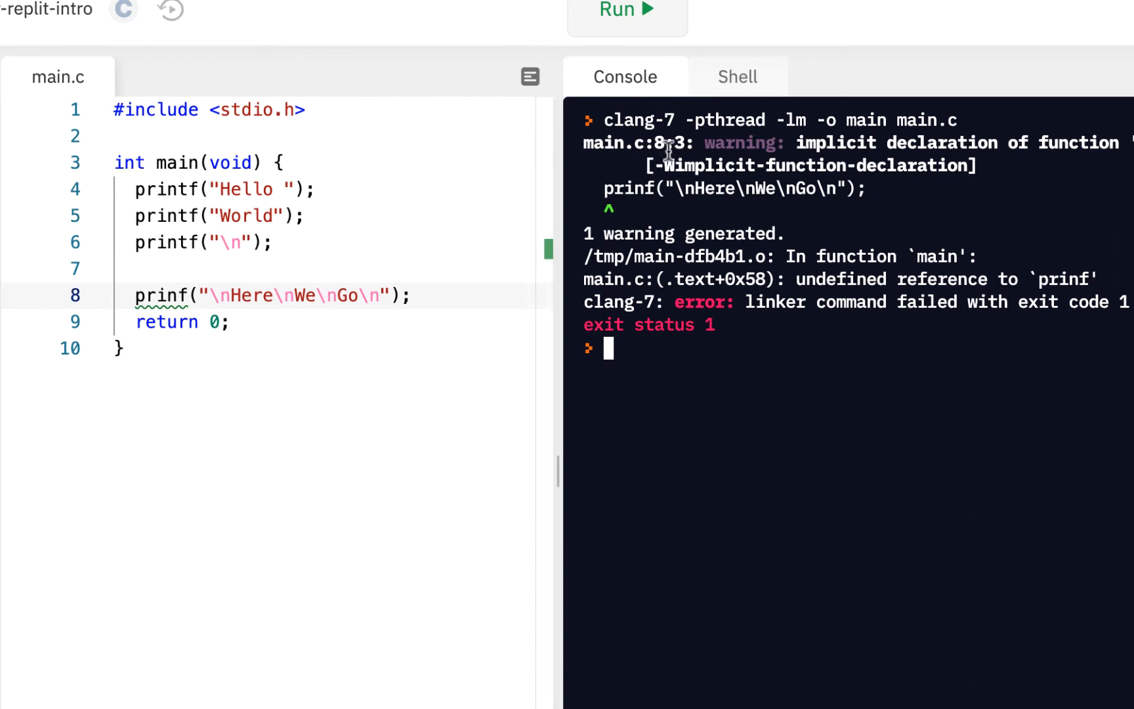
mouse_move(614, 148)
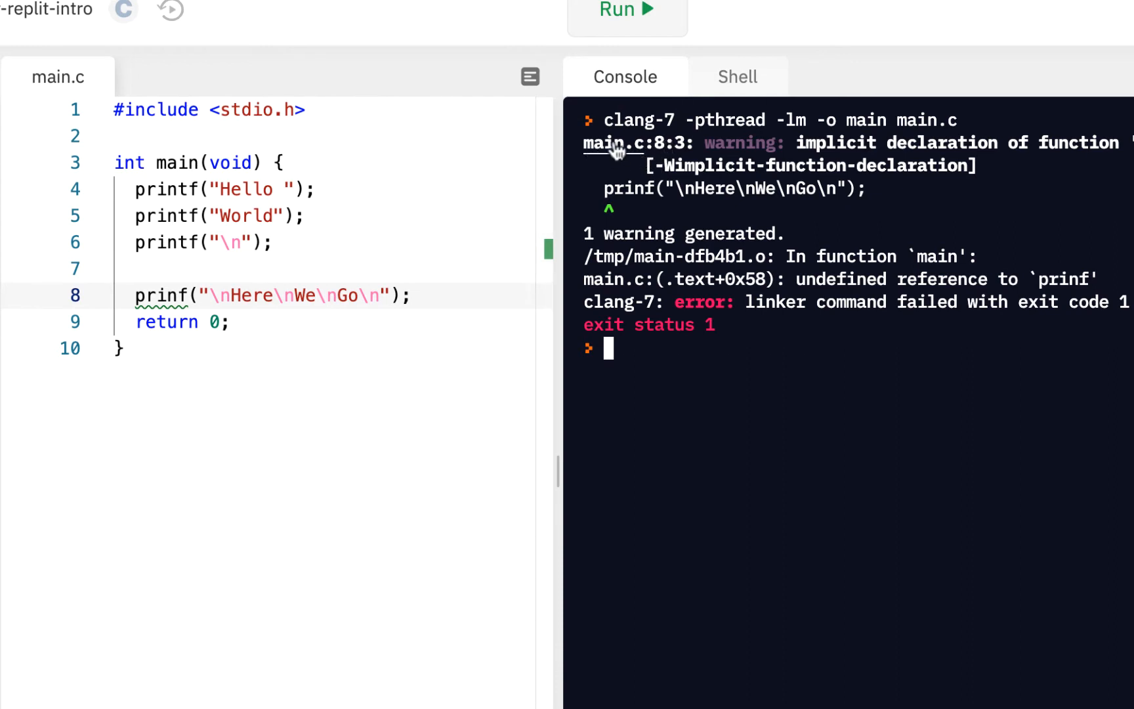
mouse_move(623, 154)
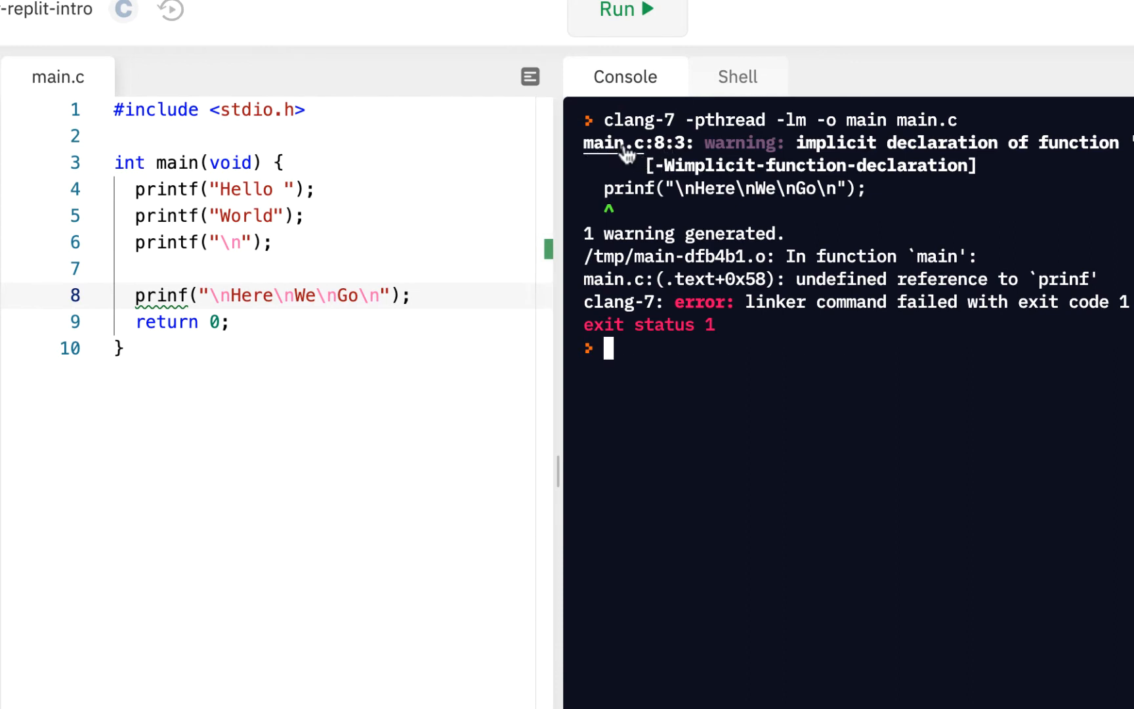
mouse_move(159, 295)
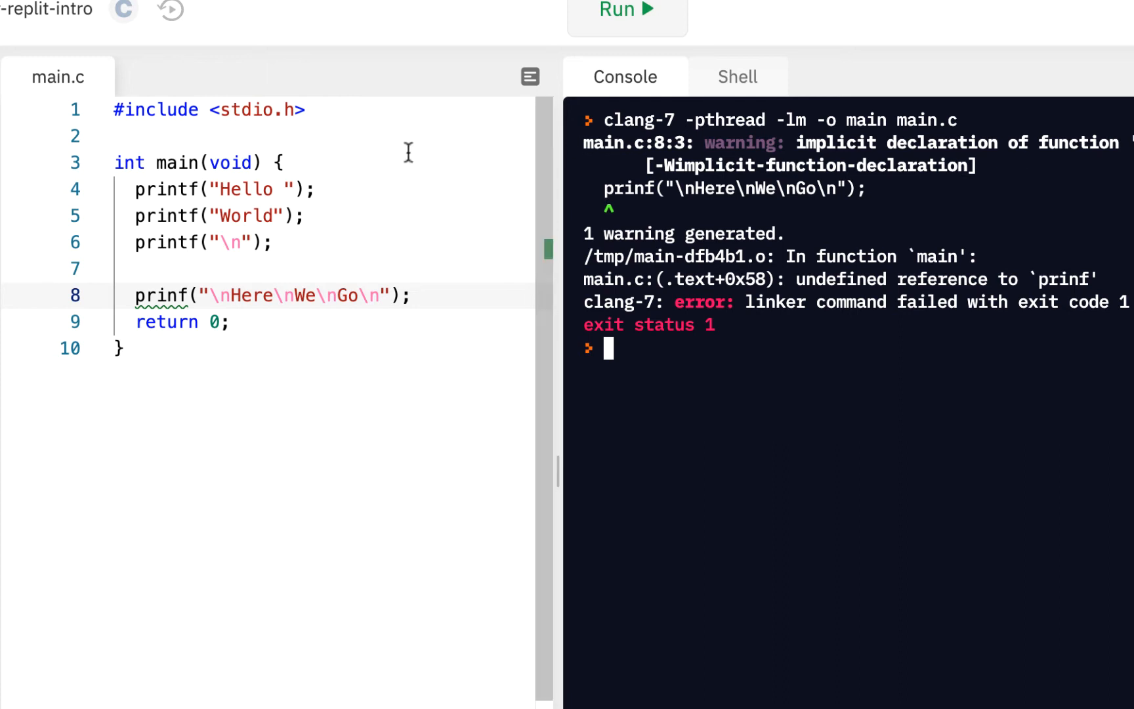
Step: Correct prinf to printf on line 8 and rerun to print Here, We, Go
click(136, 295)
text(t)
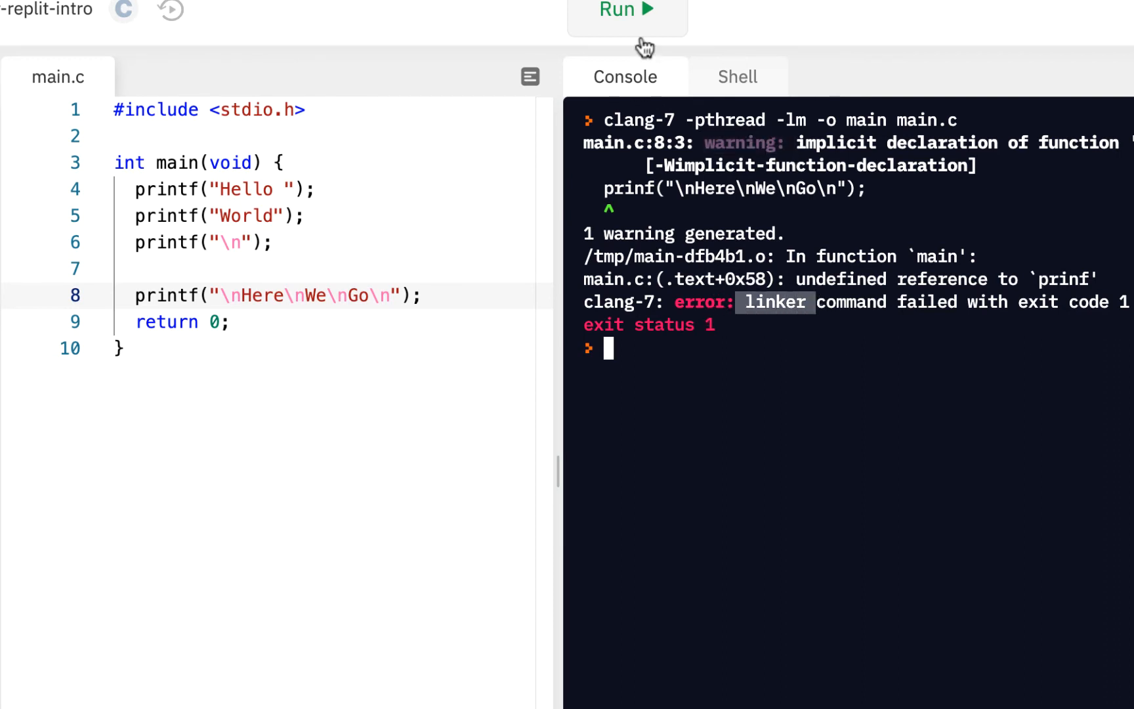
click(626, 9)
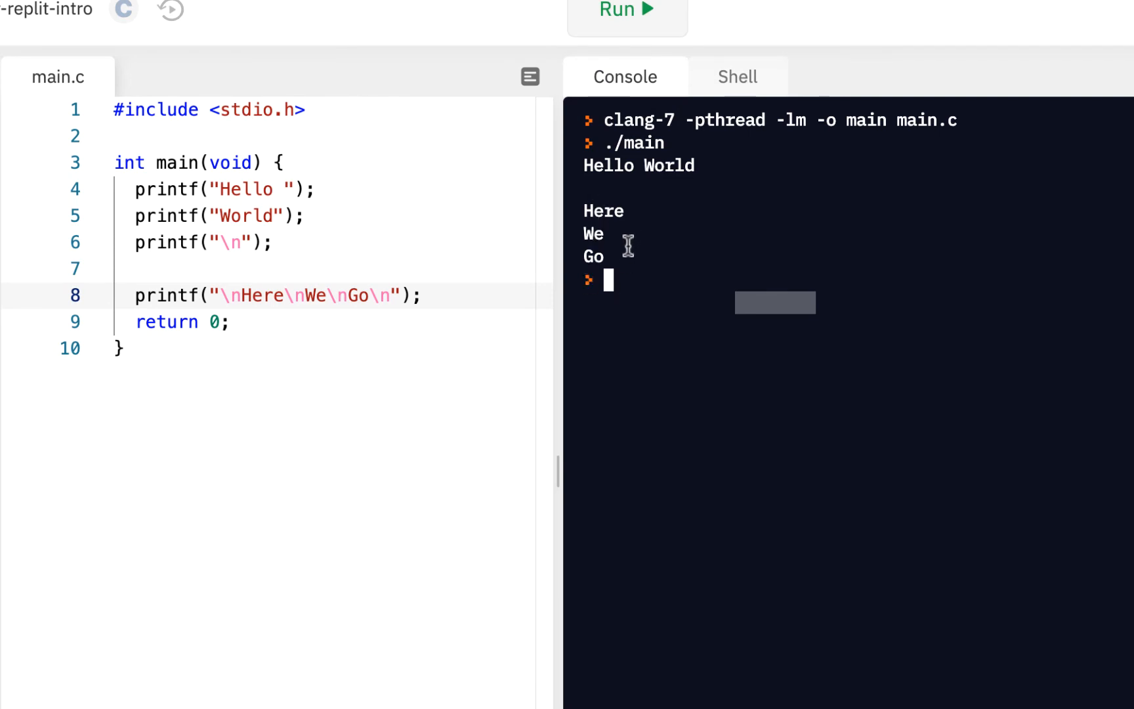
Step: Define the constant NUMBER as 42 below the include
click(282, 136)
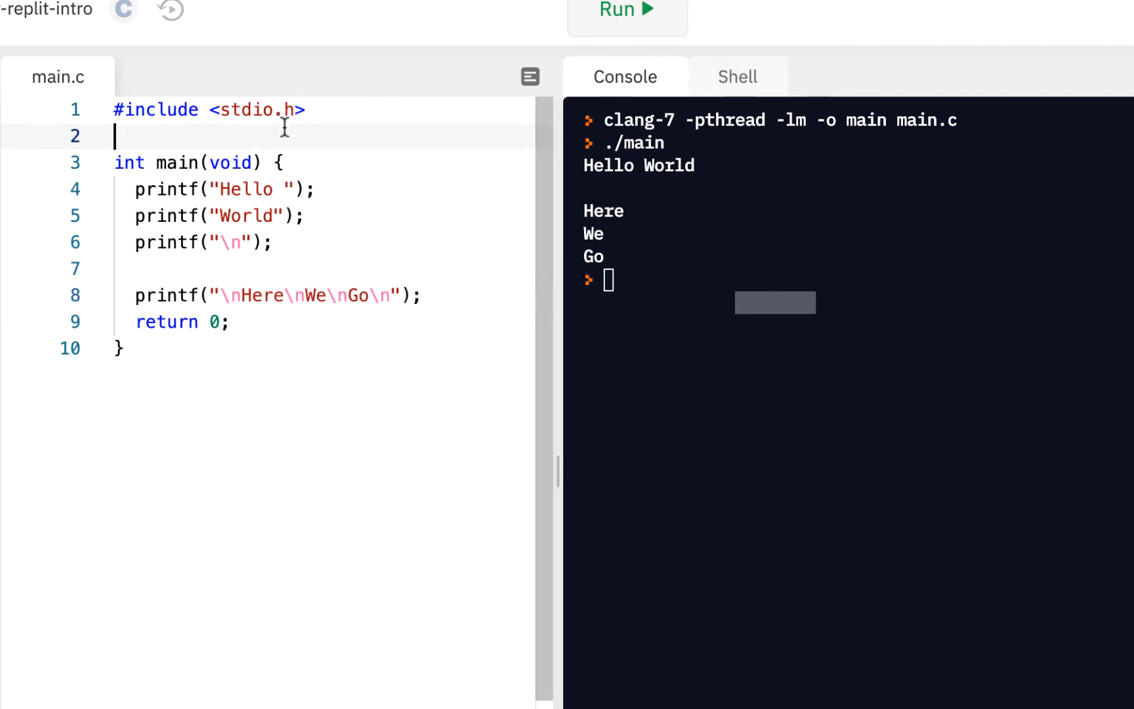
text(#d)
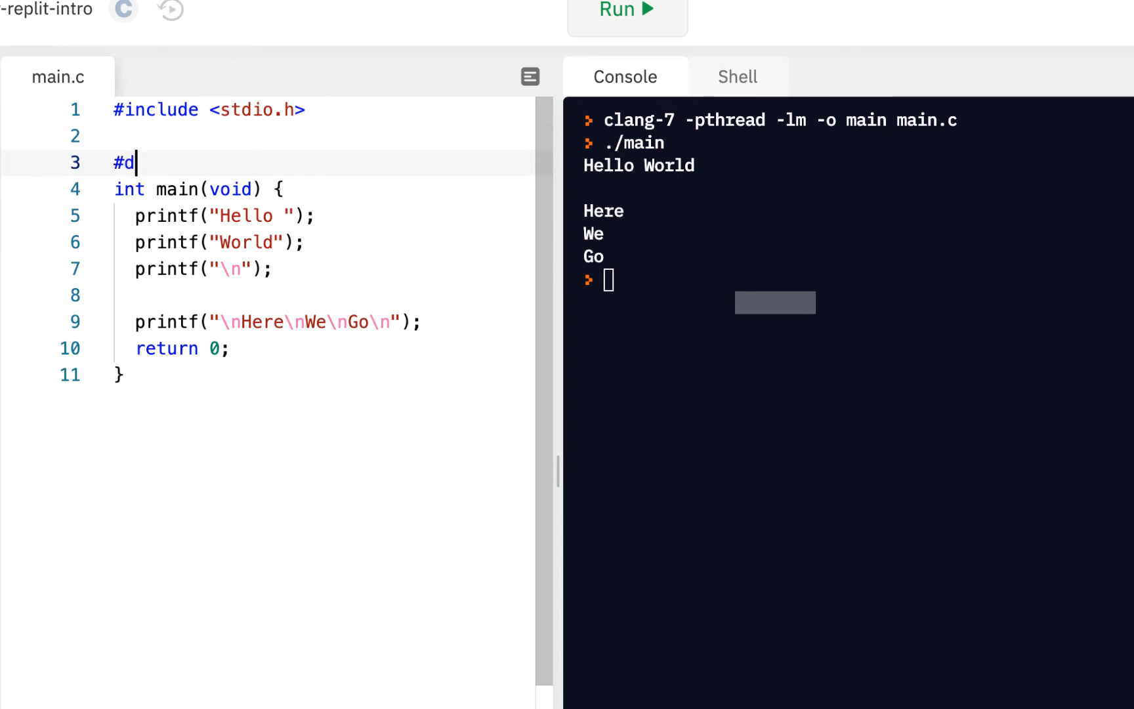
text(efine)
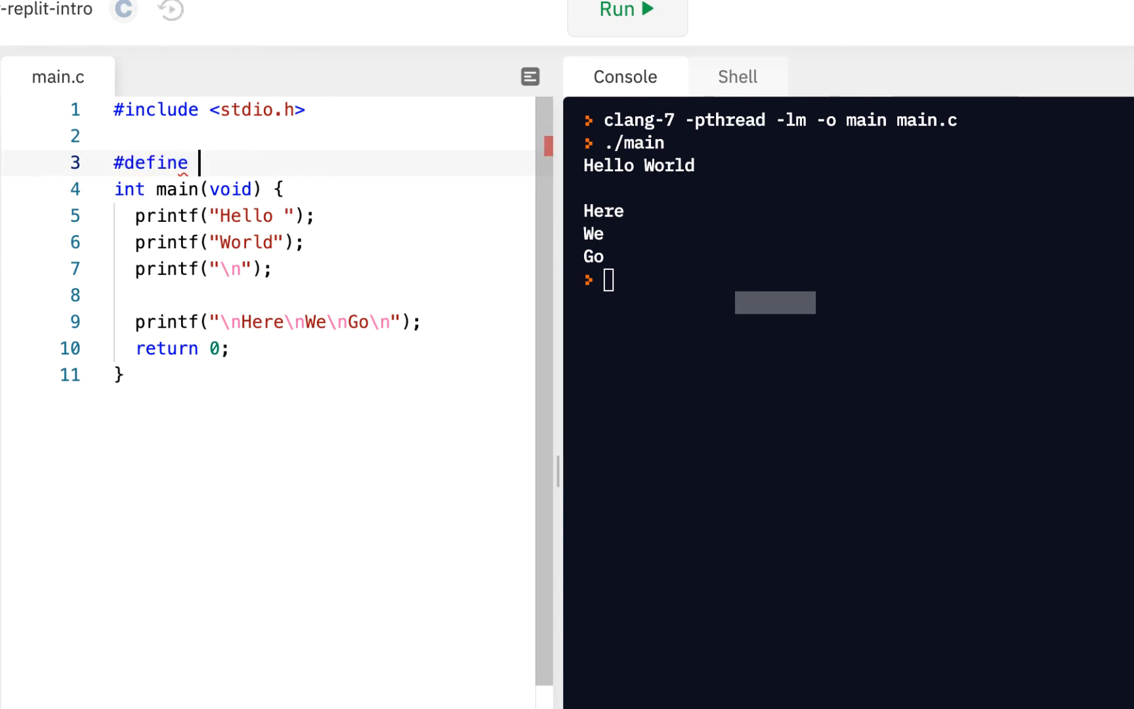
text(NUMB)
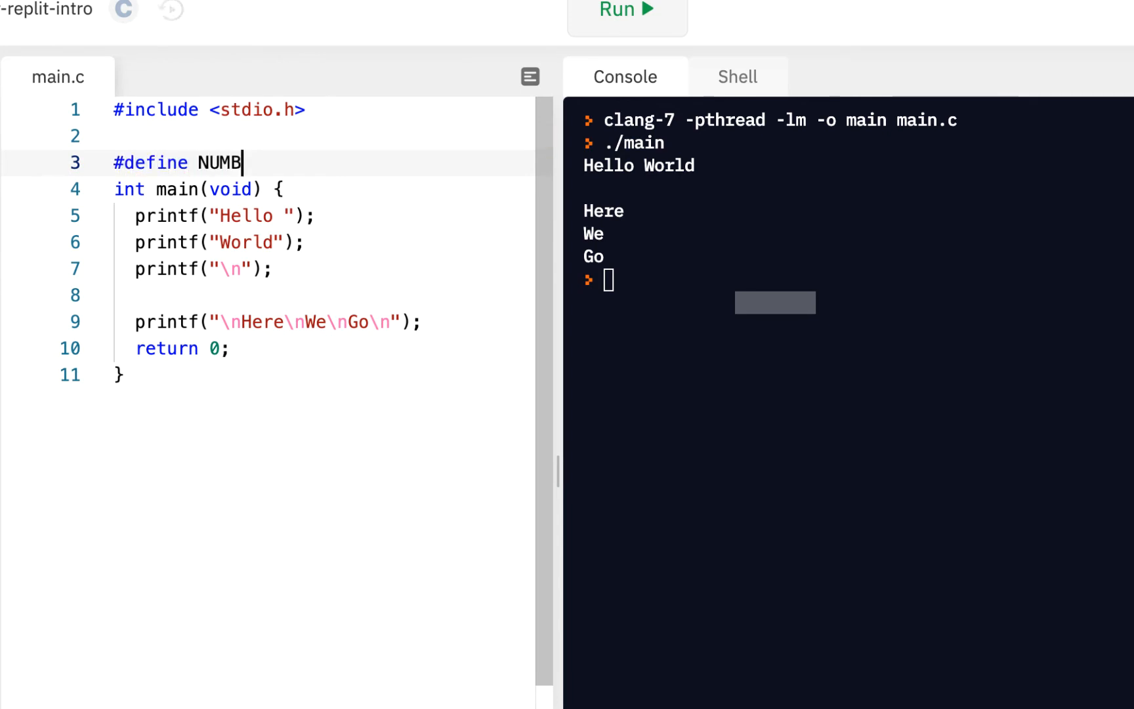
text(ER 42)
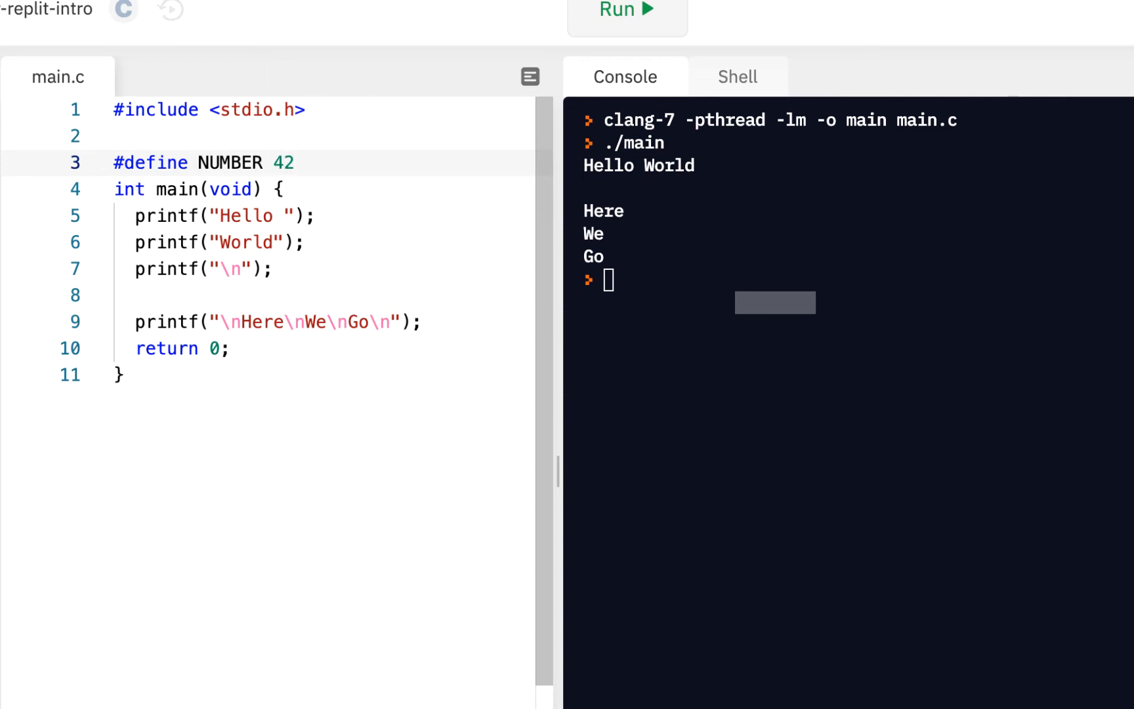
key(Enter)
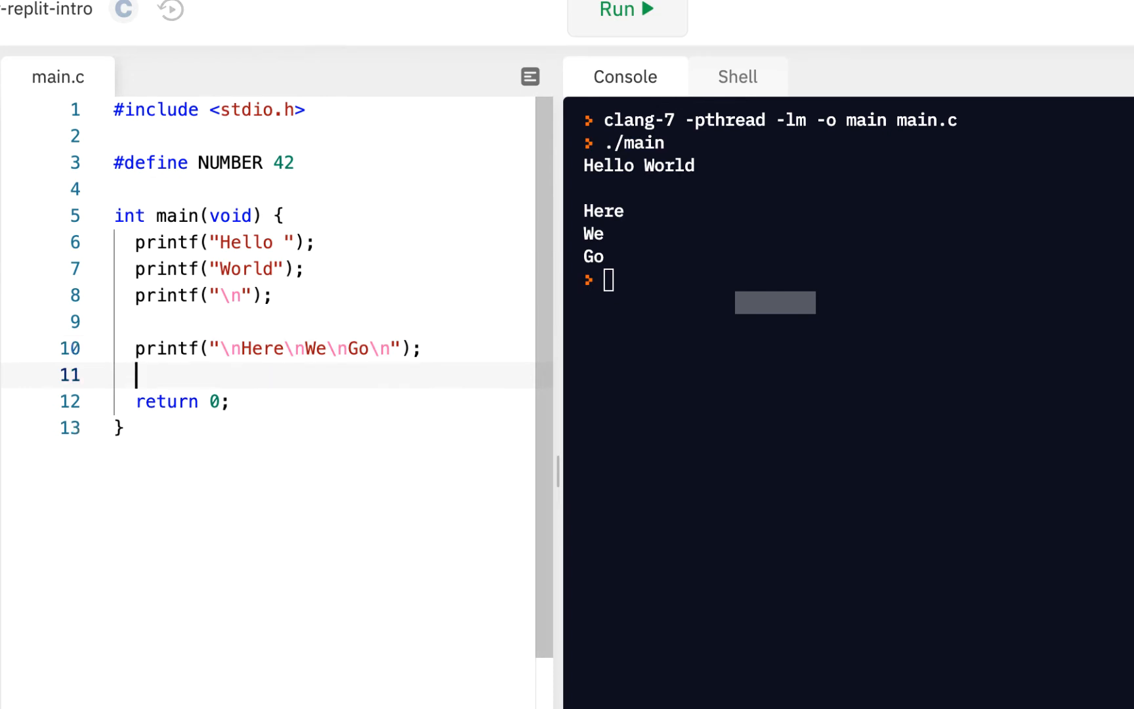
Step: Add printf("NUMBER is %i\n", NUMBER); before return 0
text(printf()
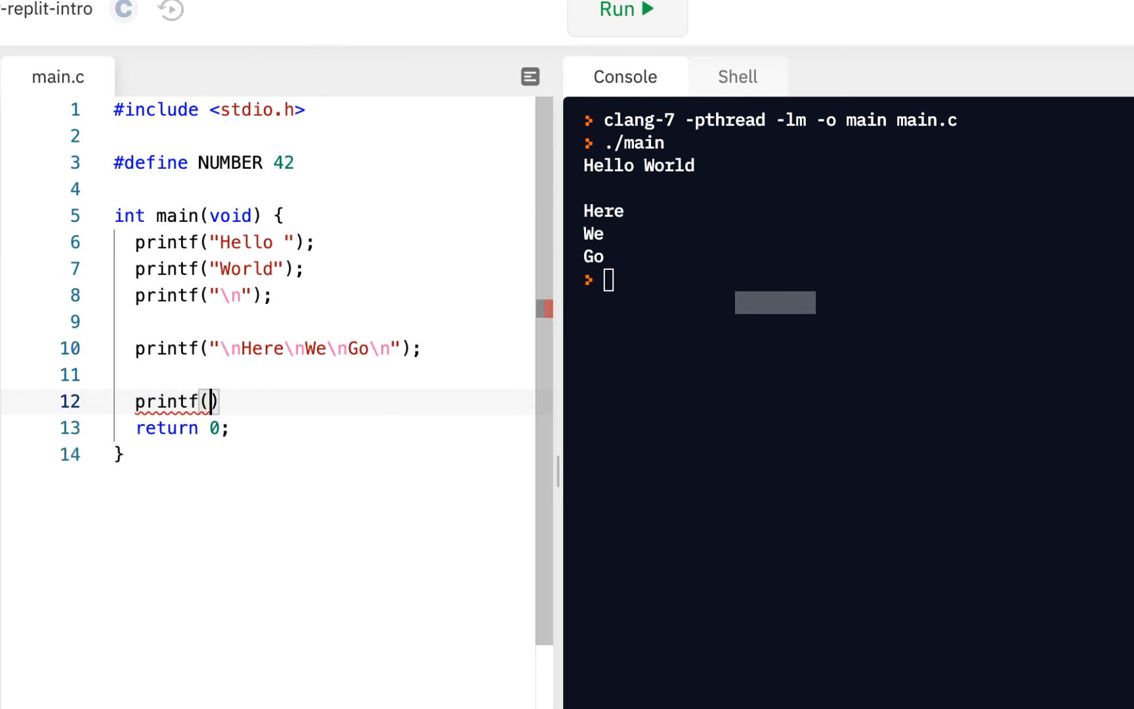
text("NUMBER is)
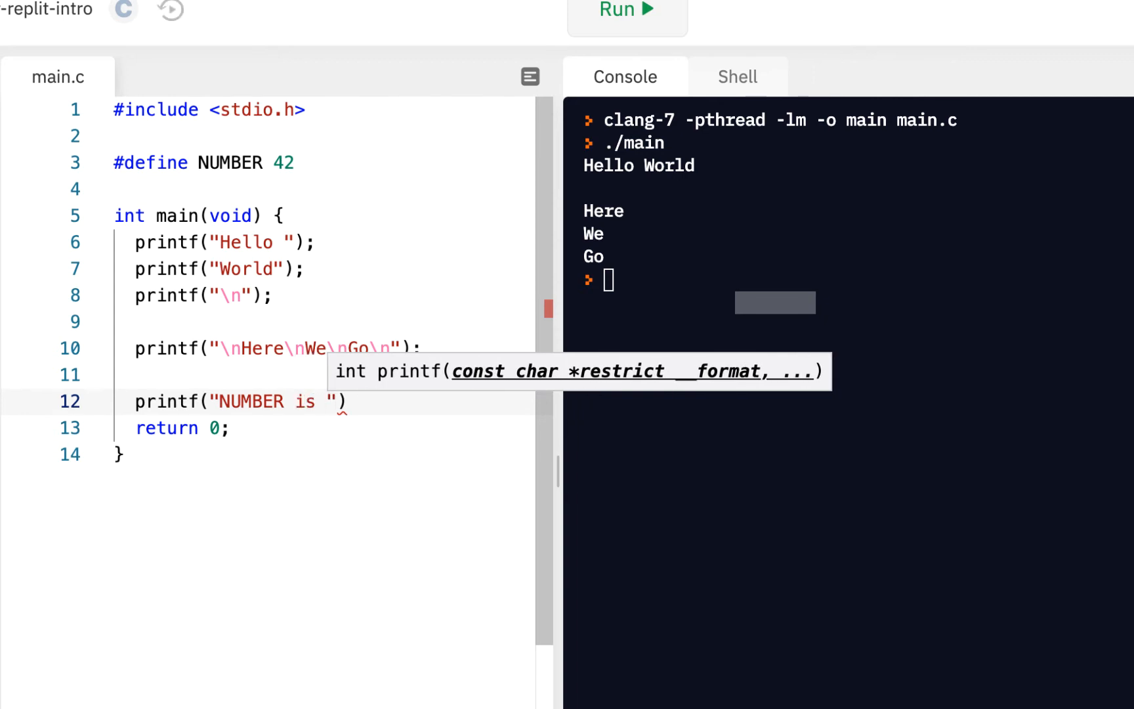
double_click(229, 162)
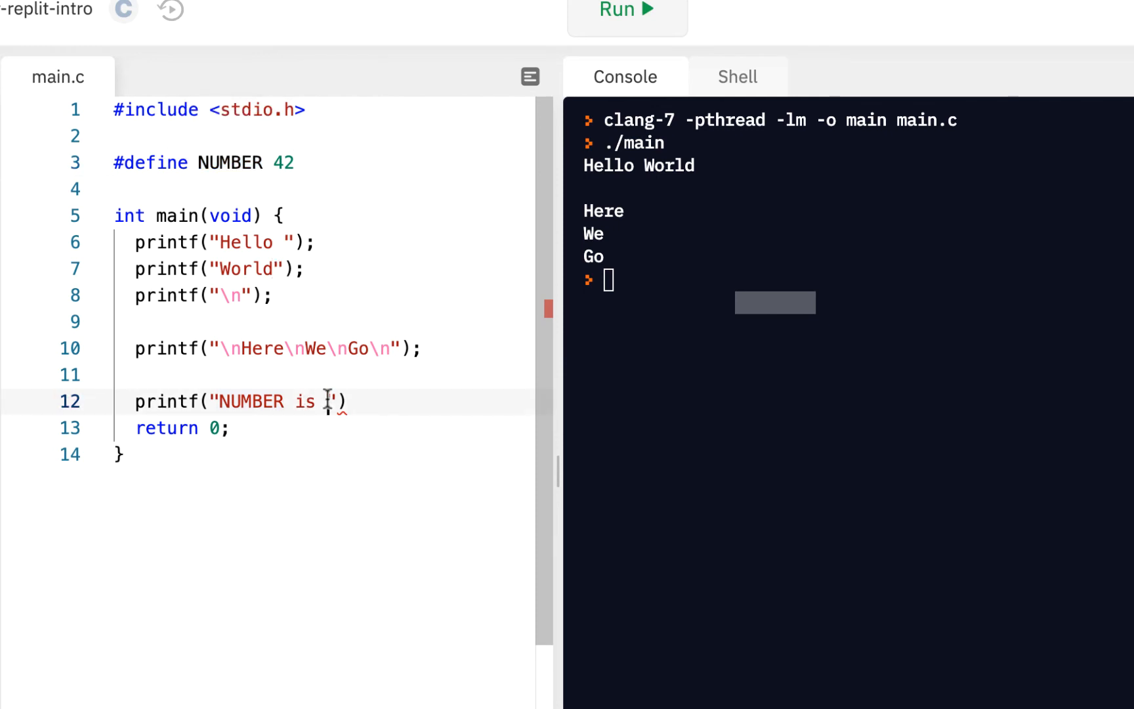
text(%)
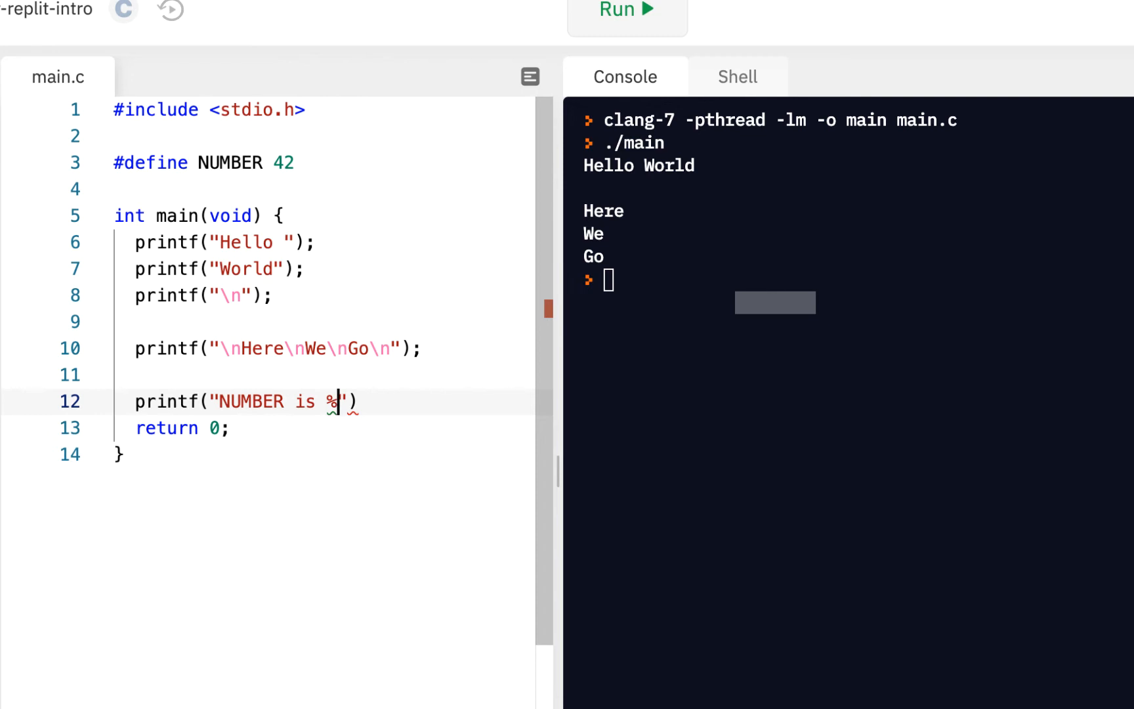
text(i)
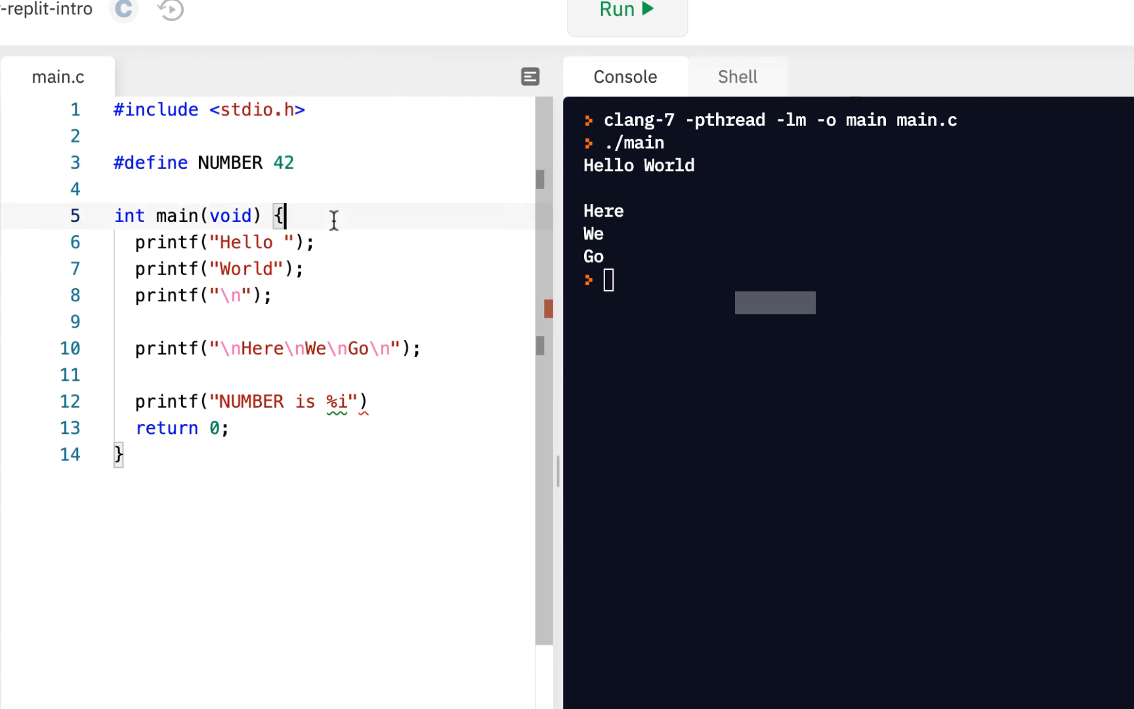
mouse_move(343, 403)
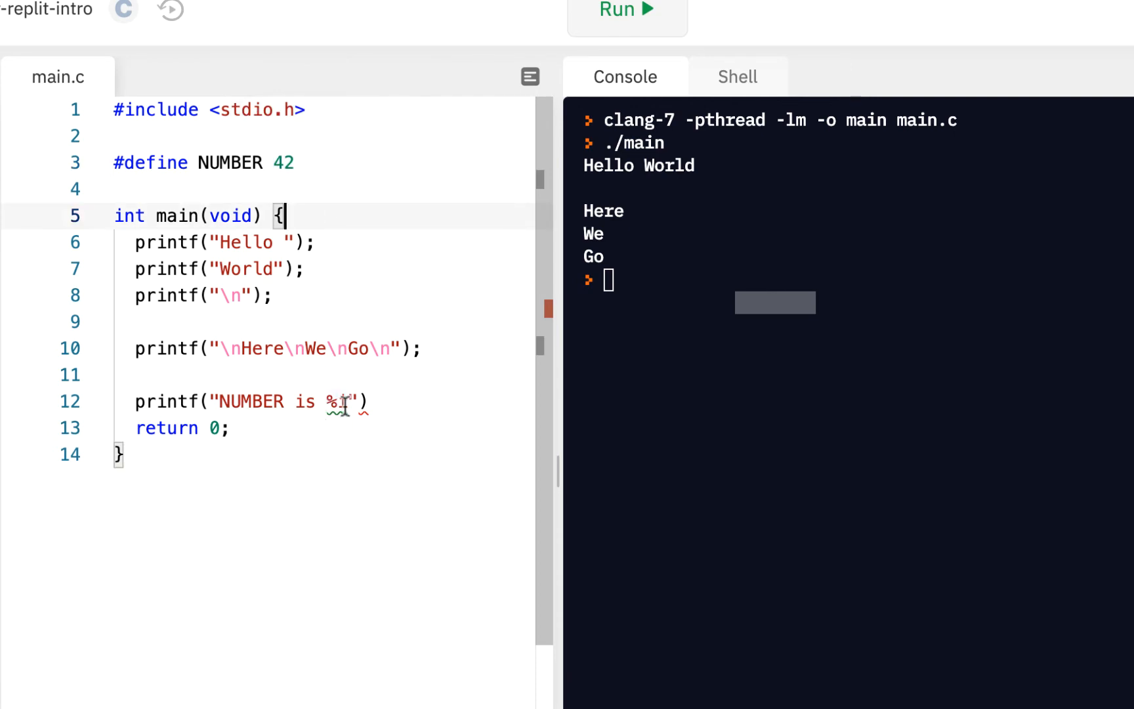
text(\n)
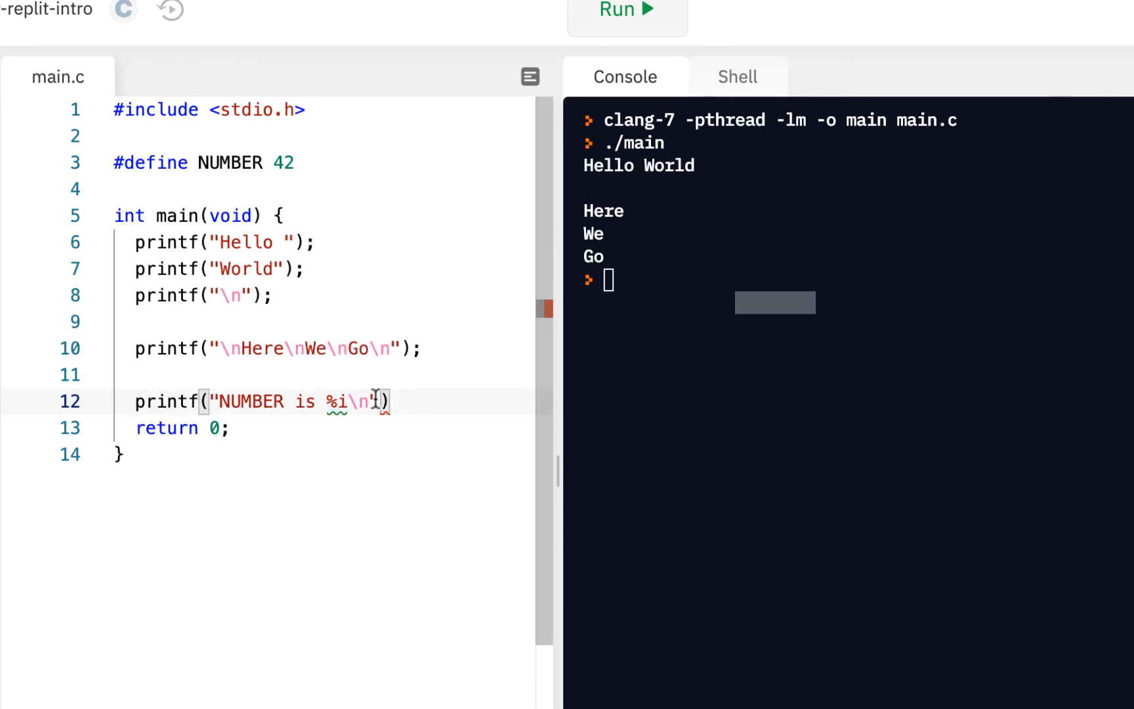
text(",)
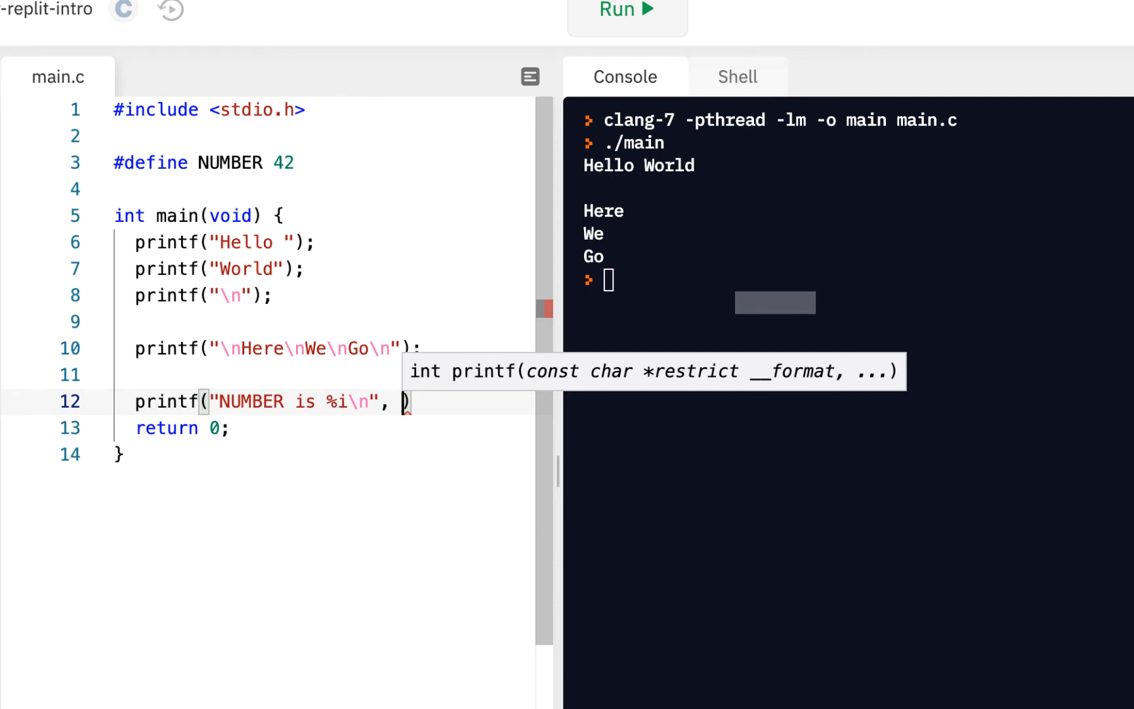
text(NUMBER)
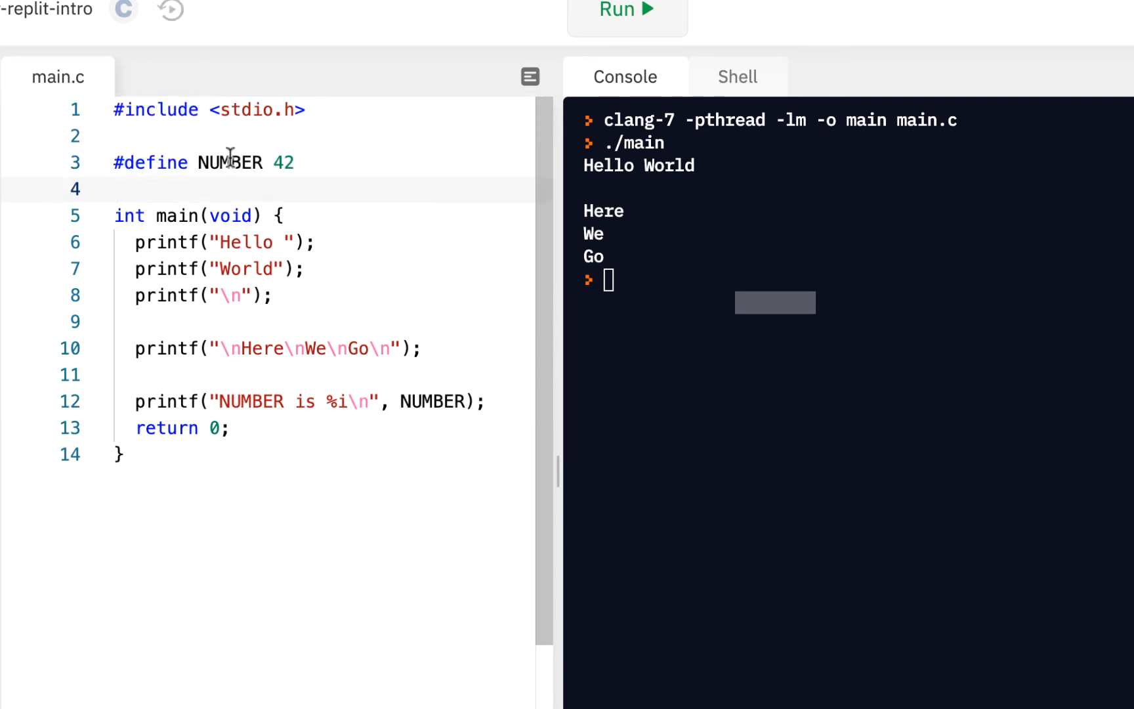
double_click(229, 162)
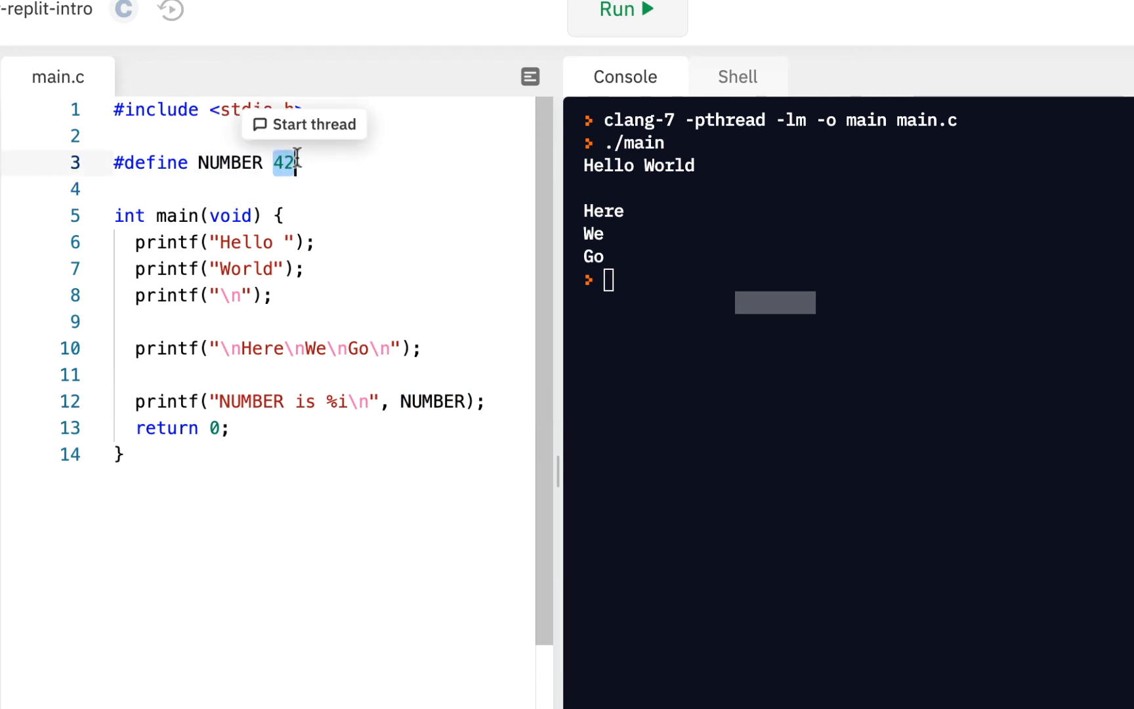
mouse_move(431, 402)
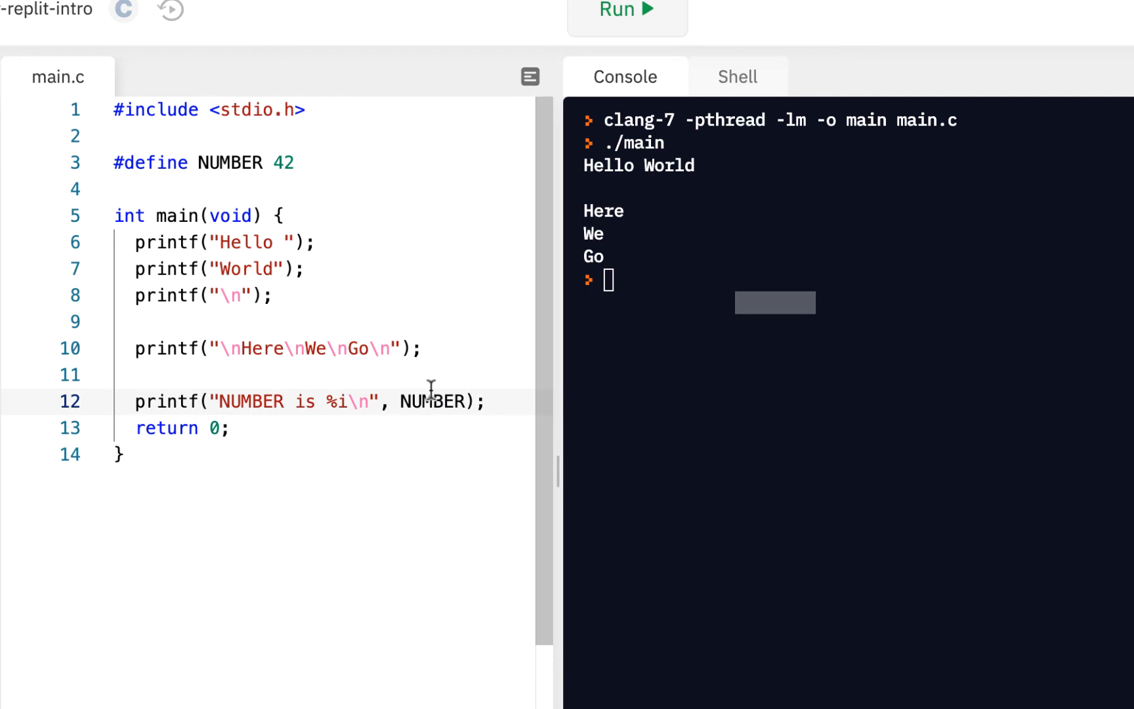
mouse_move(369, 412)
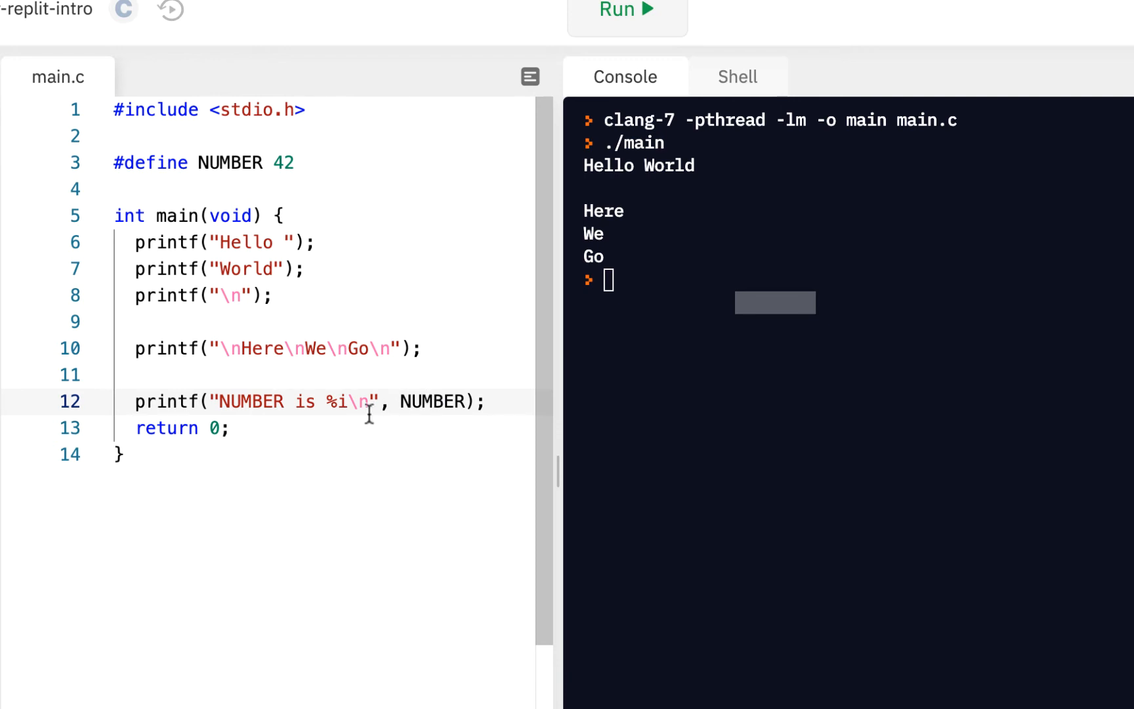
double_click(340, 402)
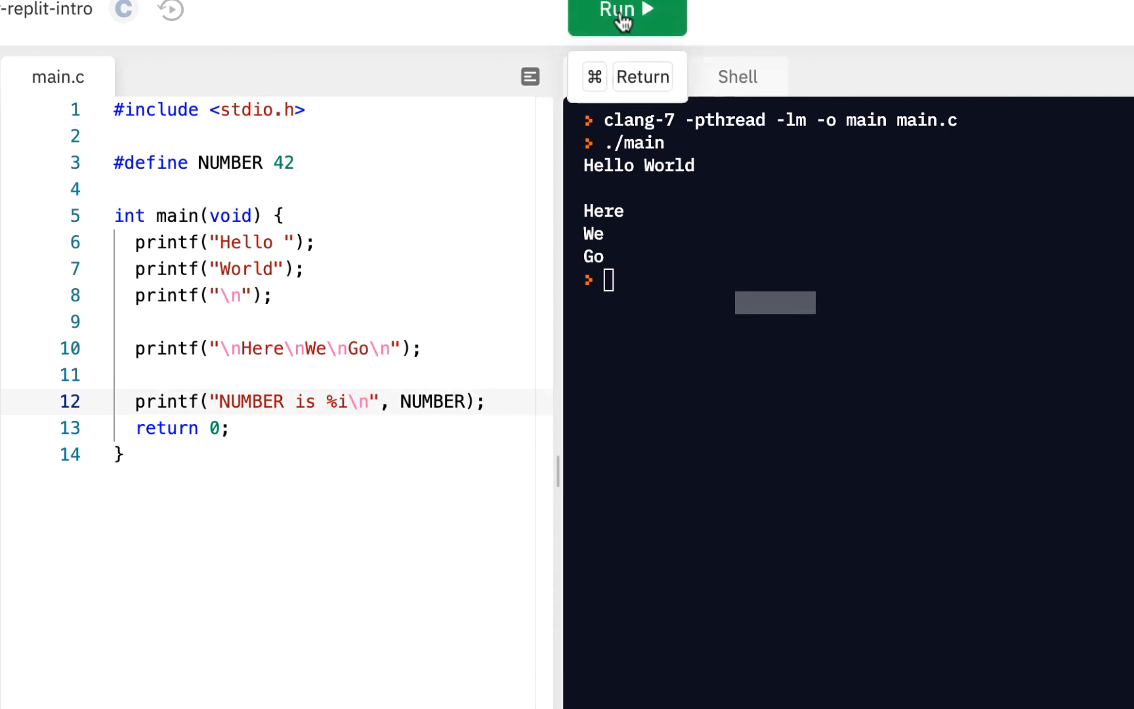
Step: Run the program so the console ends with NUMBER is 42
click(626, 10)
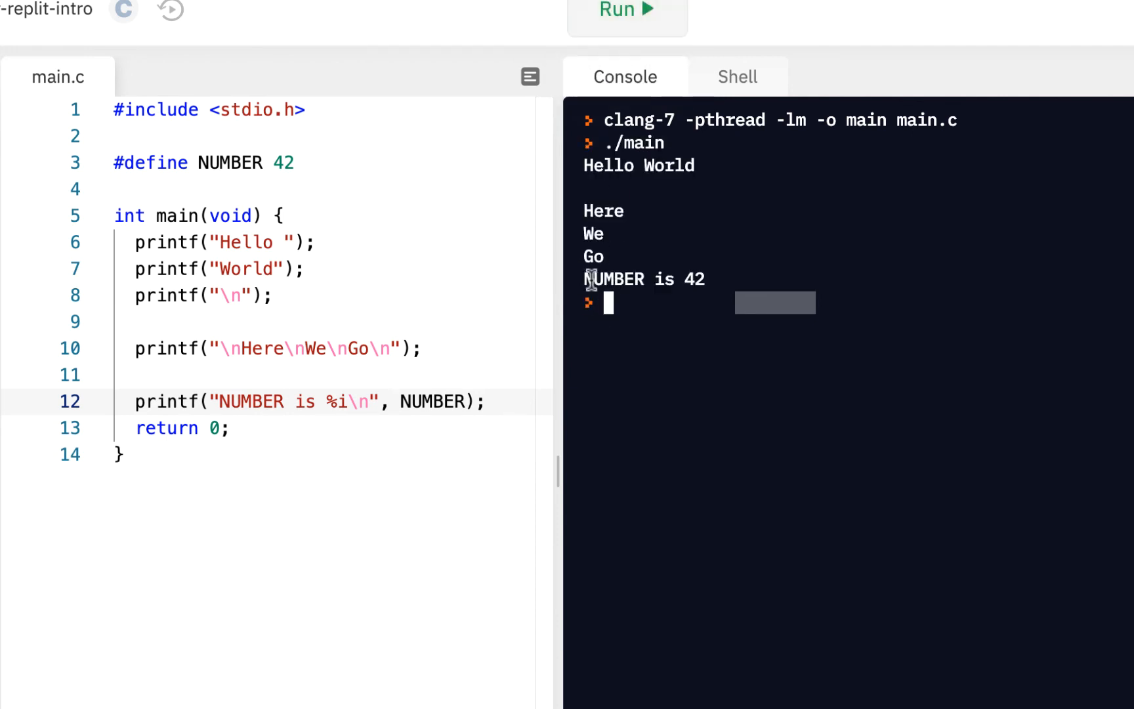
mouse_move(517, 407)
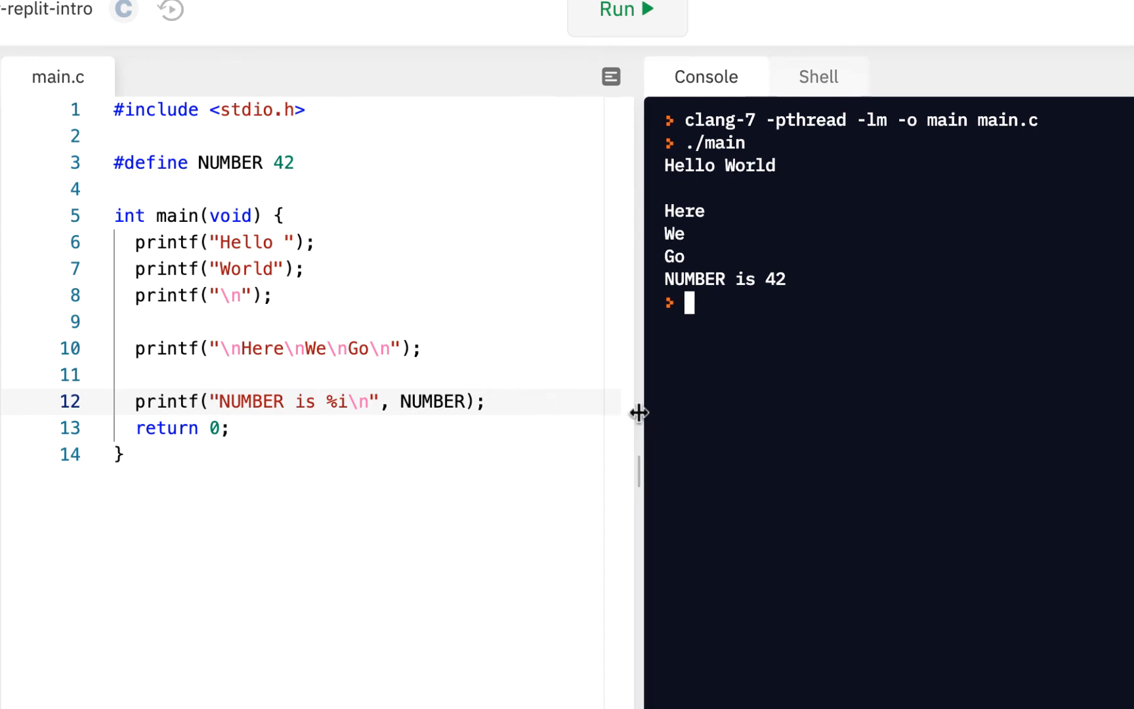
Step: Define NUM1 as 10 and NUM2 as 20 below the NUMBER constant
key(Return)
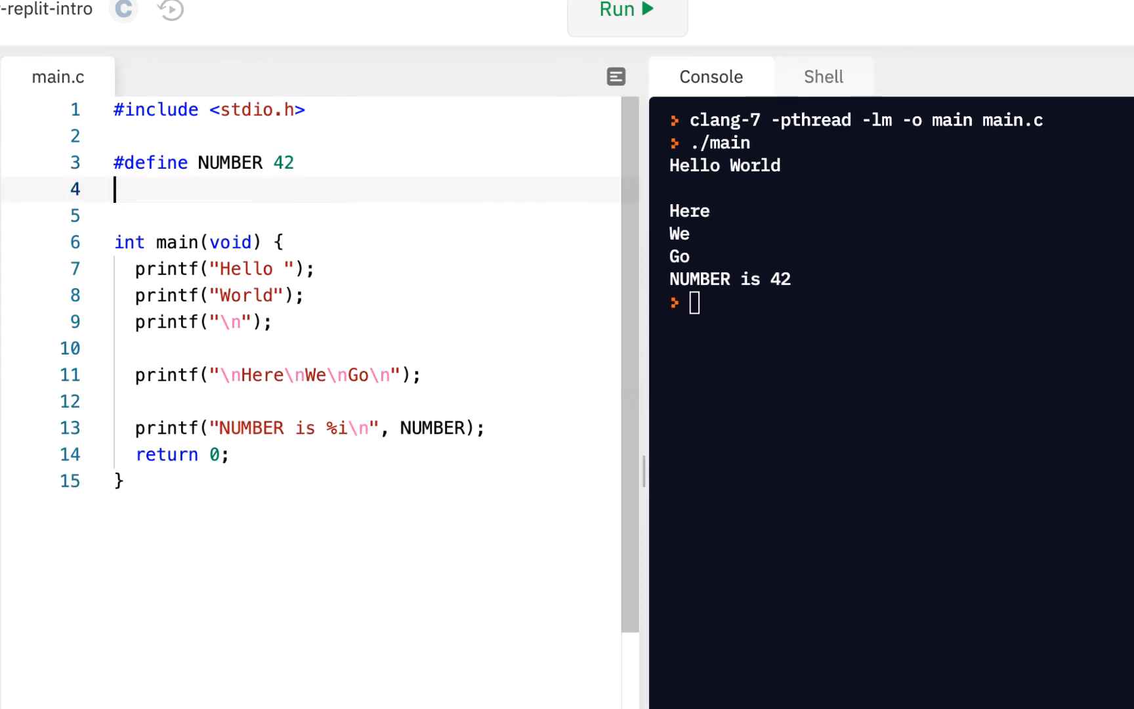
text(#def)
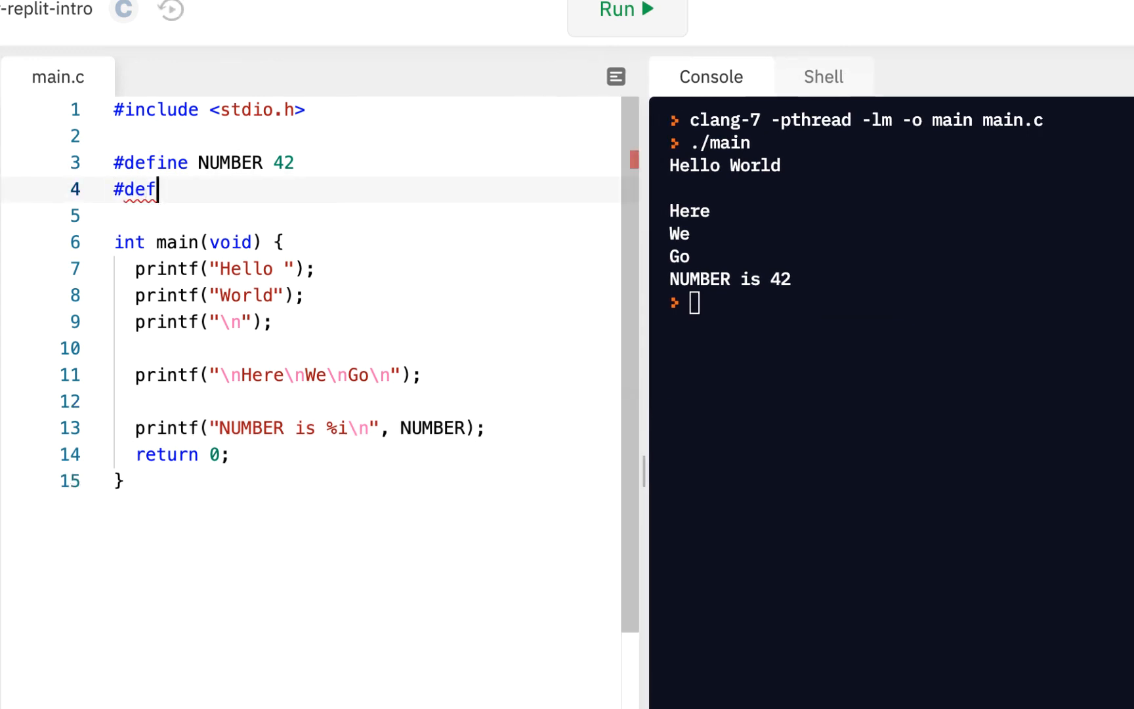
text(ine NUM1)
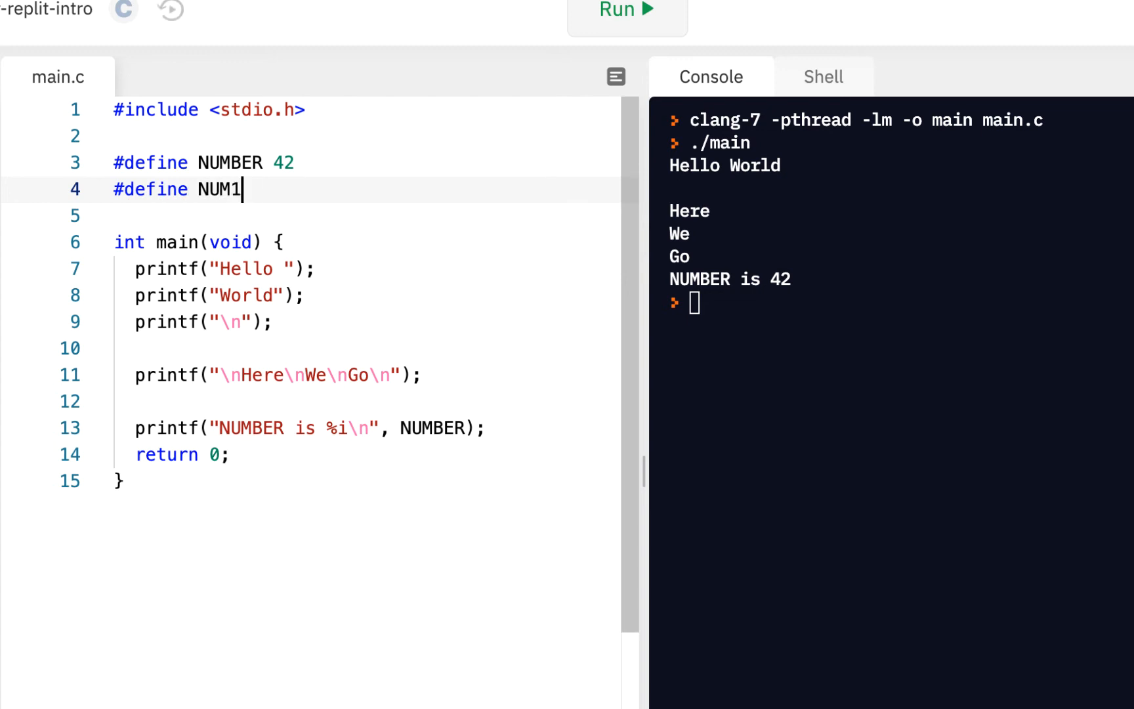
text(10)
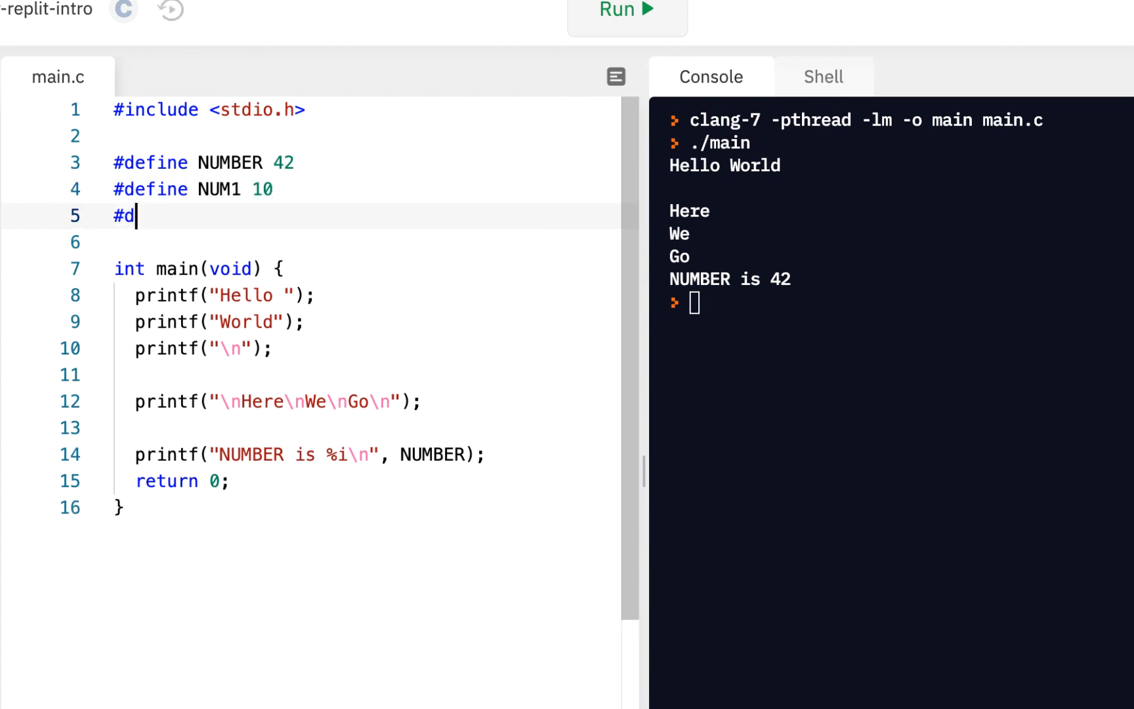
text(efine NUM2)
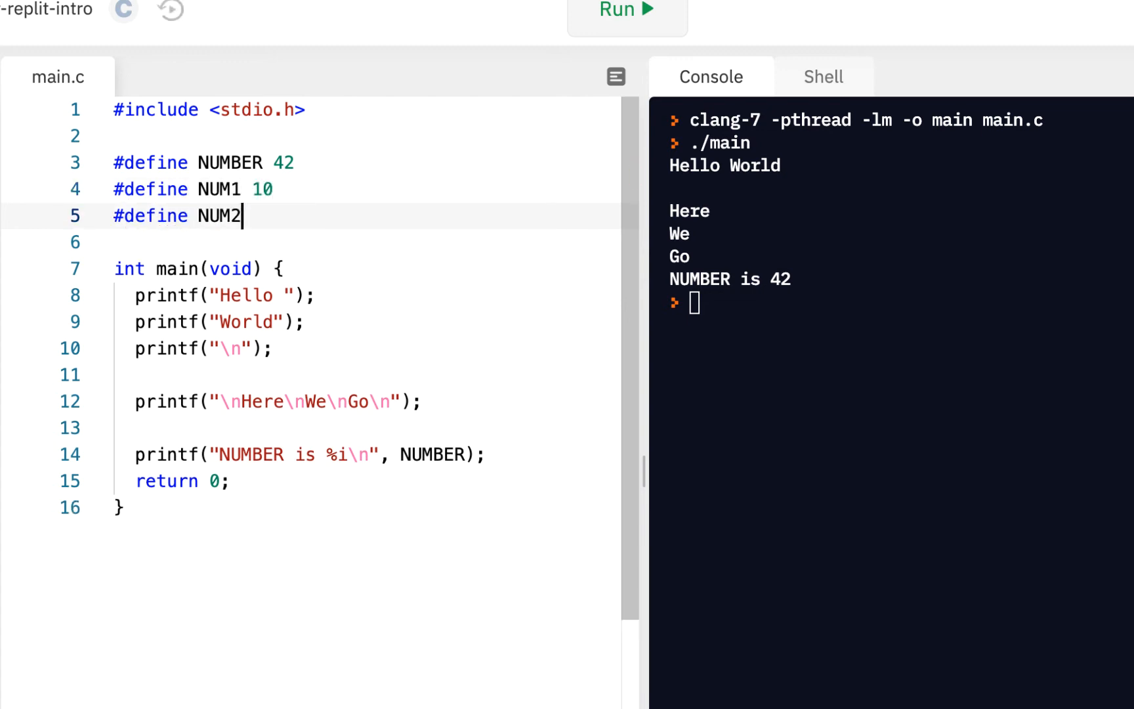
text(20)
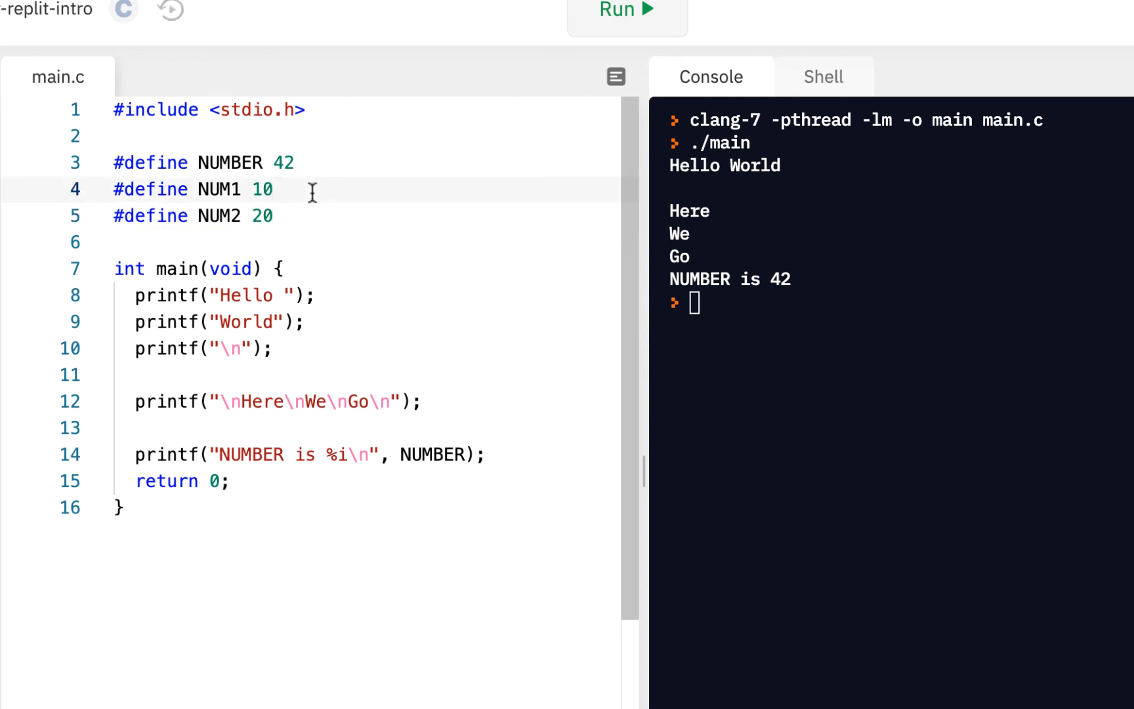
mouse_move(471, 470)
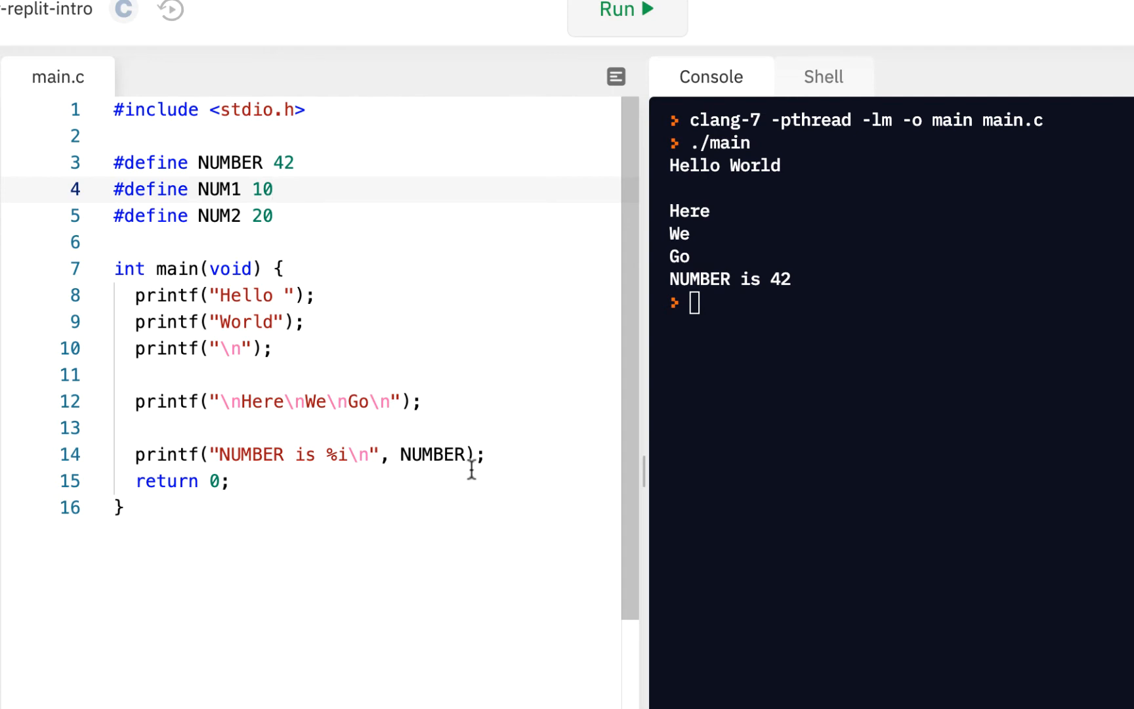
Step: Start a printf on line 15 with the format string "%i + %i = %i\n"
text(p)
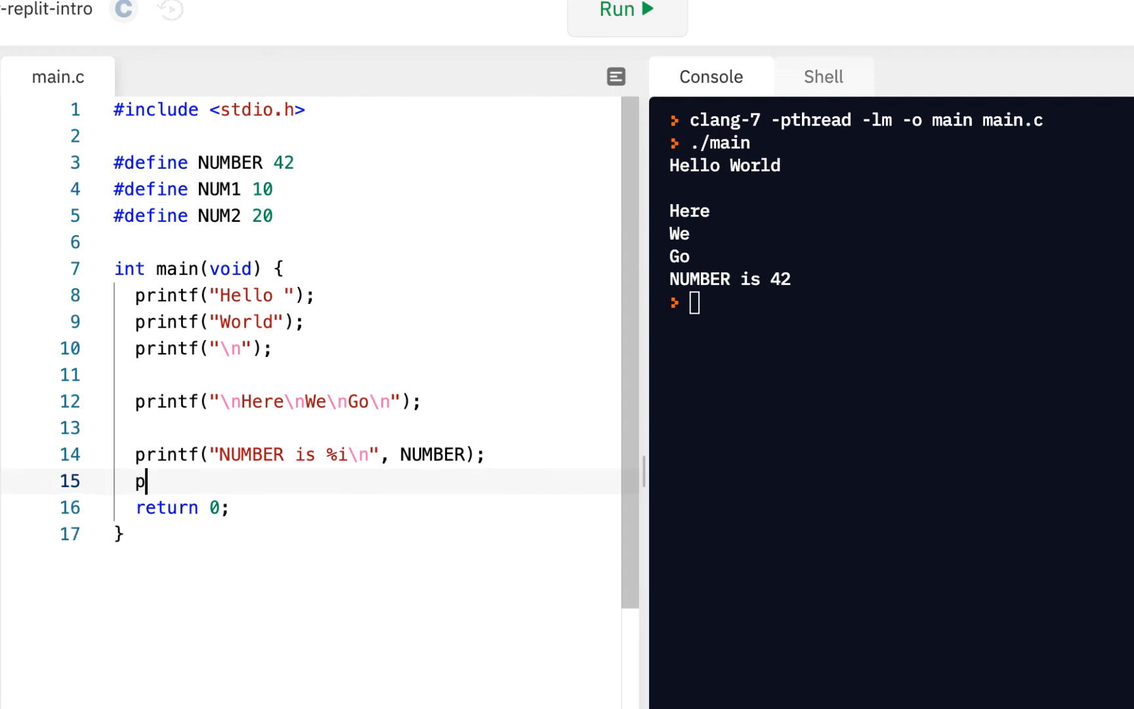
text(rintf()
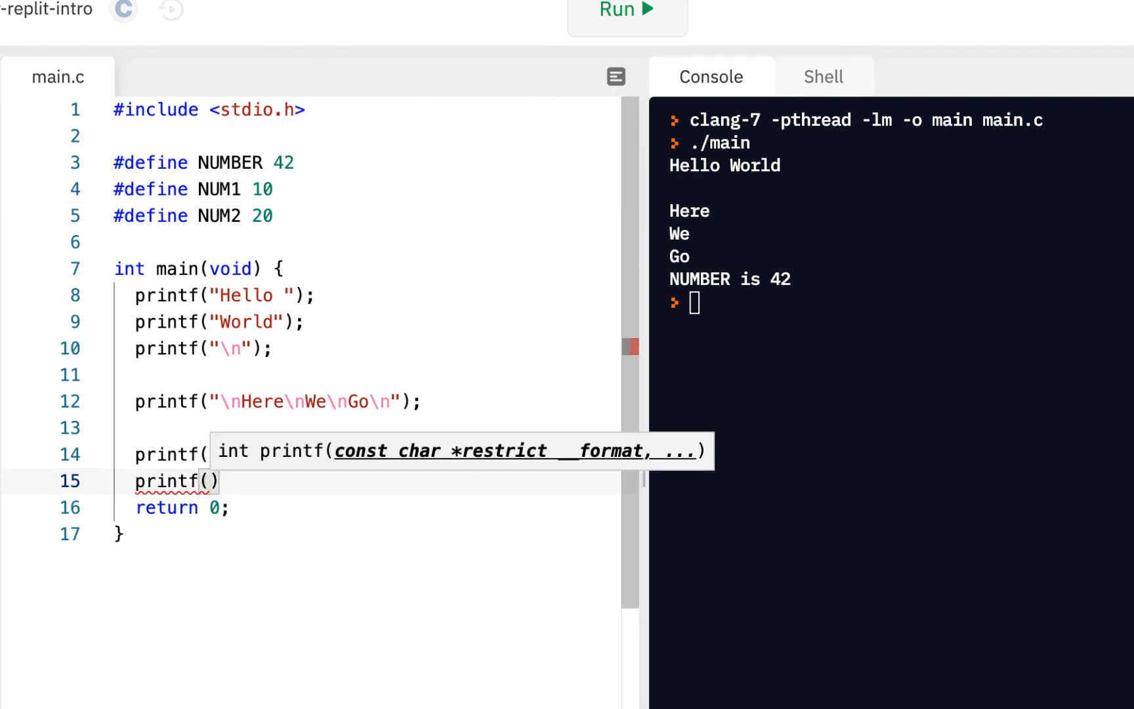
text("%i + %)
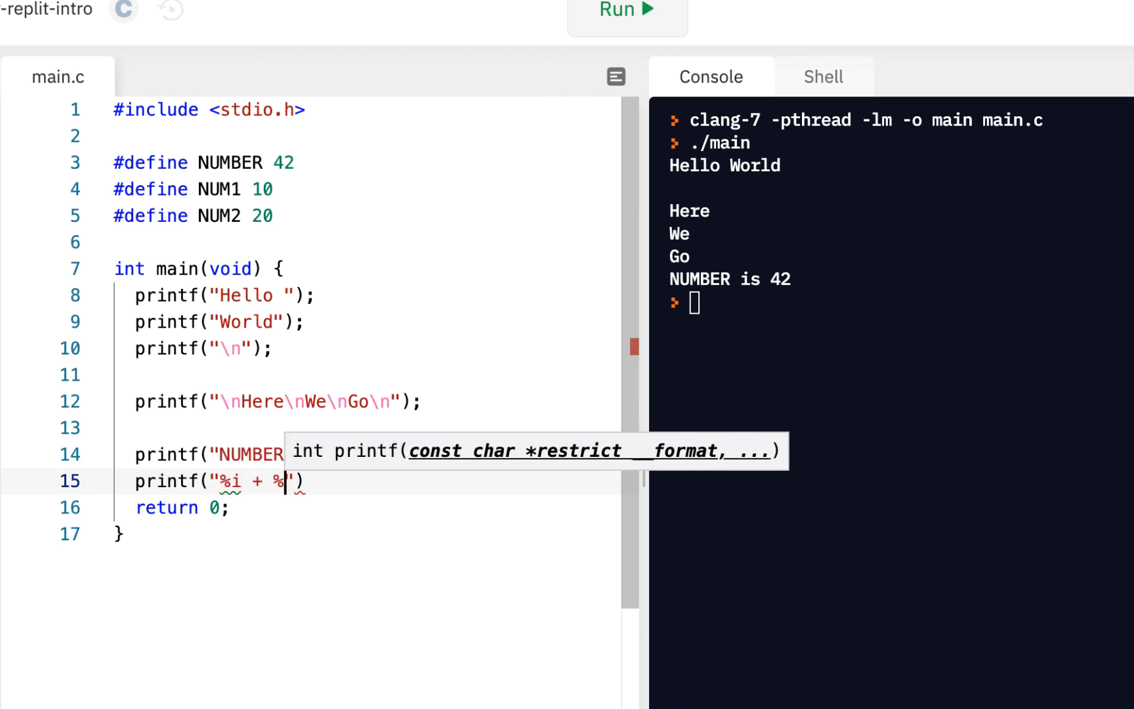
text(i = %)
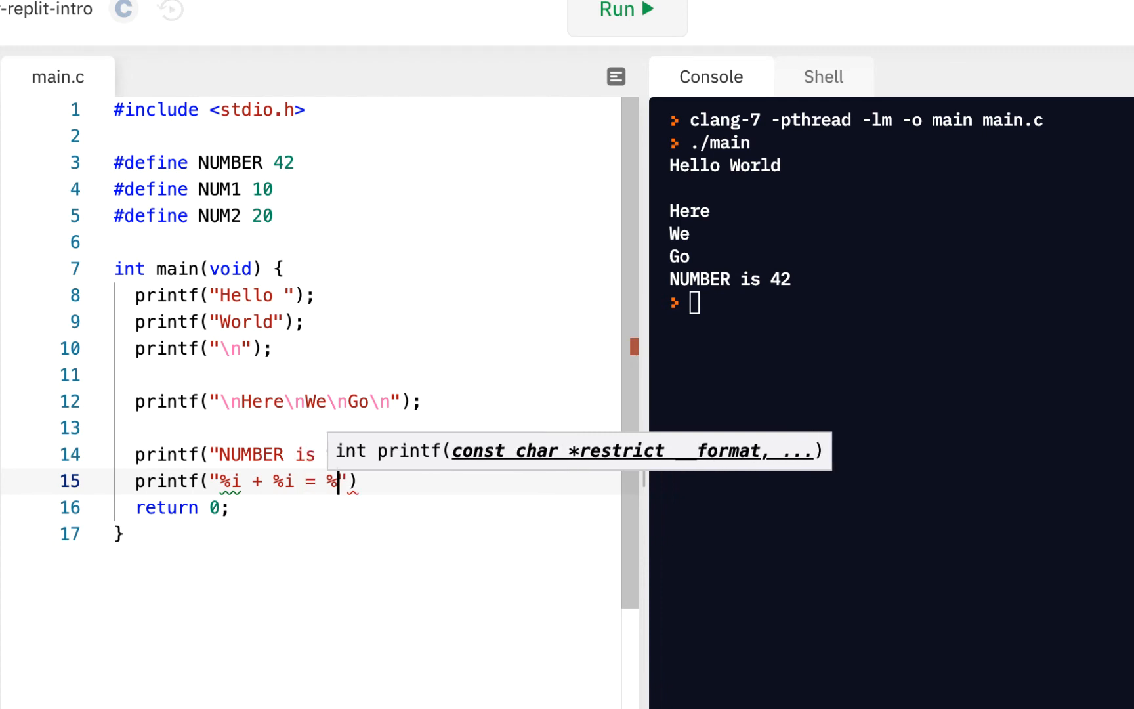
text(i\n)
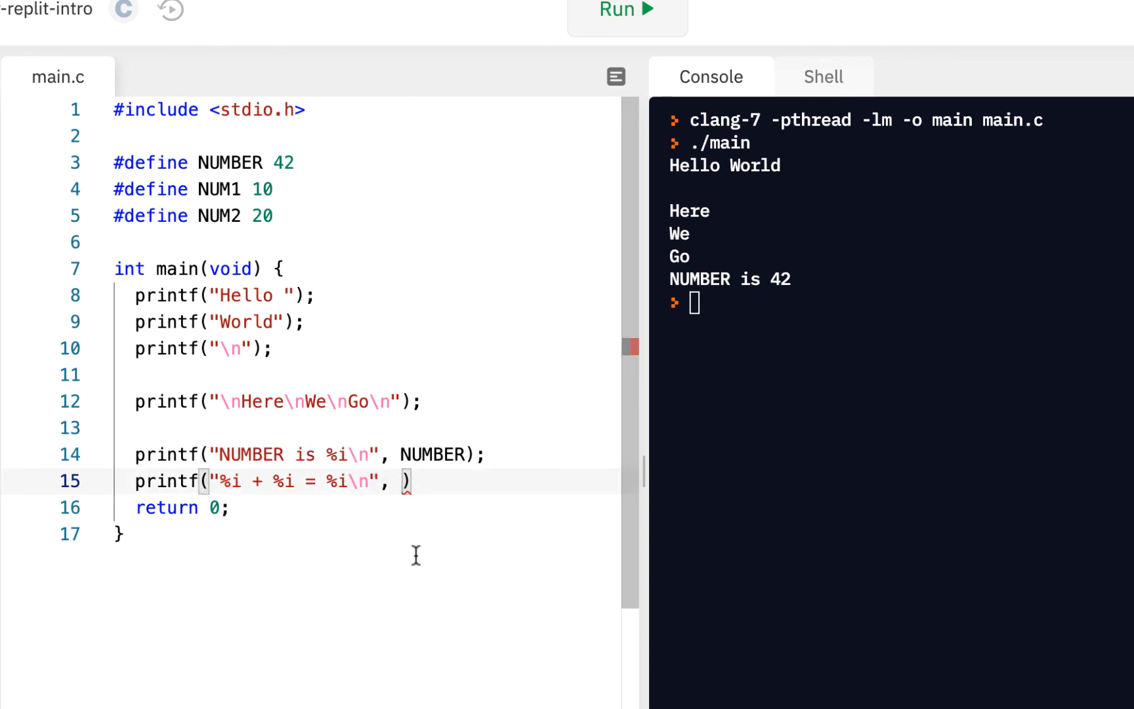
Step: Pass NUM1, NUM2, NUM1+NUM2 as arguments, leaving off the closing semicolon
text(NUM1)
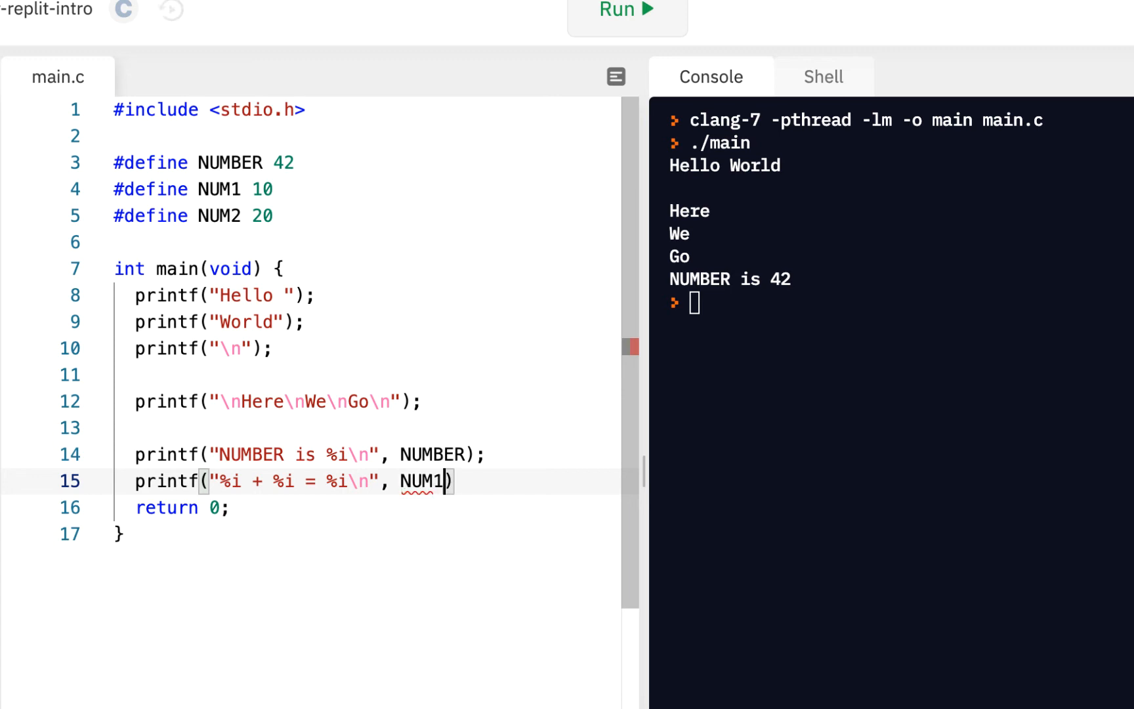
text(, NUM2,)
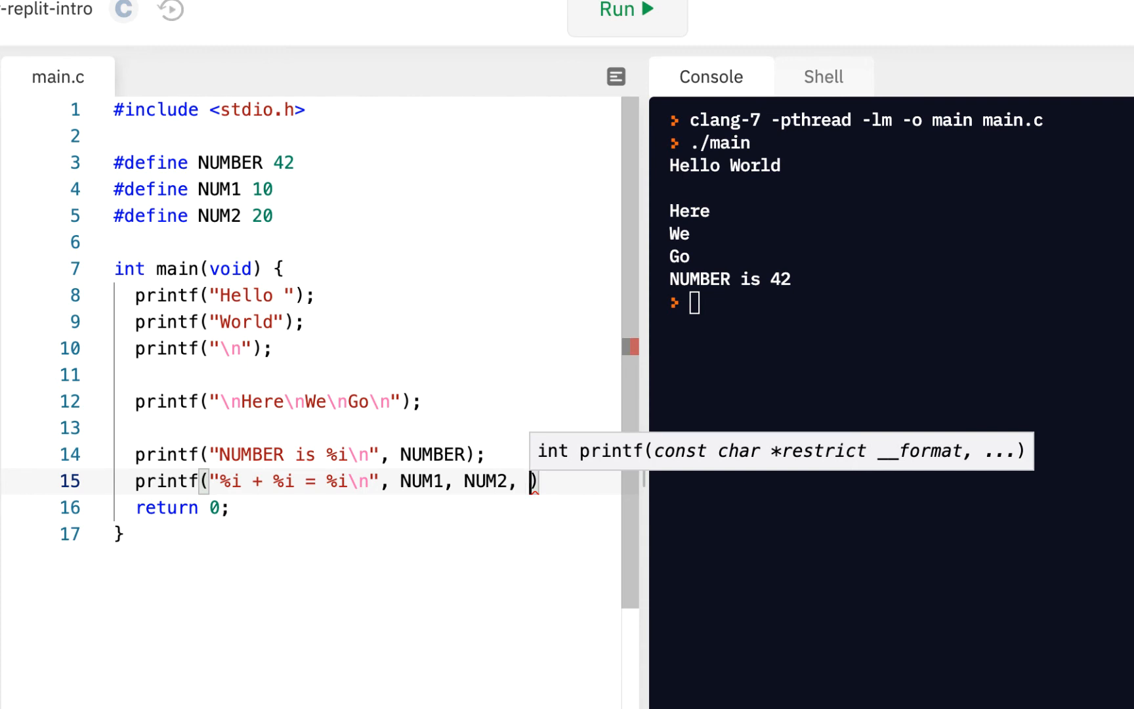
text(N)
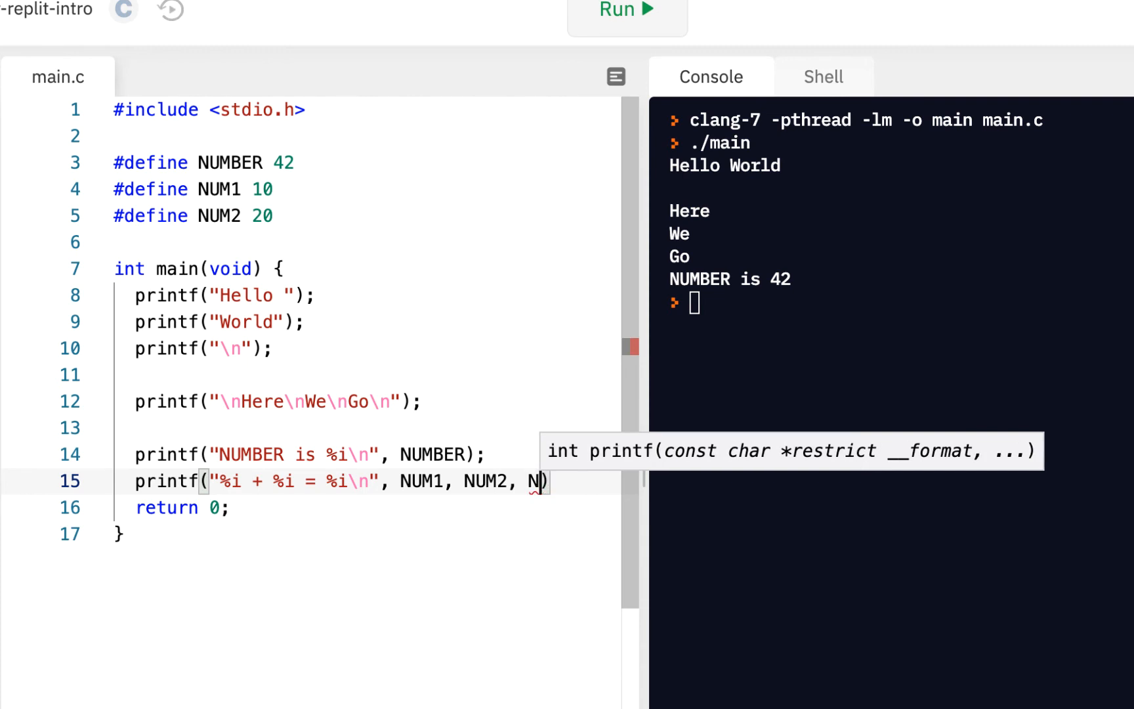
text(UM1+NUM2)
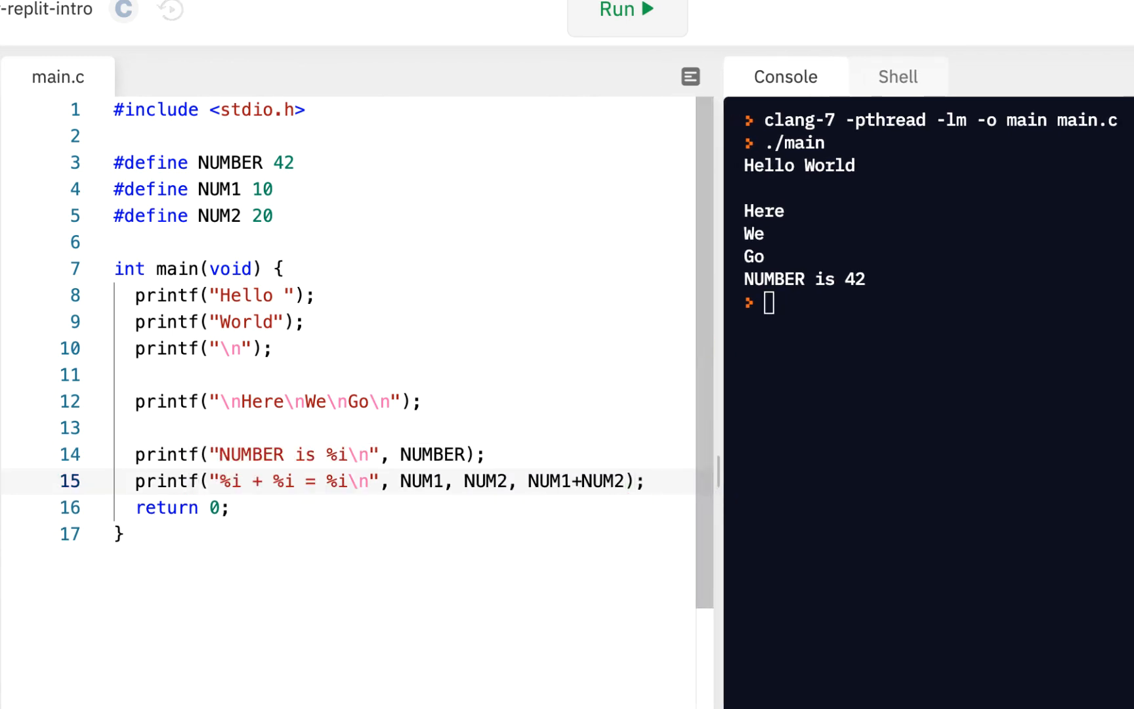
click(636, 481)
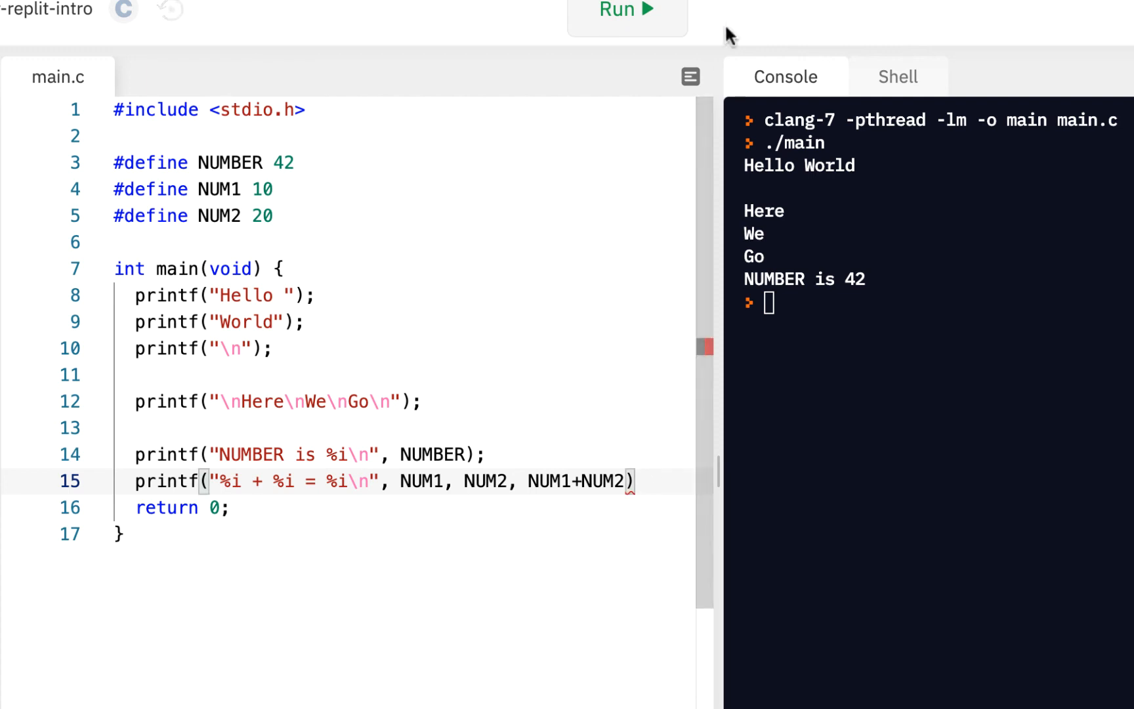
Step: Run into the expected ';' error and add the semicolon at the end of line 15
click(626, 9)
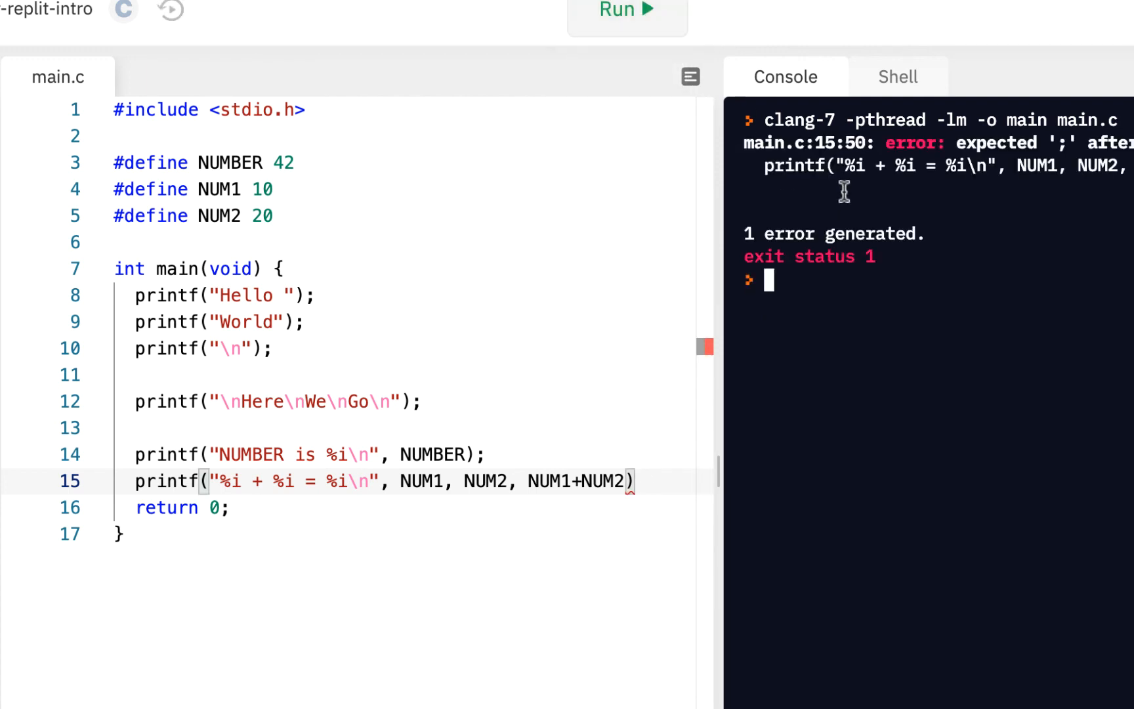
mouse_move(969, 145)
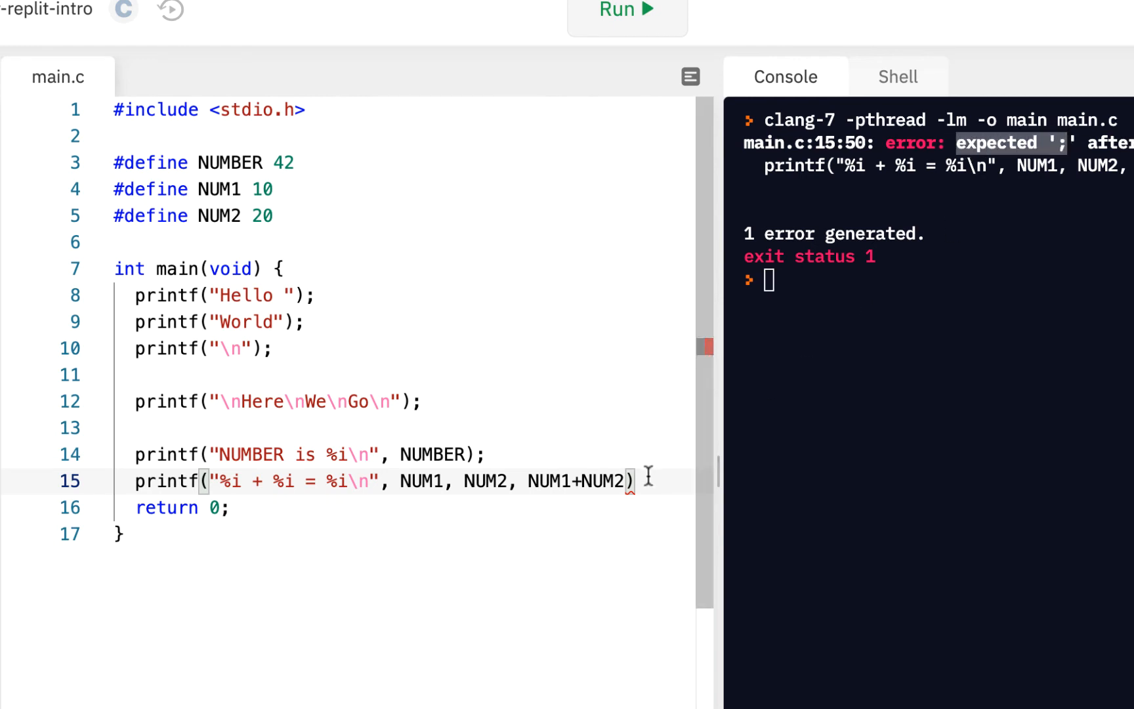
text(;)
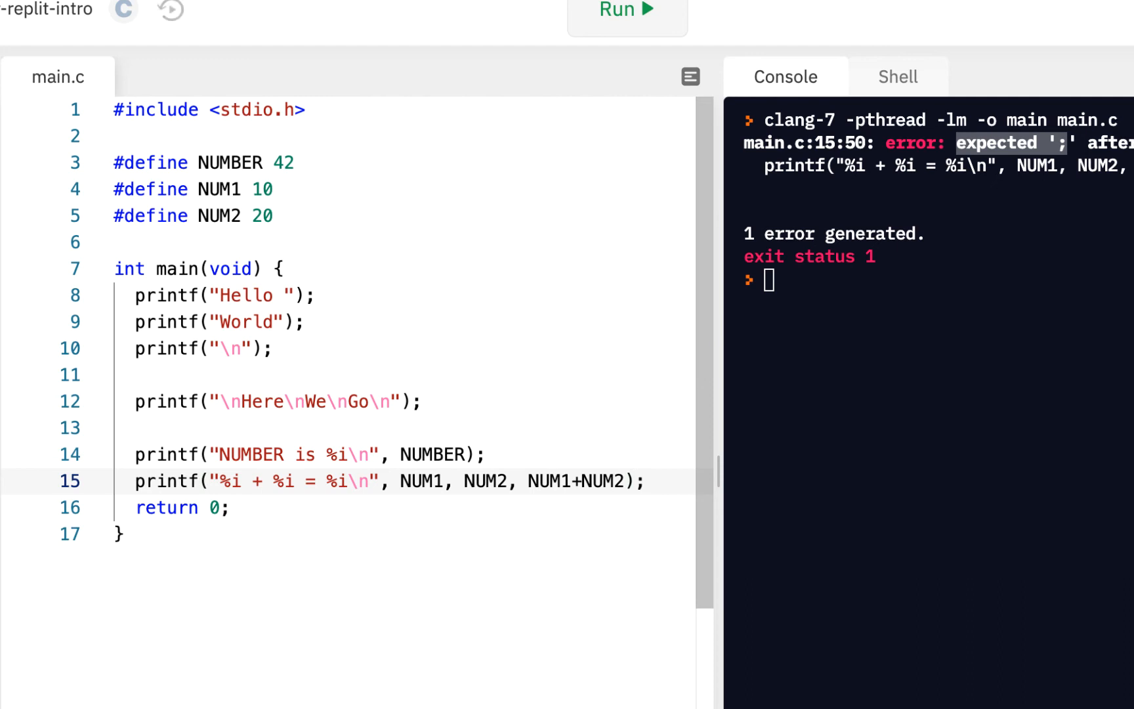
click(221, 481)
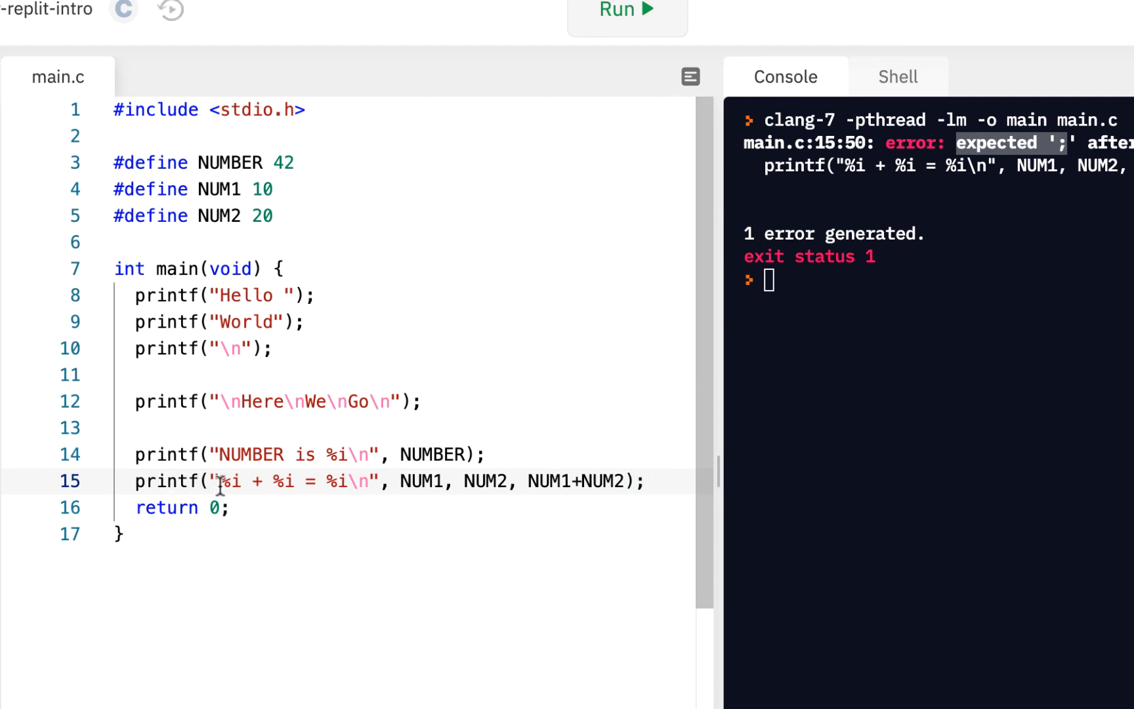
double_click(229, 481)
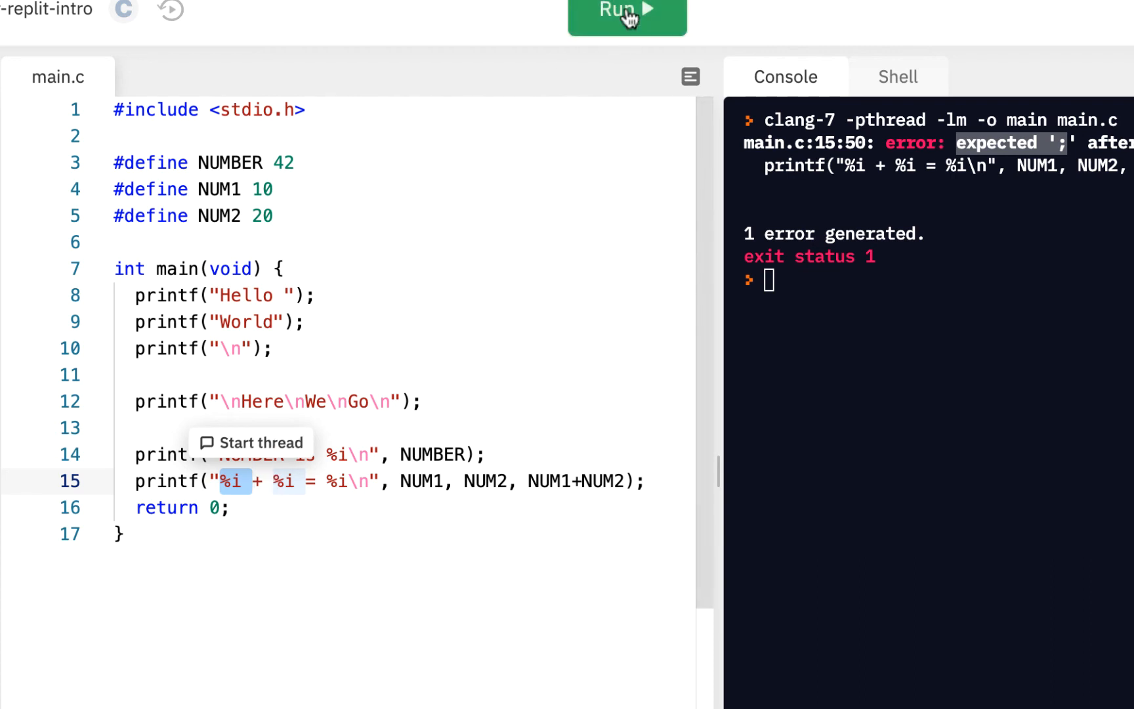
Step: Run to print 10 + 20 = 30 and space the sum argument as NUM1 + NUM2
click(626, 16)
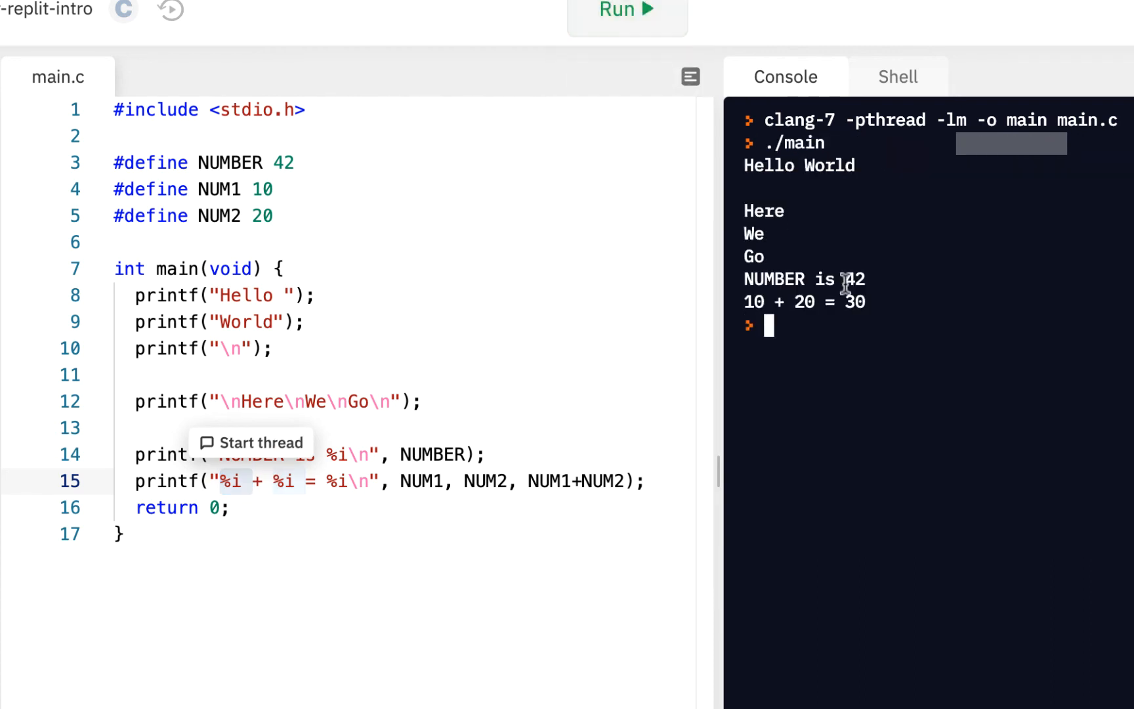
mouse_move(421, 474)
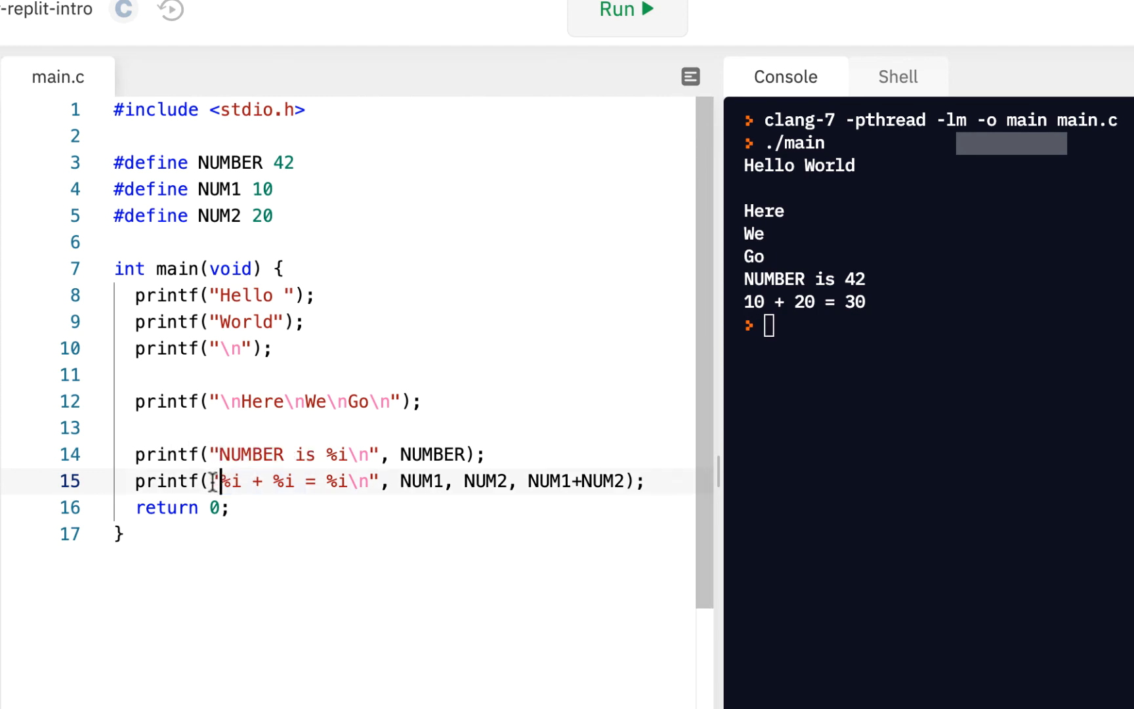
double_click(233, 481)
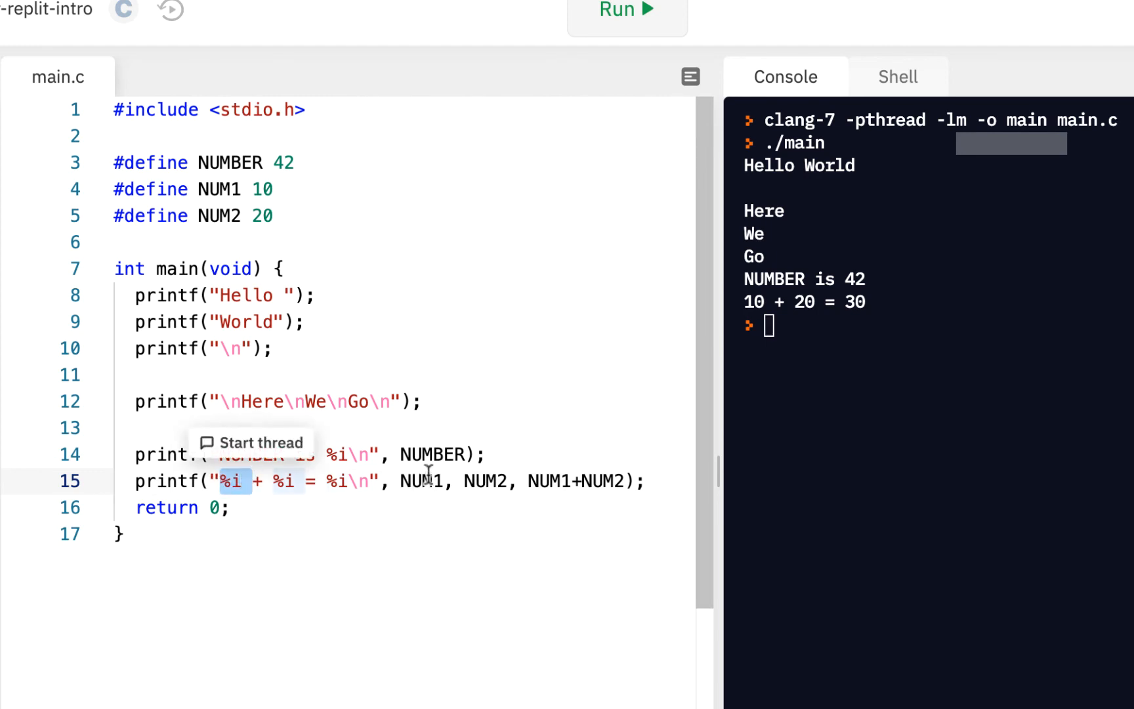
double_click(416, 481)
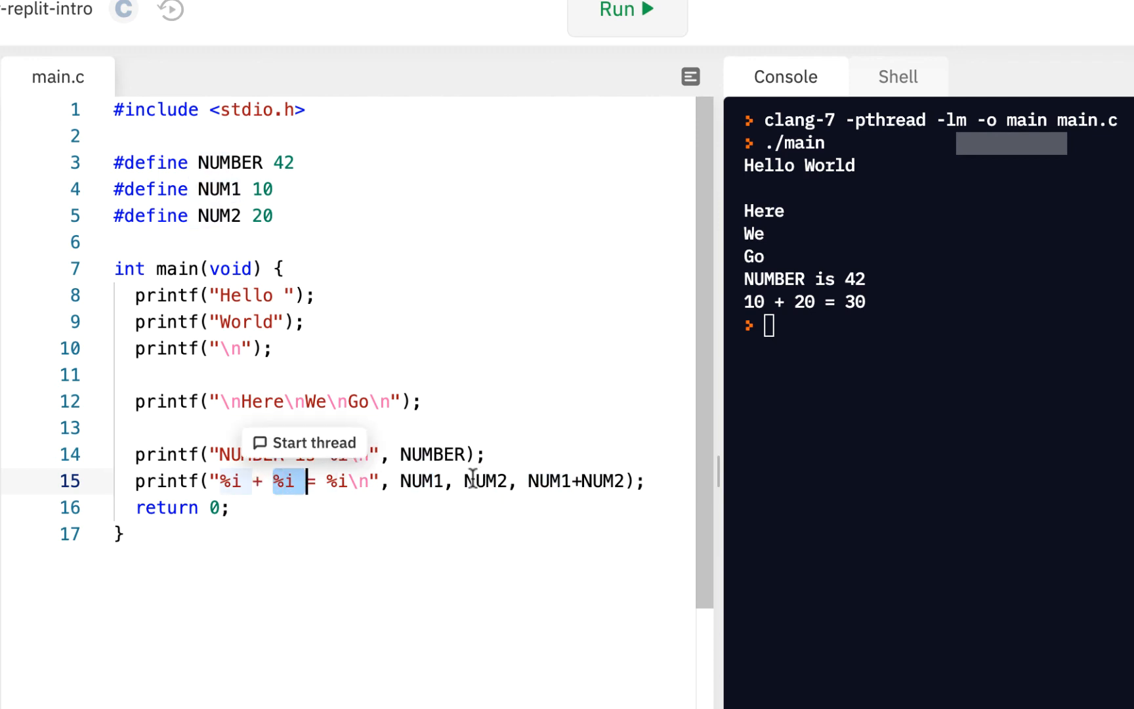
double_click(487, 481)
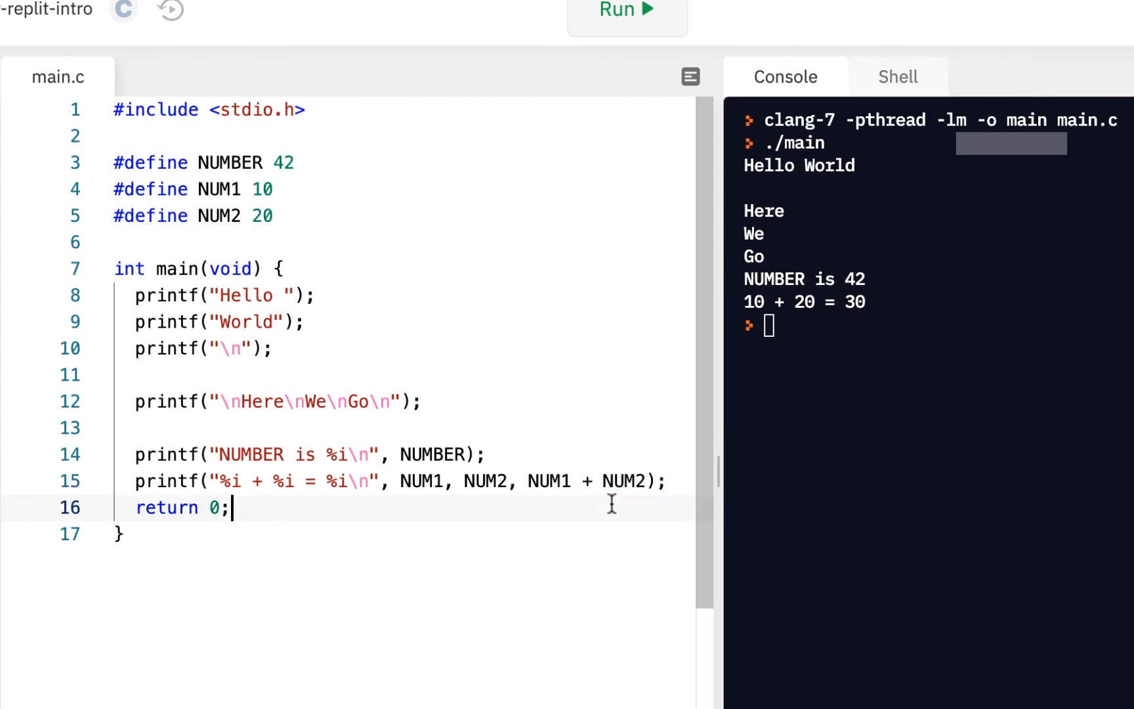
mouse_move(611, 481)
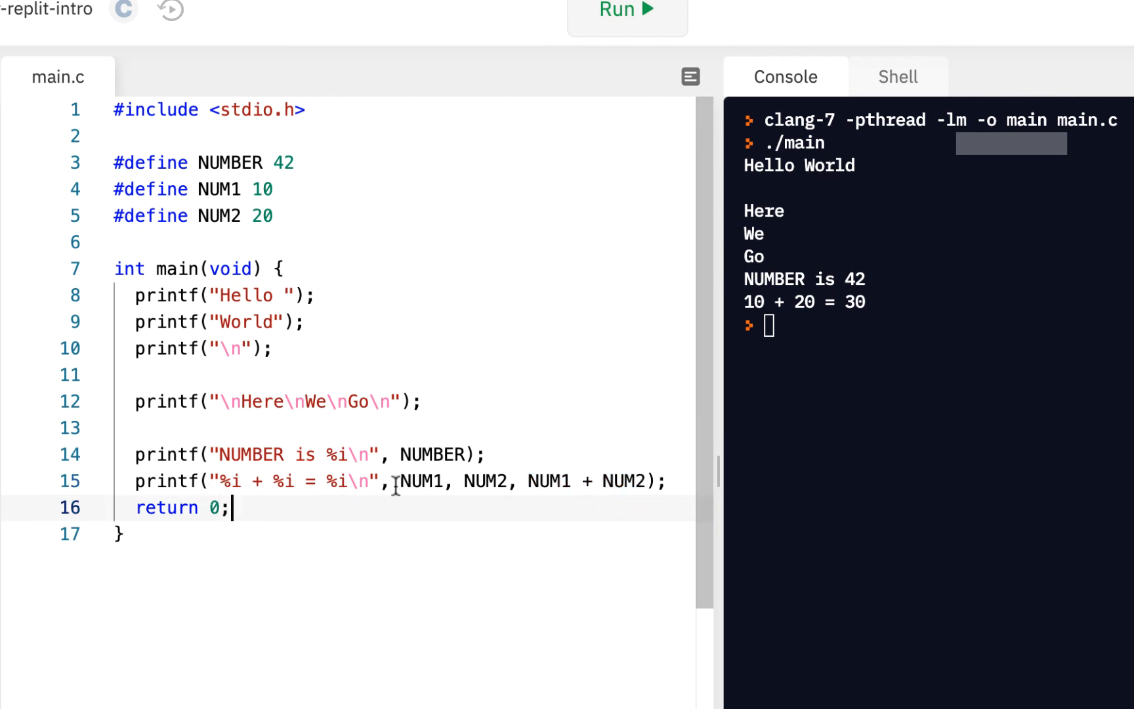
click(329, 481)
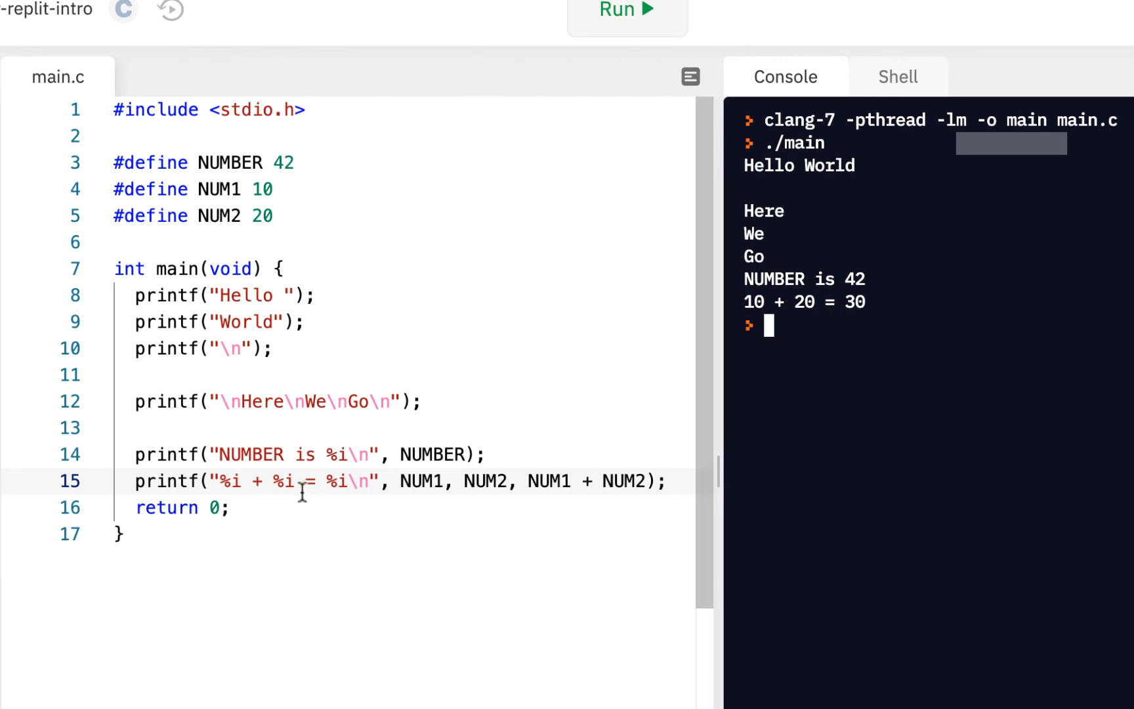
double_click(285, 481)
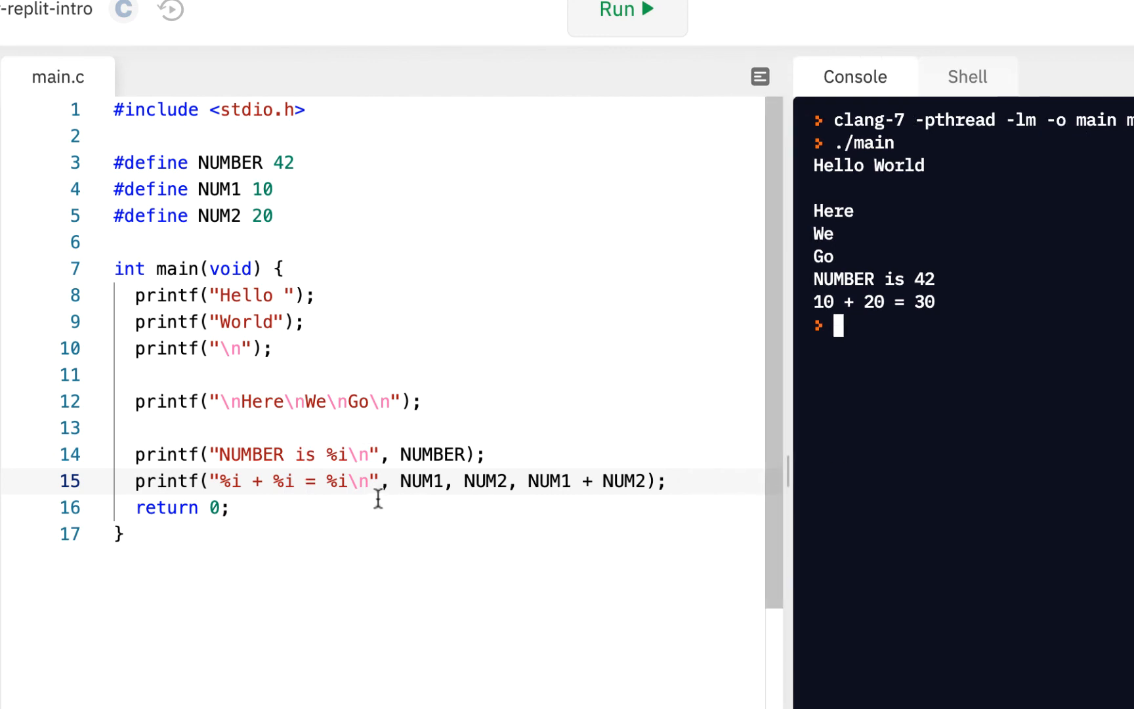
double_click(332, 481)
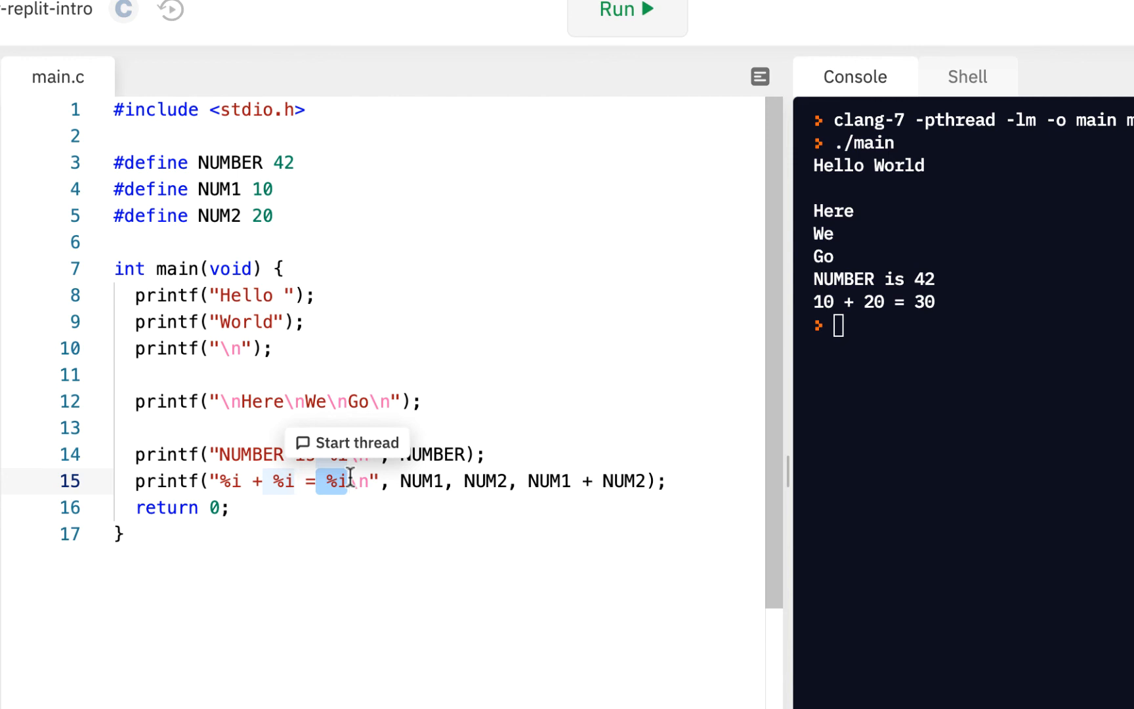
mouse_move(288, 223)
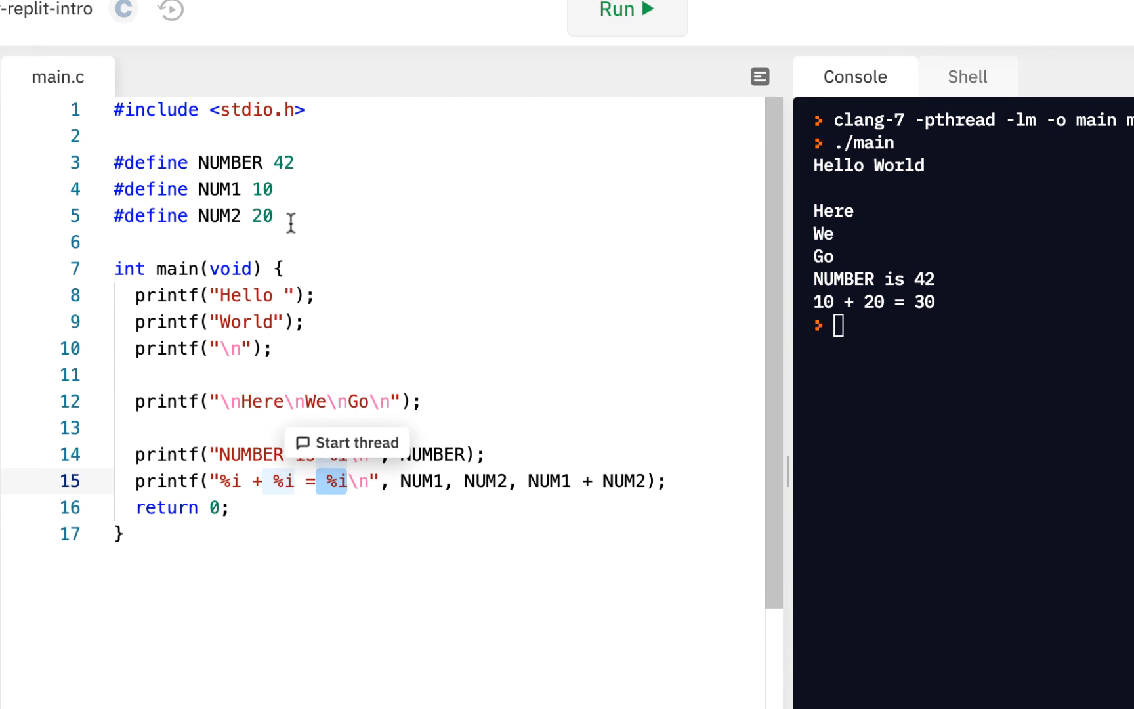
mouse_move(290, 221)
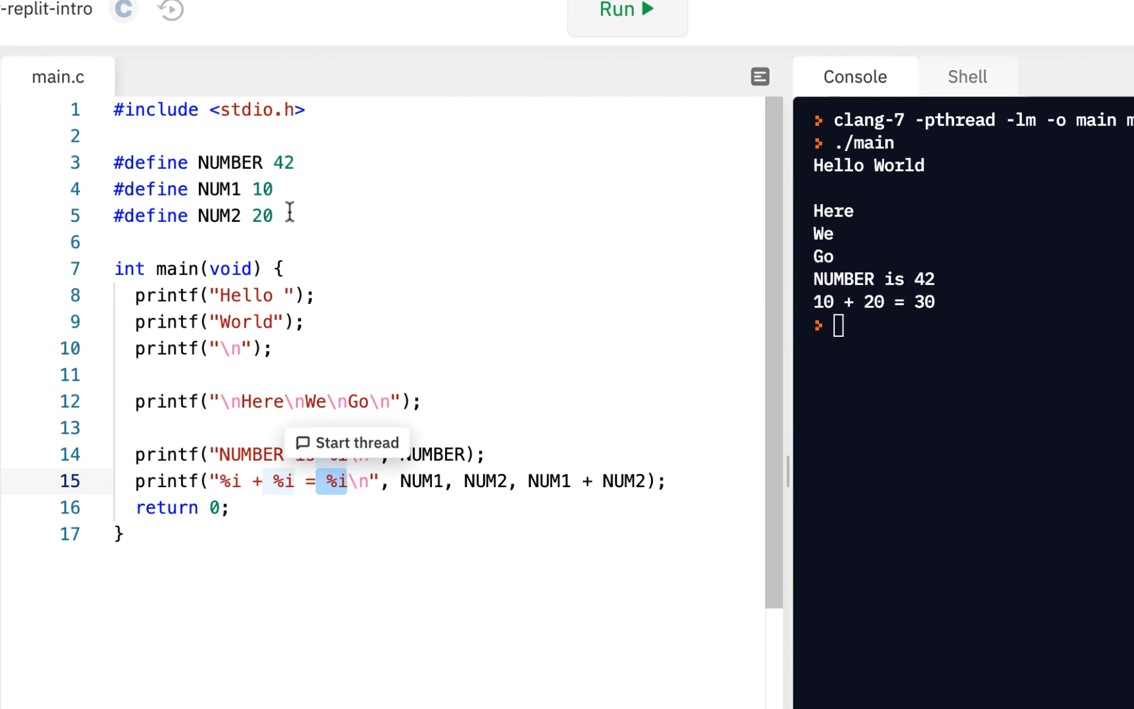
Step: Define MESSAGE as "Hello World" on a new line below the NUM2 constant
click(274, 216)
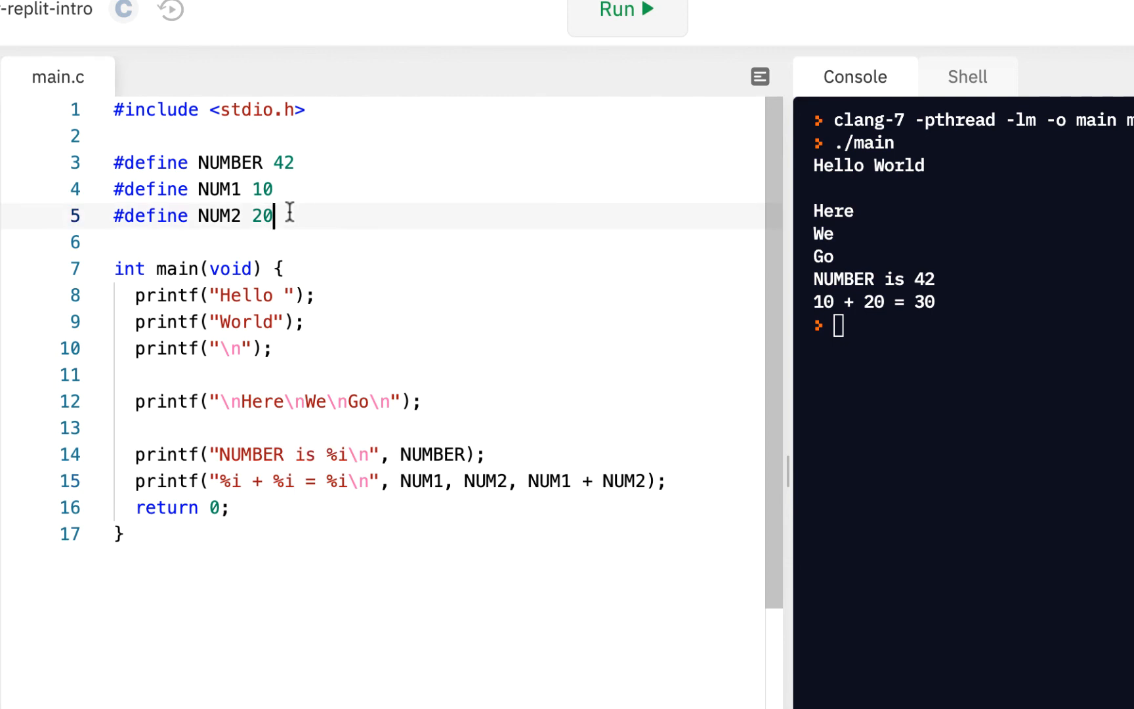
text(#de)
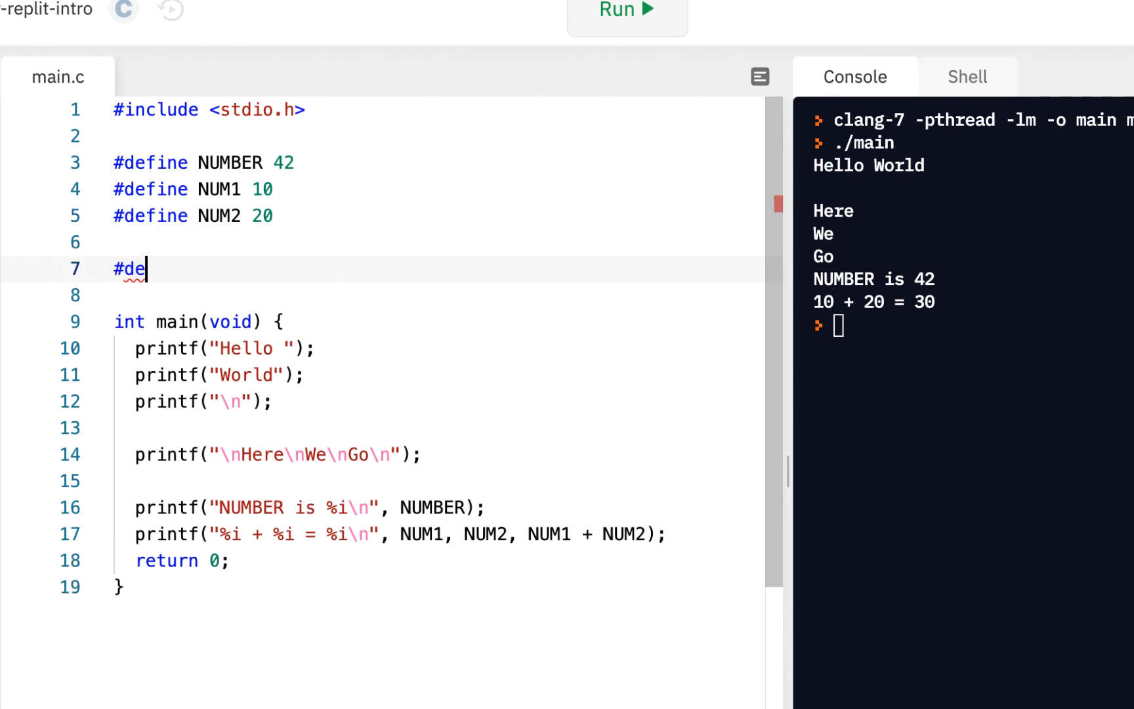
text(fine)
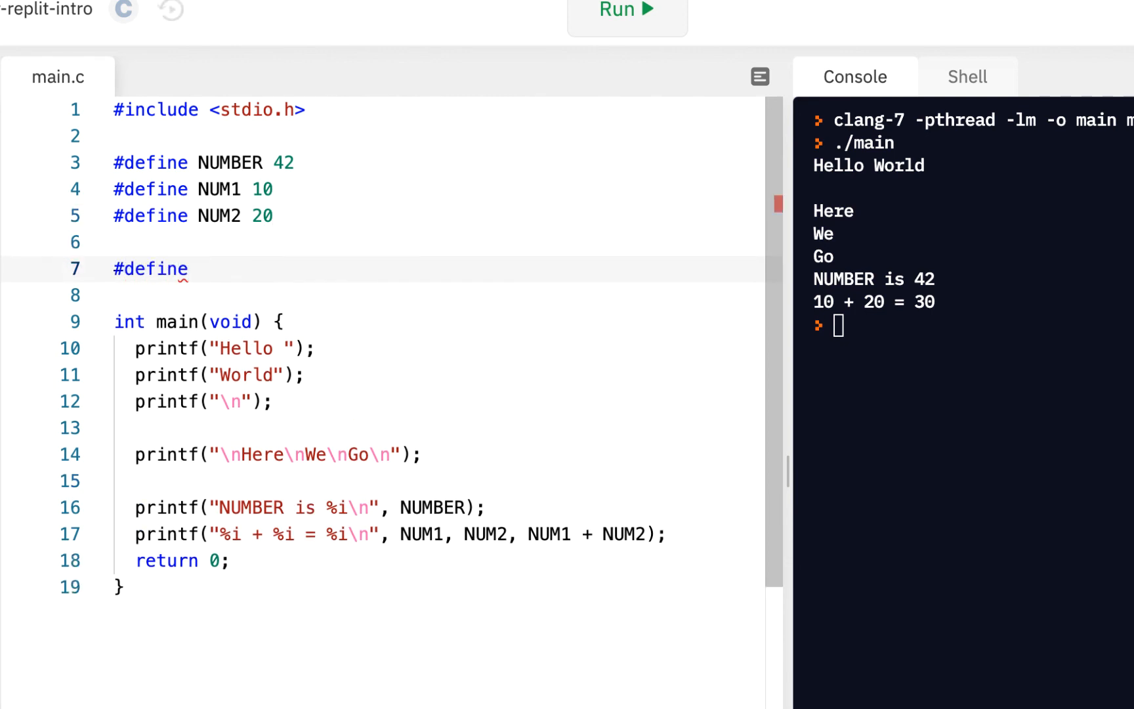
text(MESSAG)
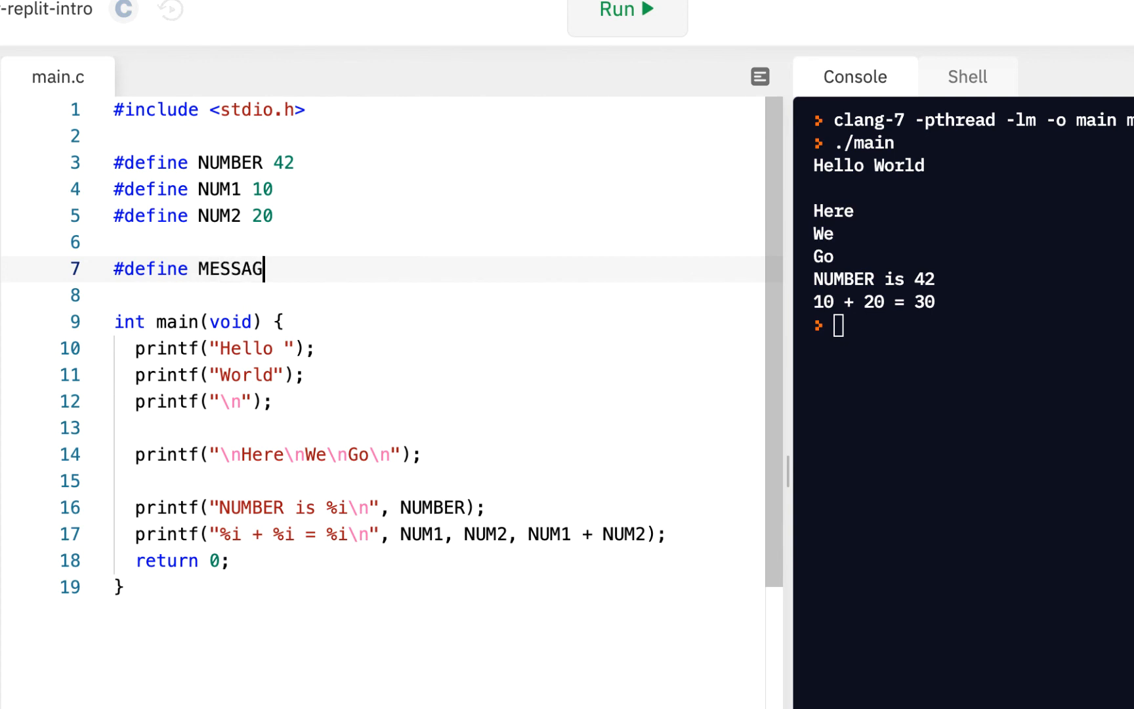
text(E "Hello Wor)
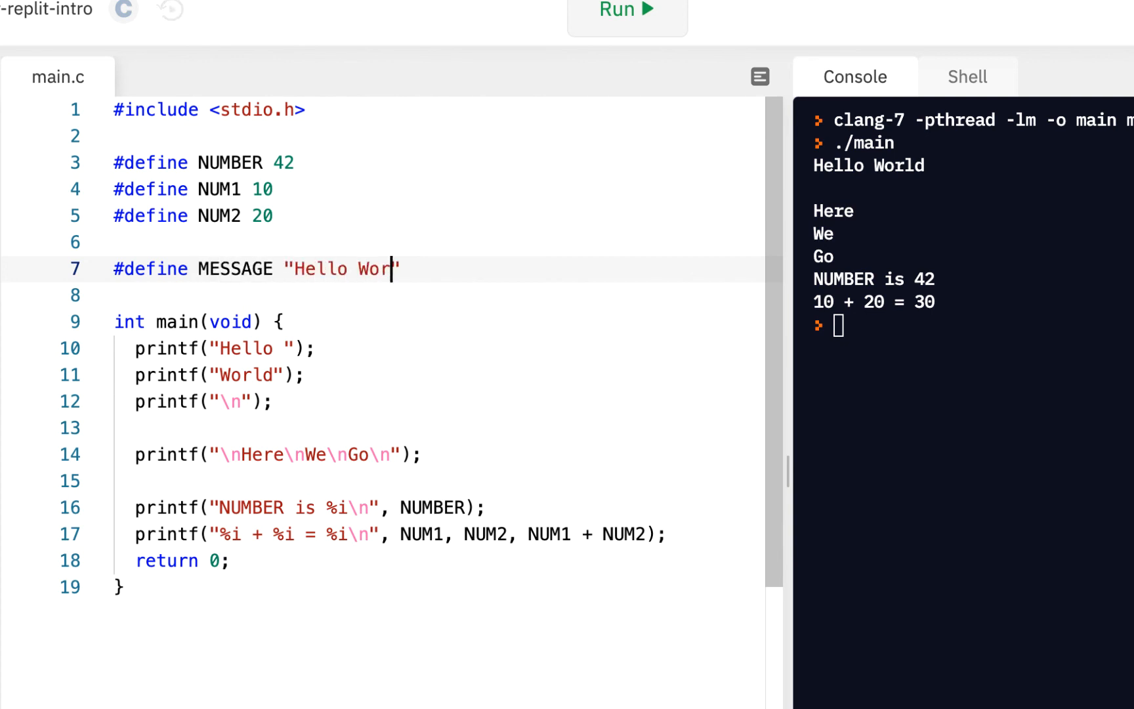
text(ld)
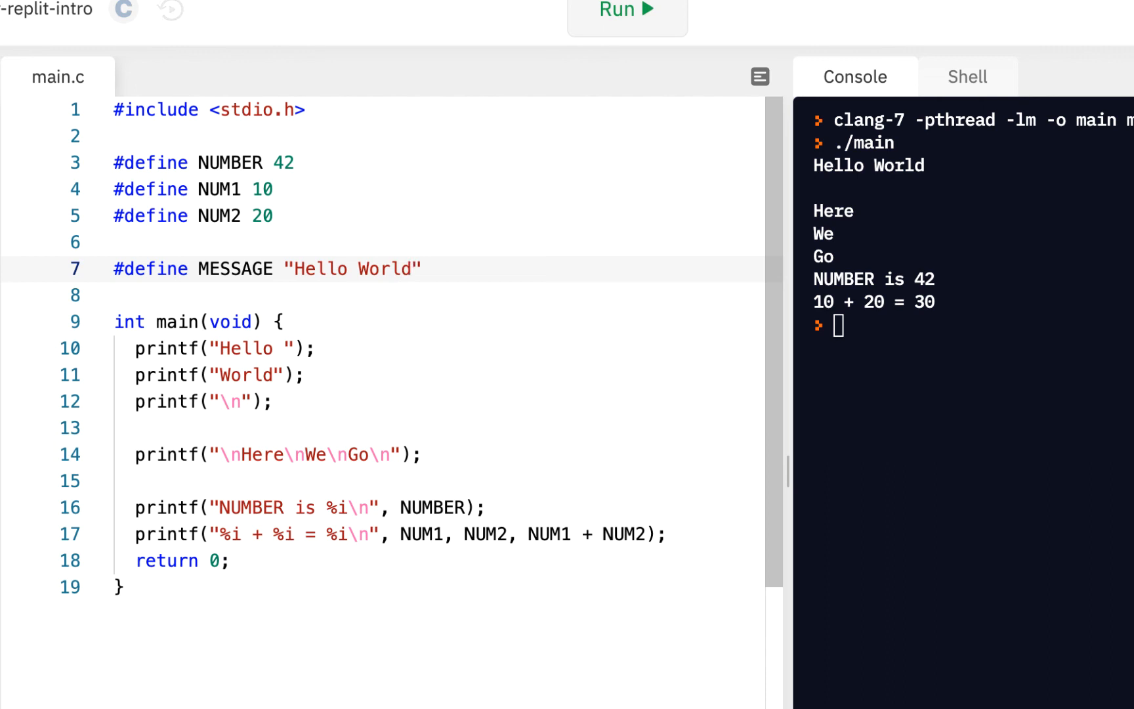
mouse_move(285, 212)
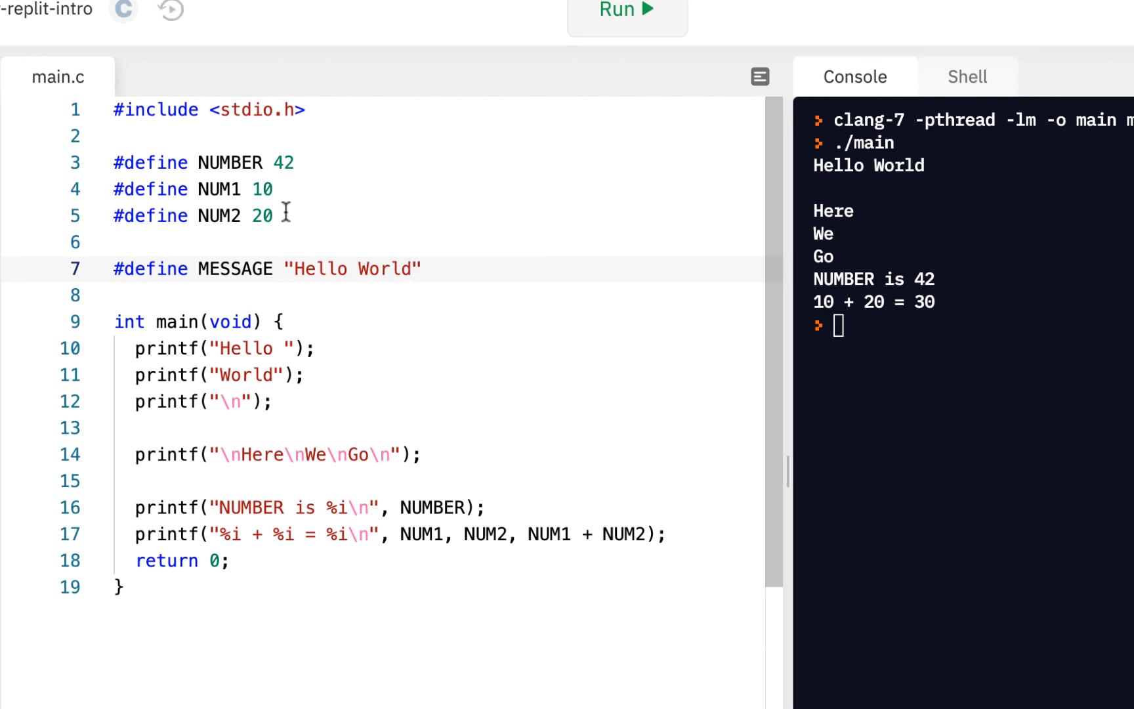
mouse_move(254, 269)
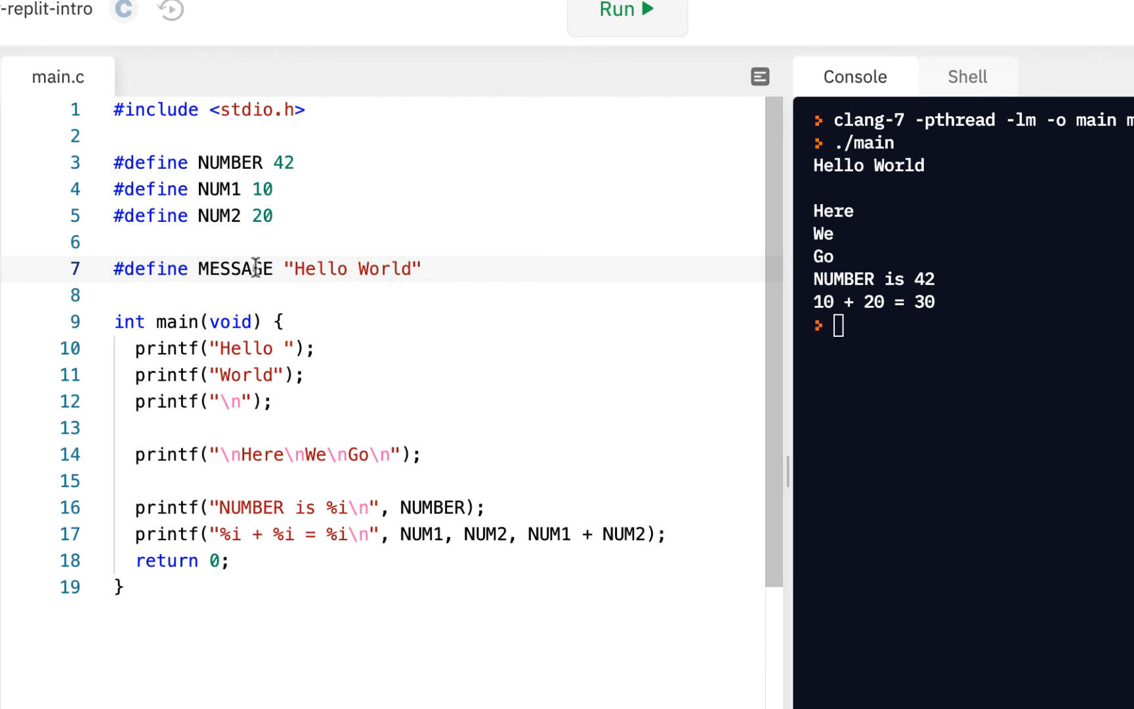
mouse_move(657, 535)
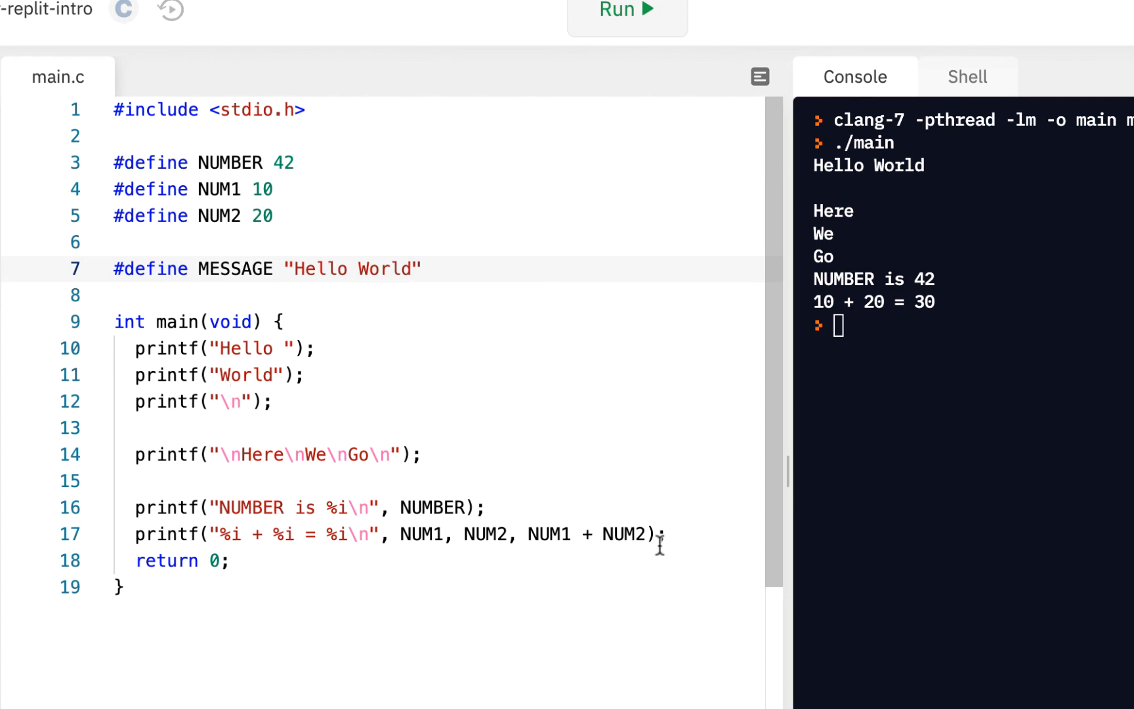
Step: Write printf("%s\n", MESSAGE); on a new line at the end of main
key(Enter)
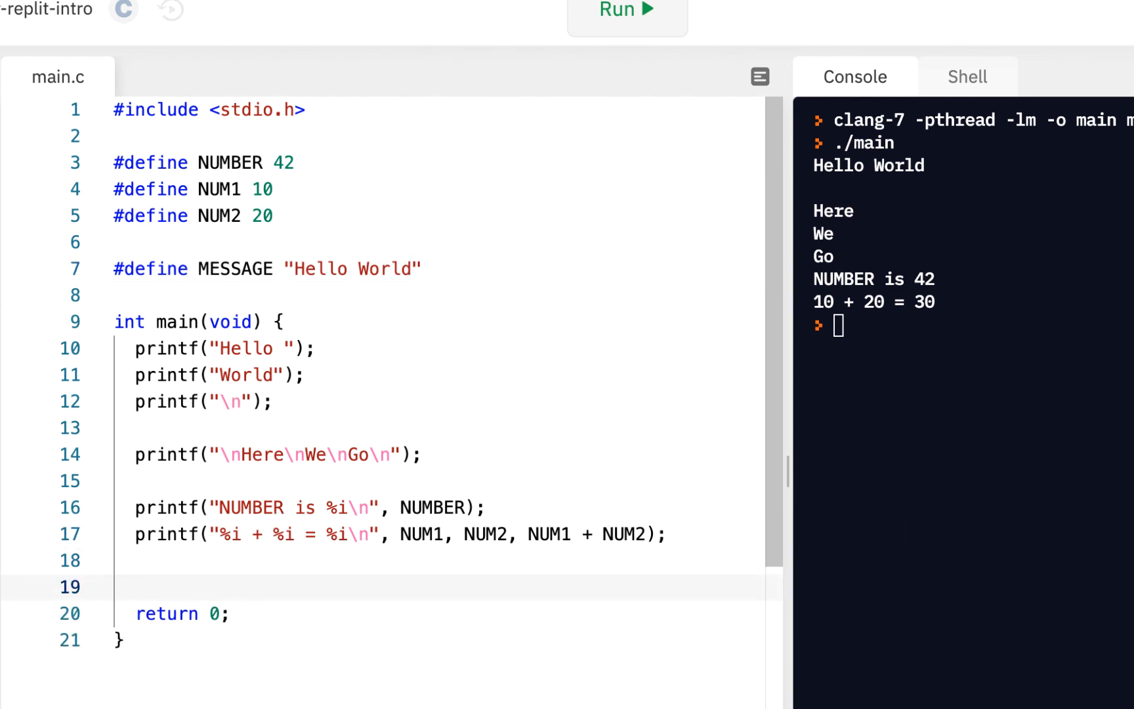
text(printf()
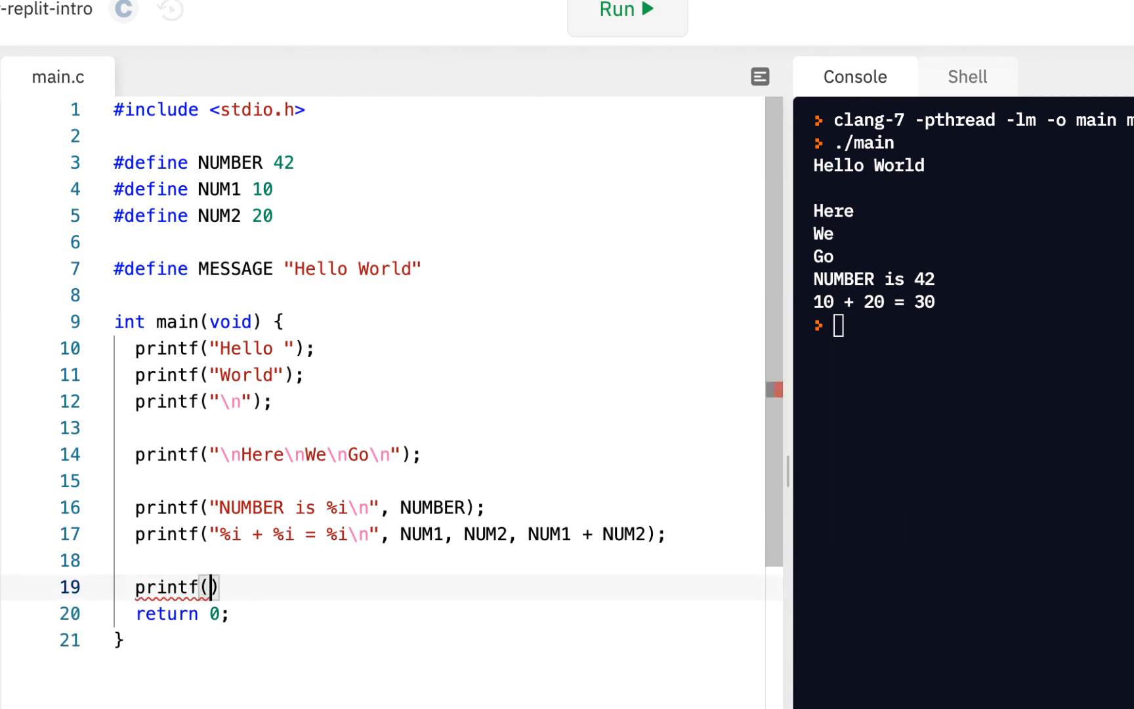
text("T%")
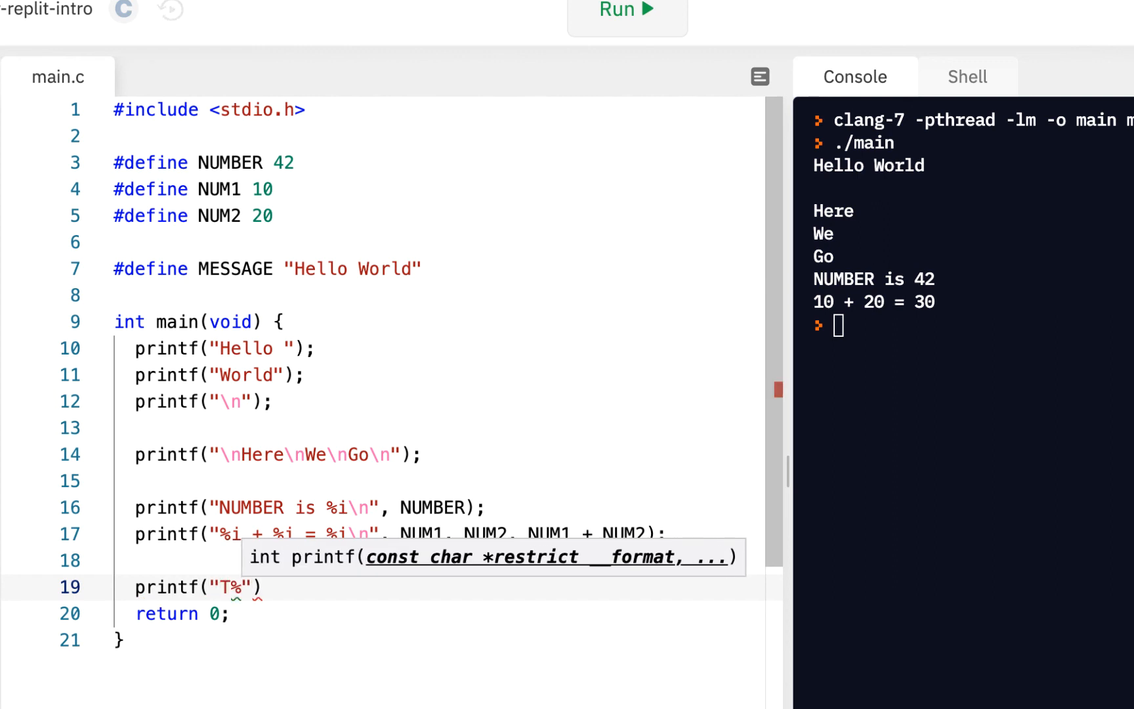
text(%s)
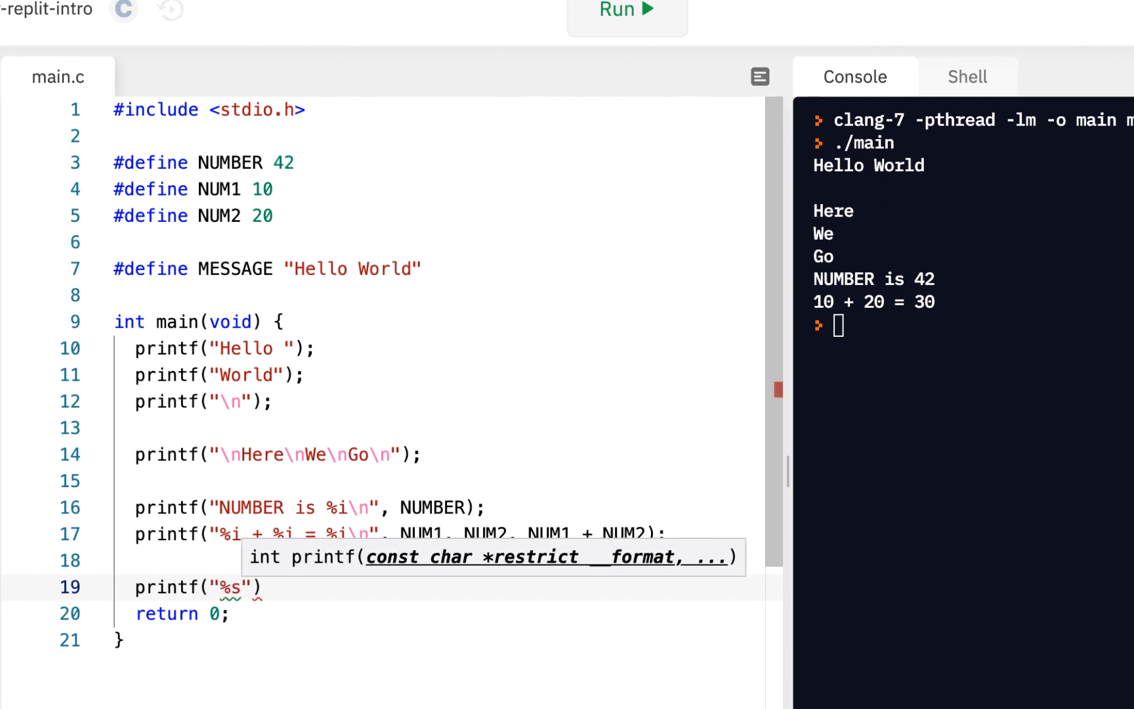
mouse_move(661, 445)
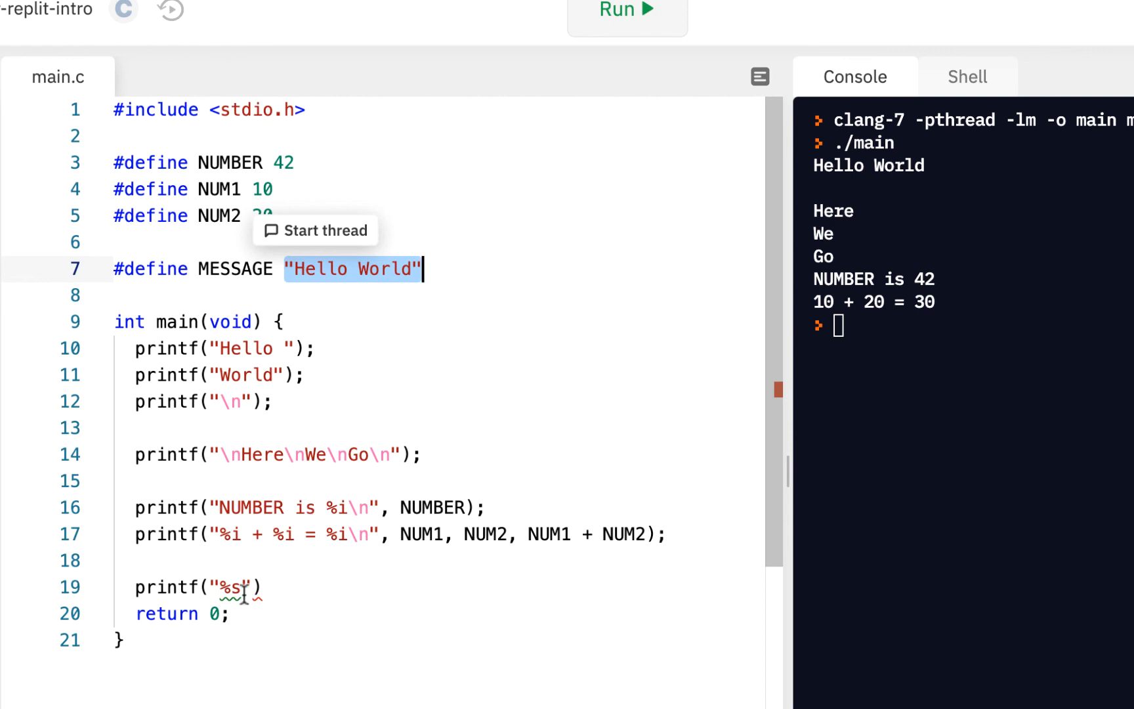
text(\)
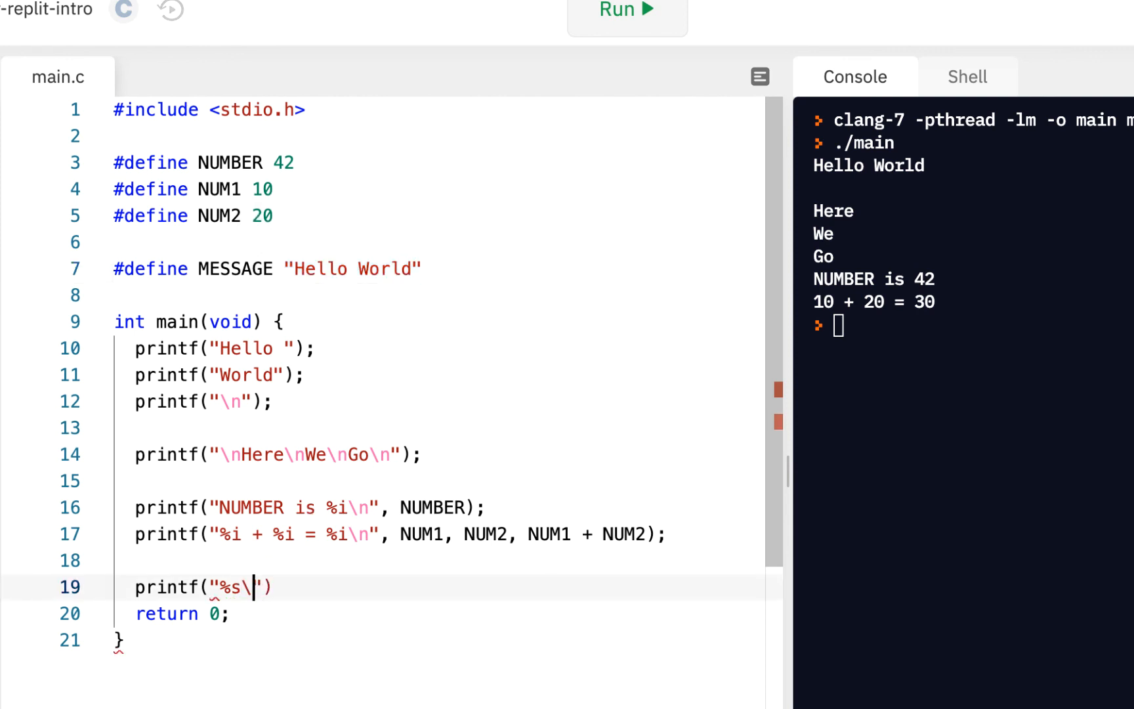
text(n",)
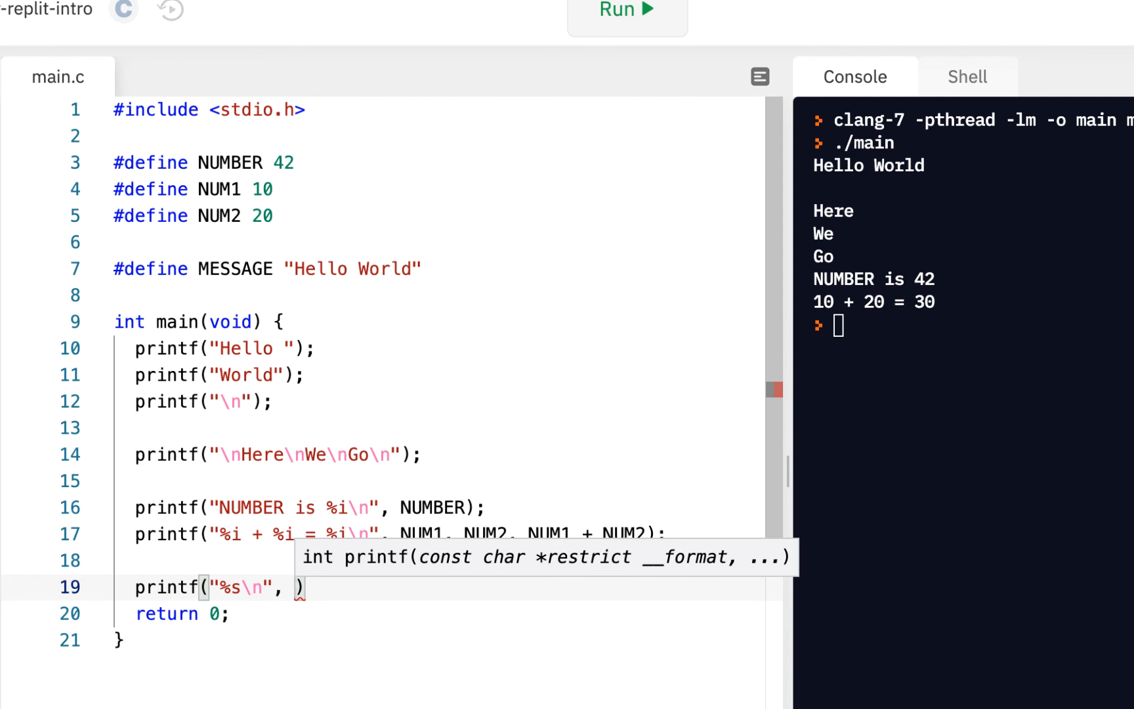
text(MESSA)
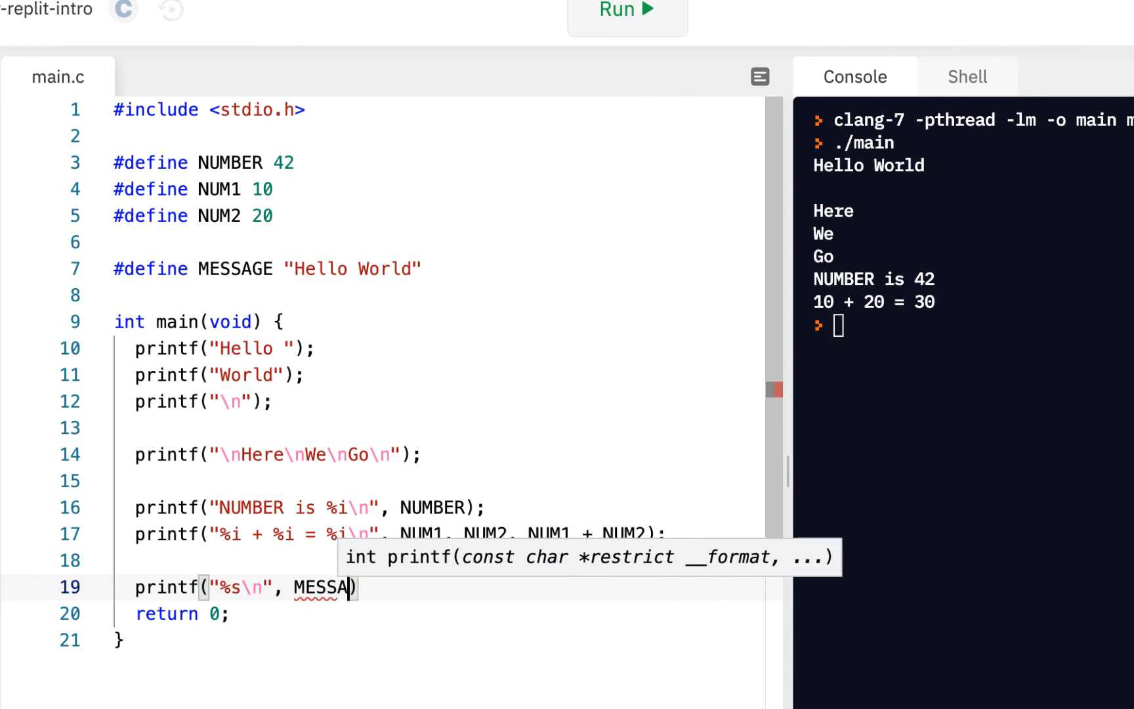
text(GE);)
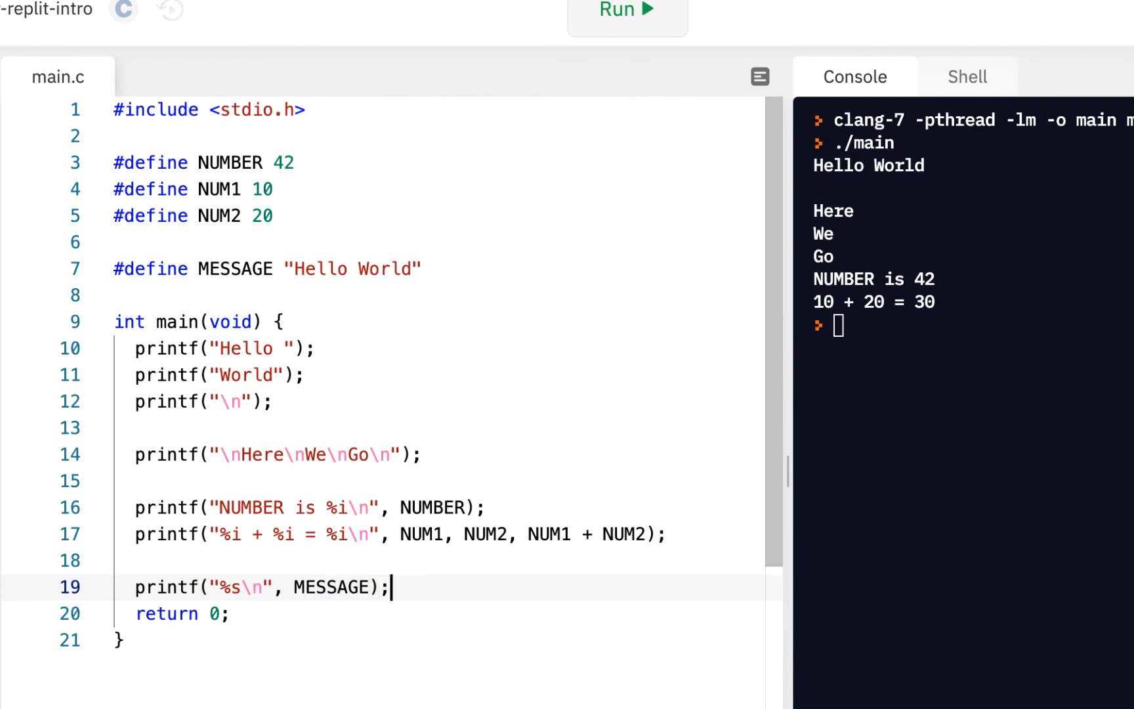
mouse_move(193, 422)
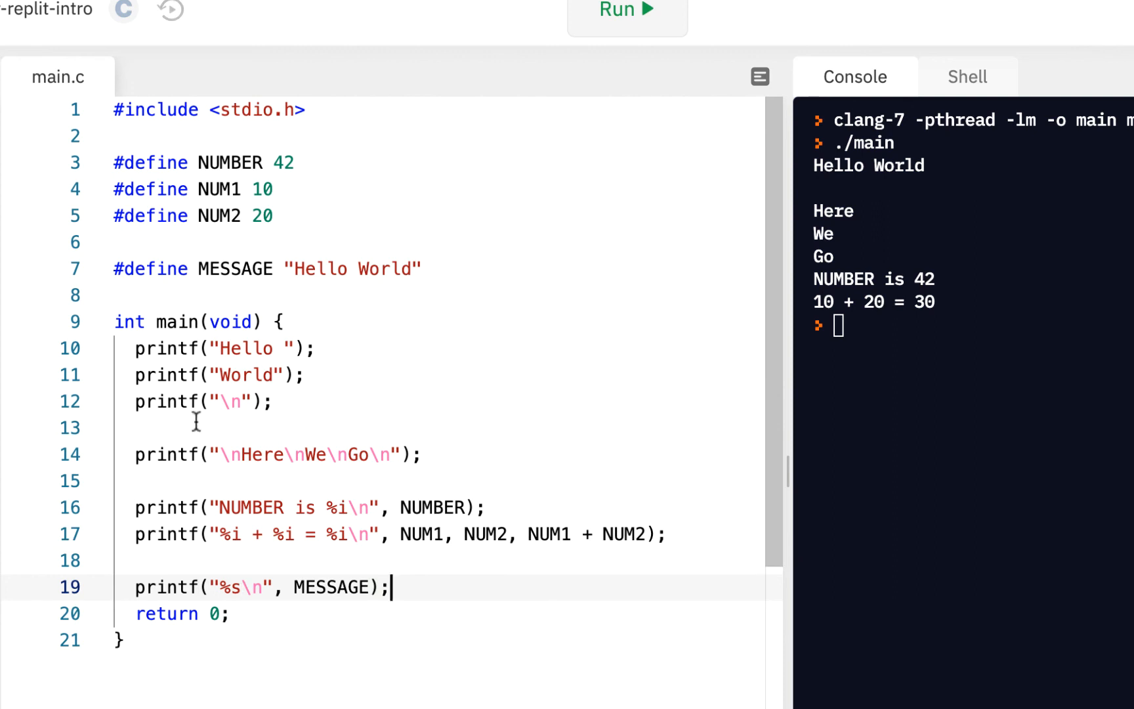
Step: Change MESSAGE to "All Done!" and rerun so the console prints All Done!
double_click(319, 269)
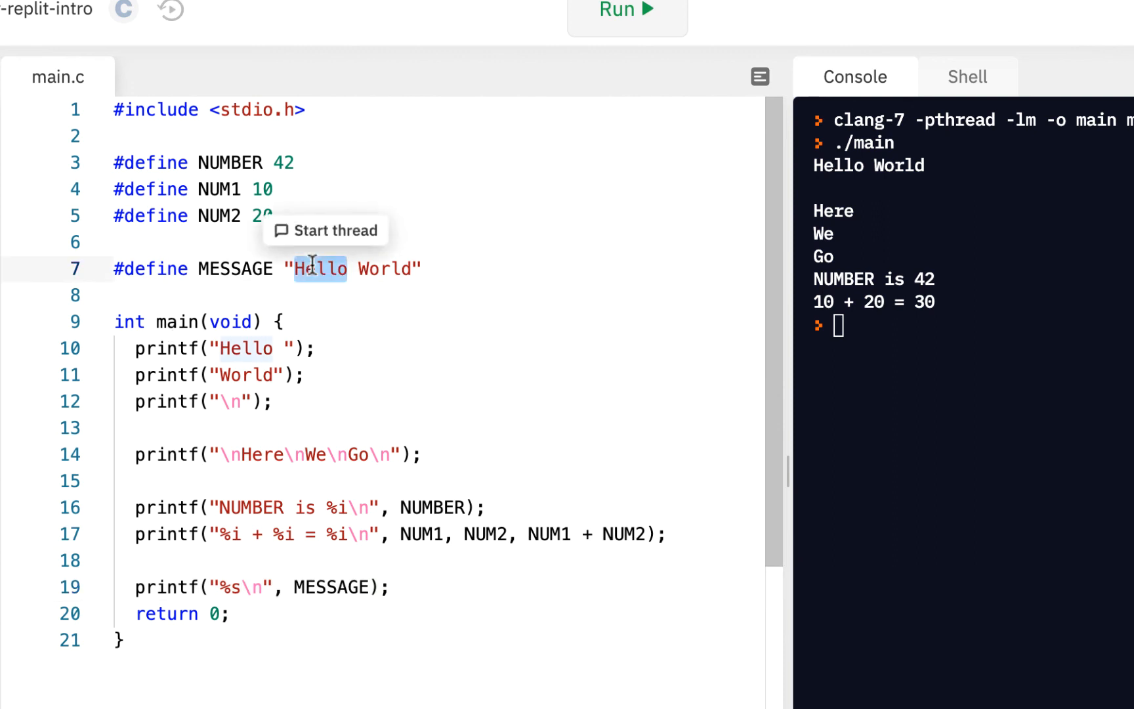
text(All)
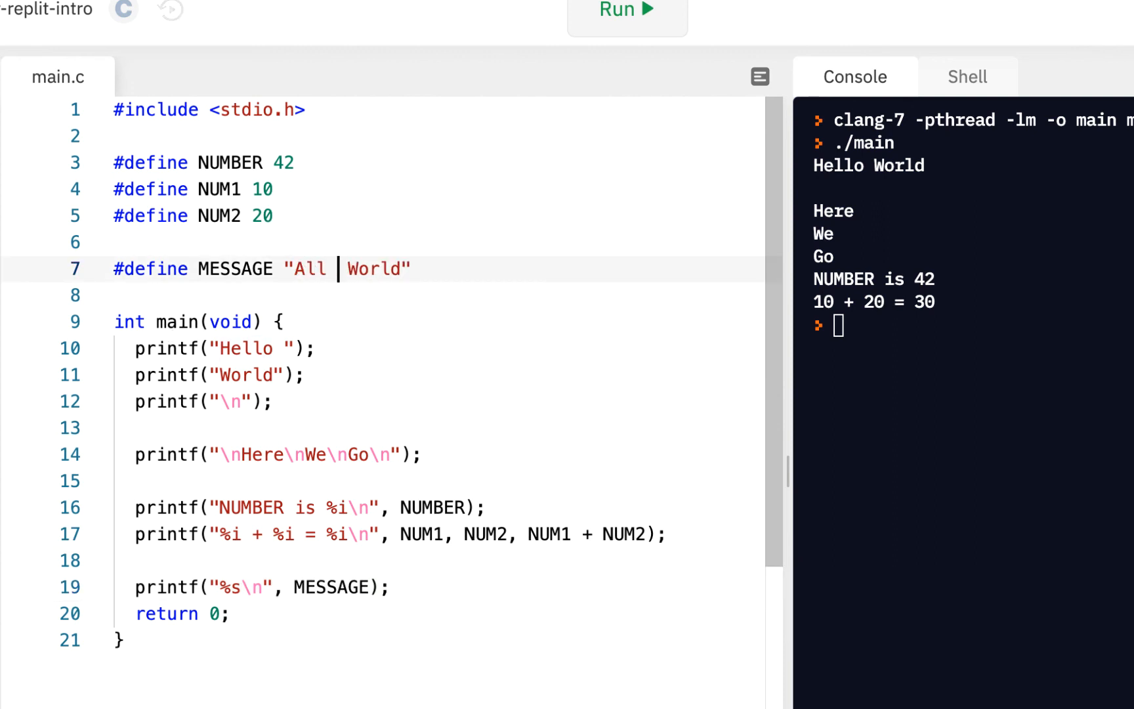
text(Done!)
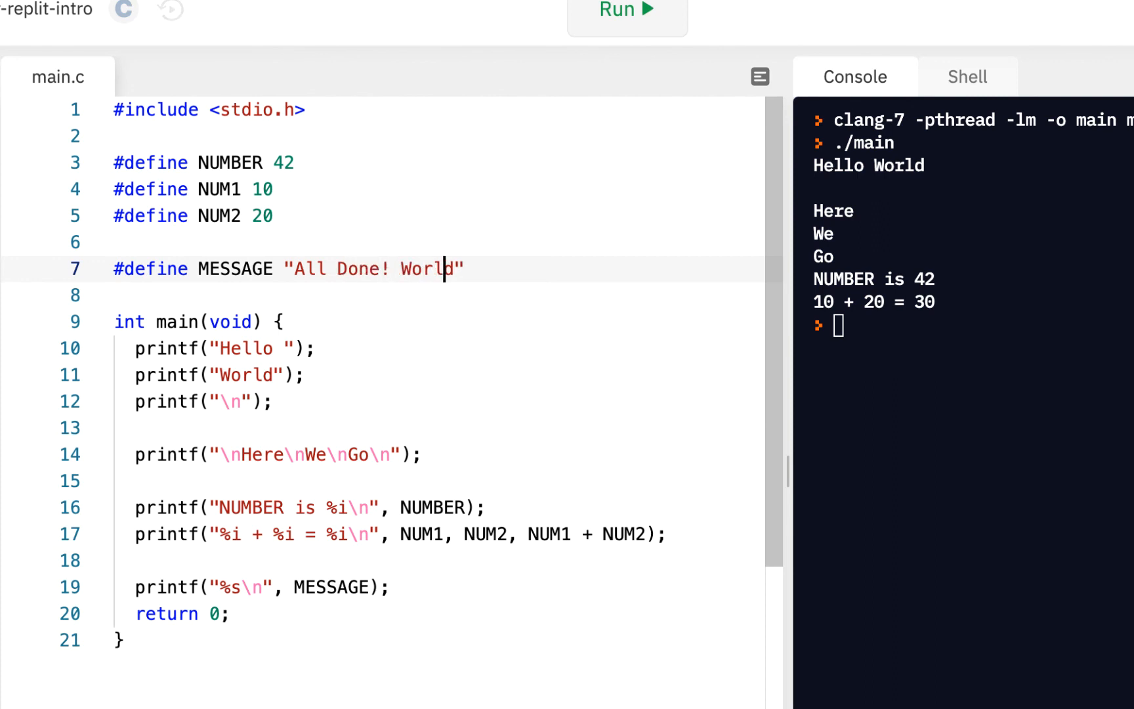
key(BackSpace)
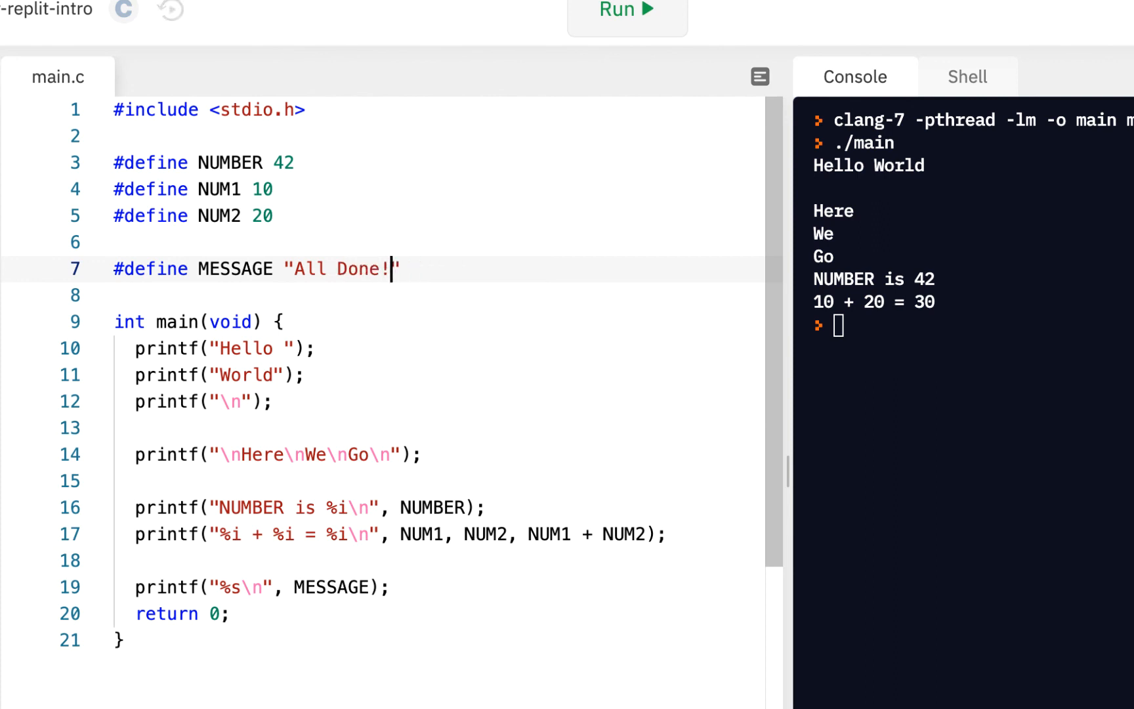
click(626, 14)
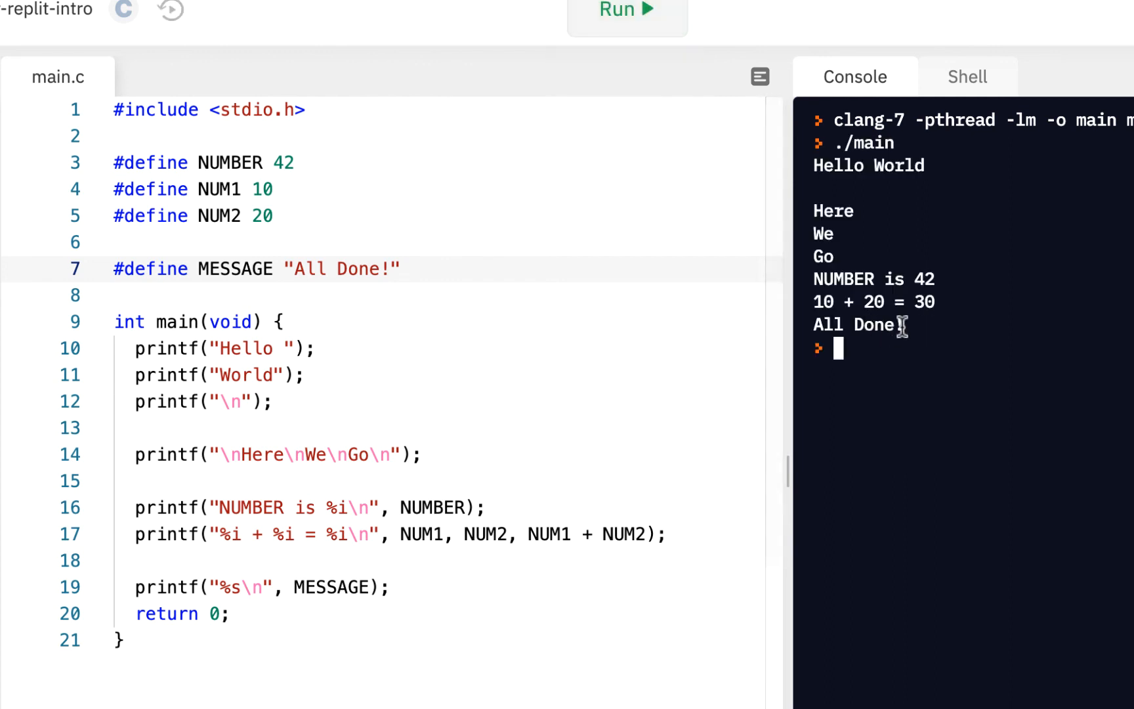
Step: Prefix the format string with "MESSAGE: " and rerun to print MESSAGE: All Done!
double_click(856, 324)
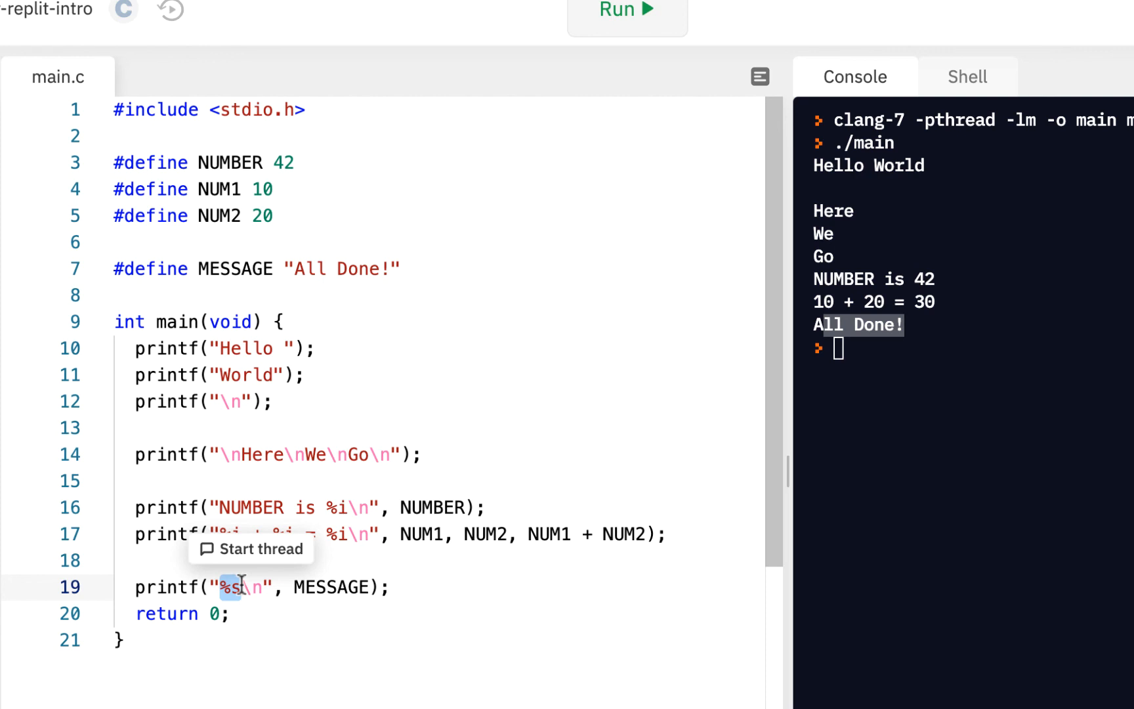
mouse_move(296, 586)
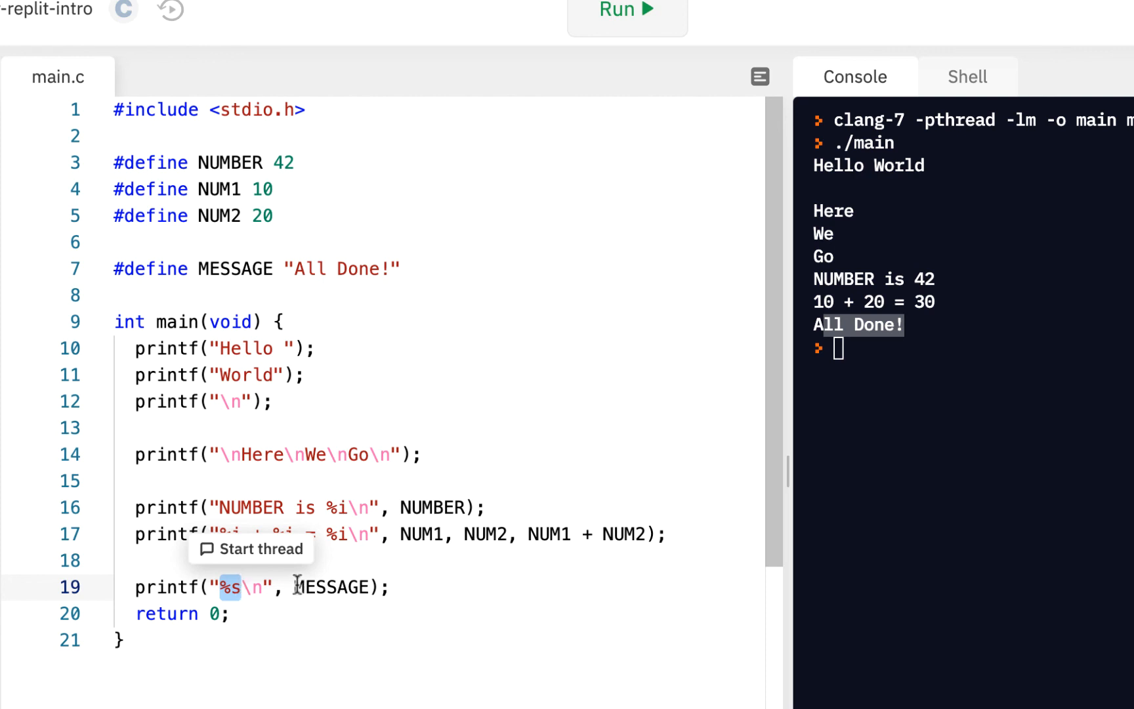
double_click(331, 586)
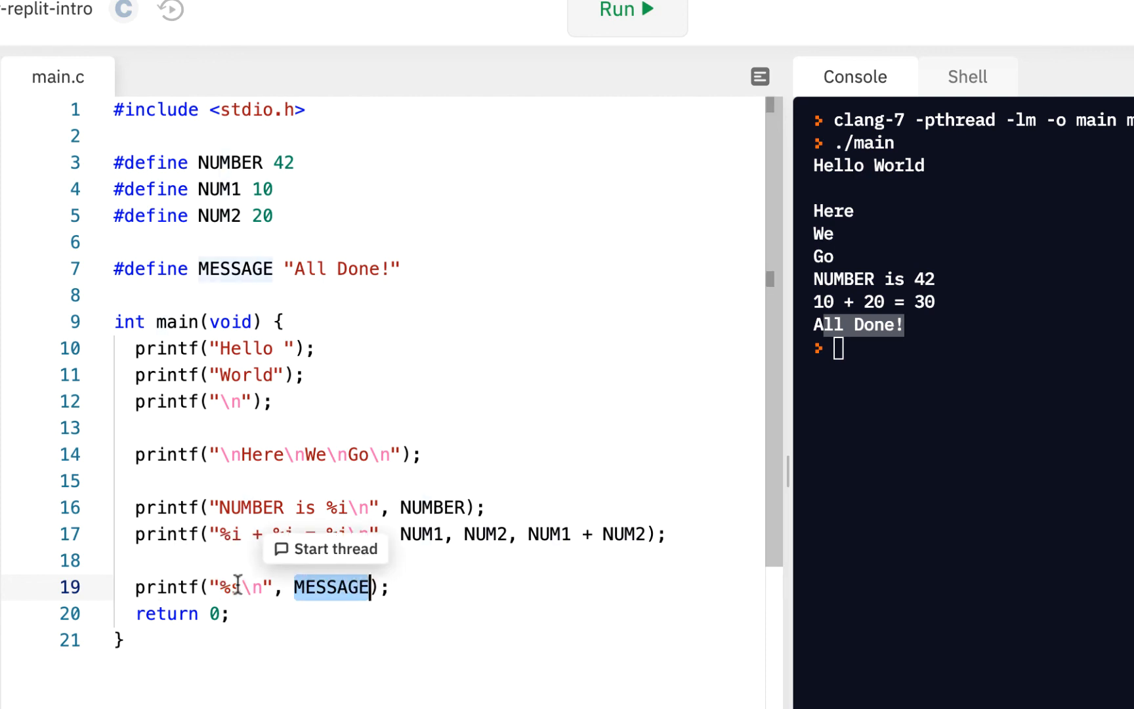
click(217, 587)
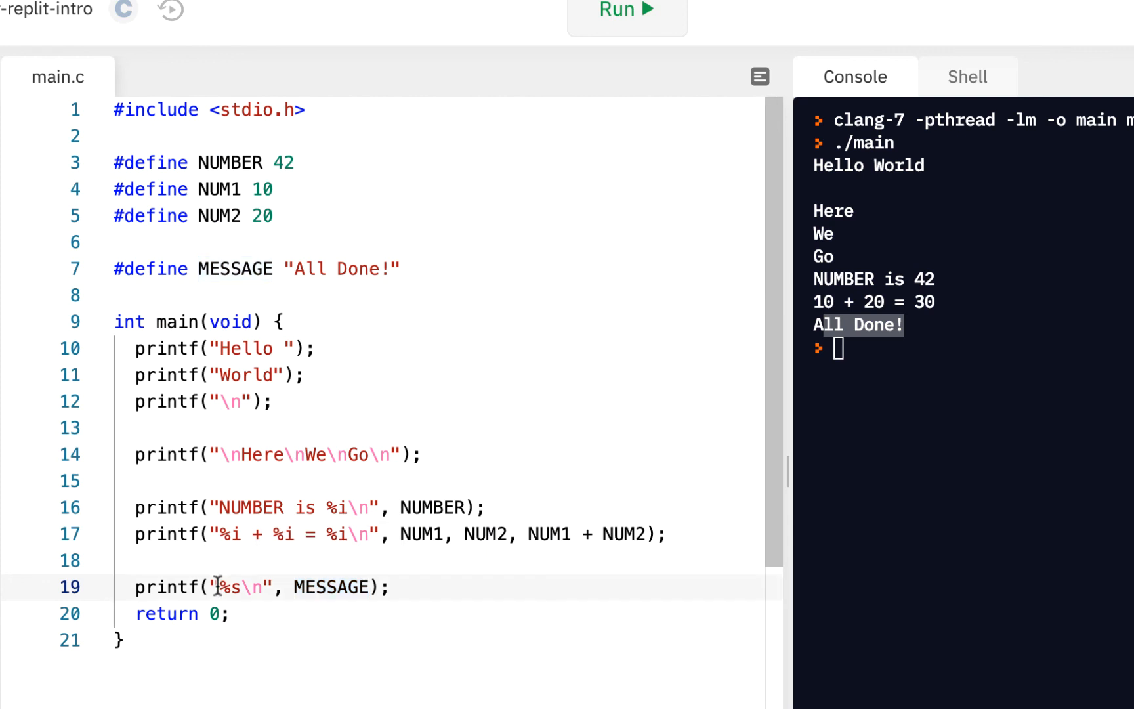
text(MESSAGE:)
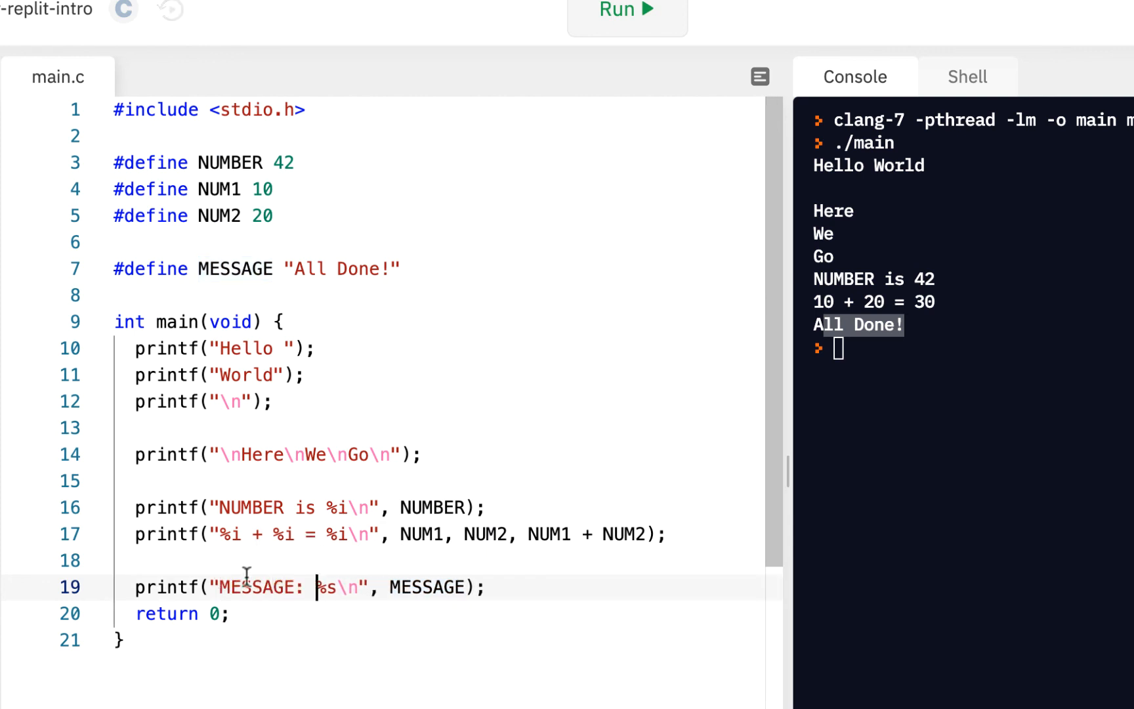
double_click(259, 587)
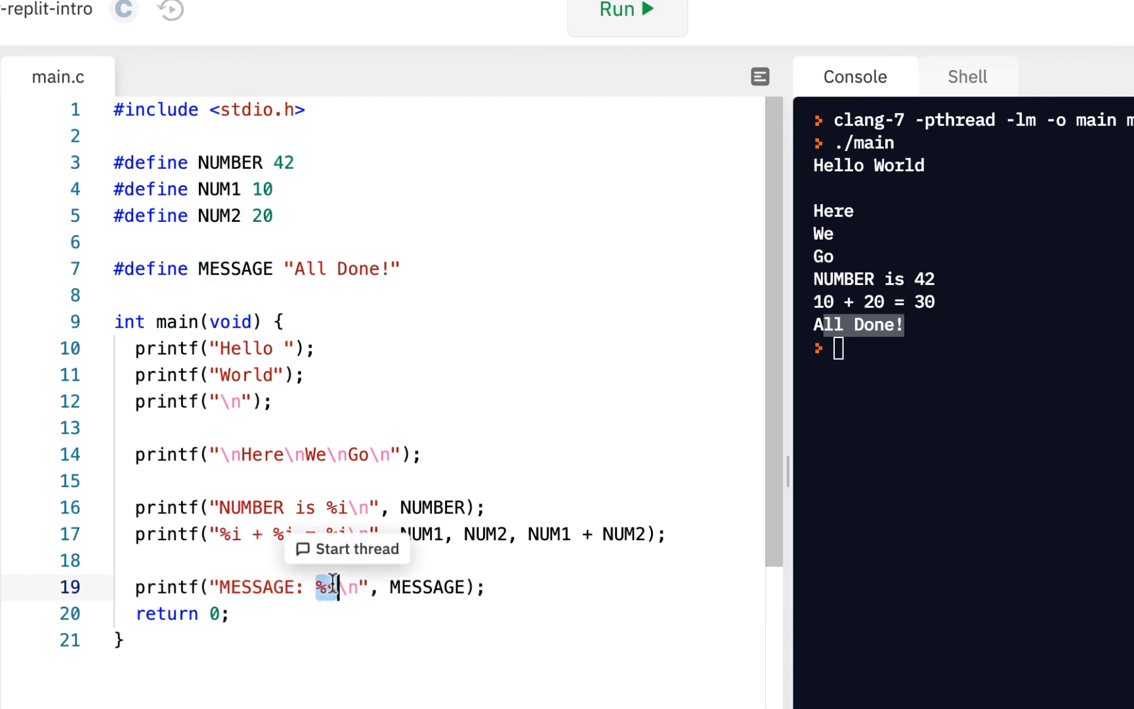
double_click(427, 586)
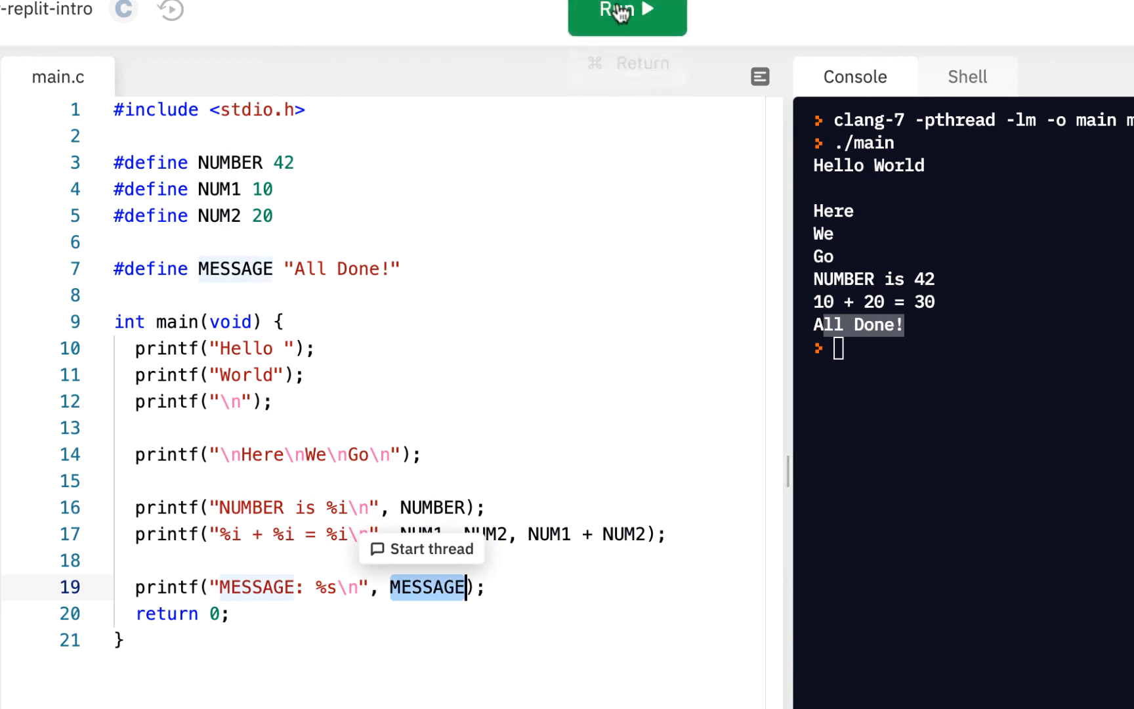
click(626, 9)
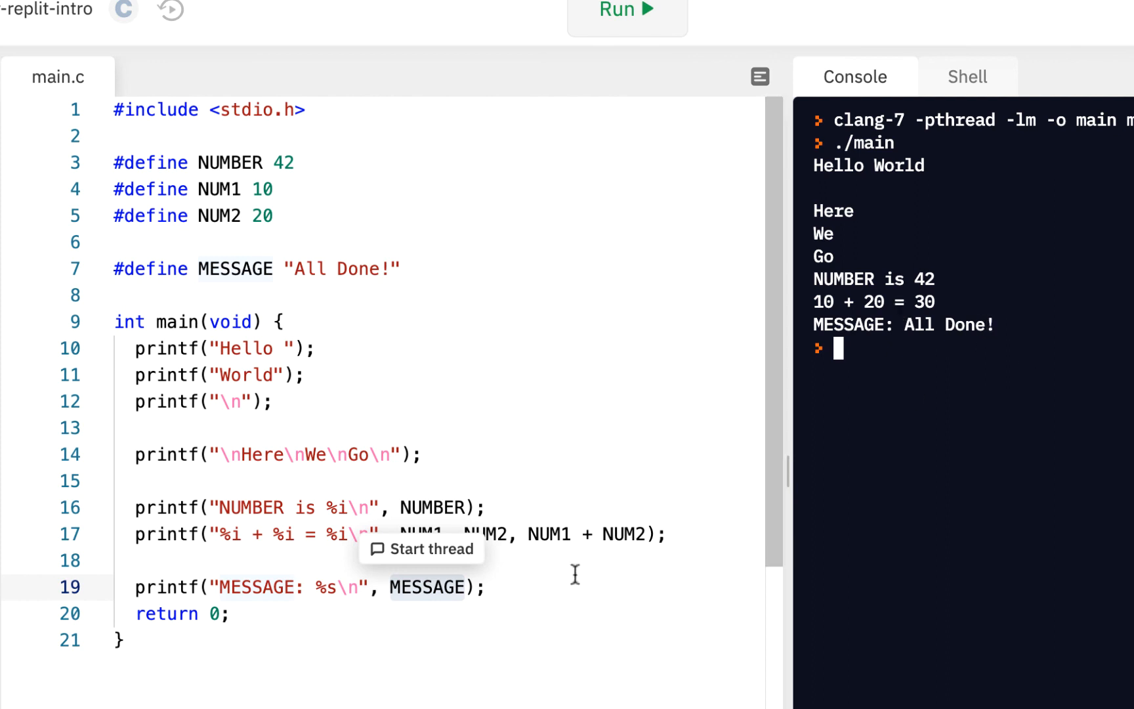
click(219, 533)
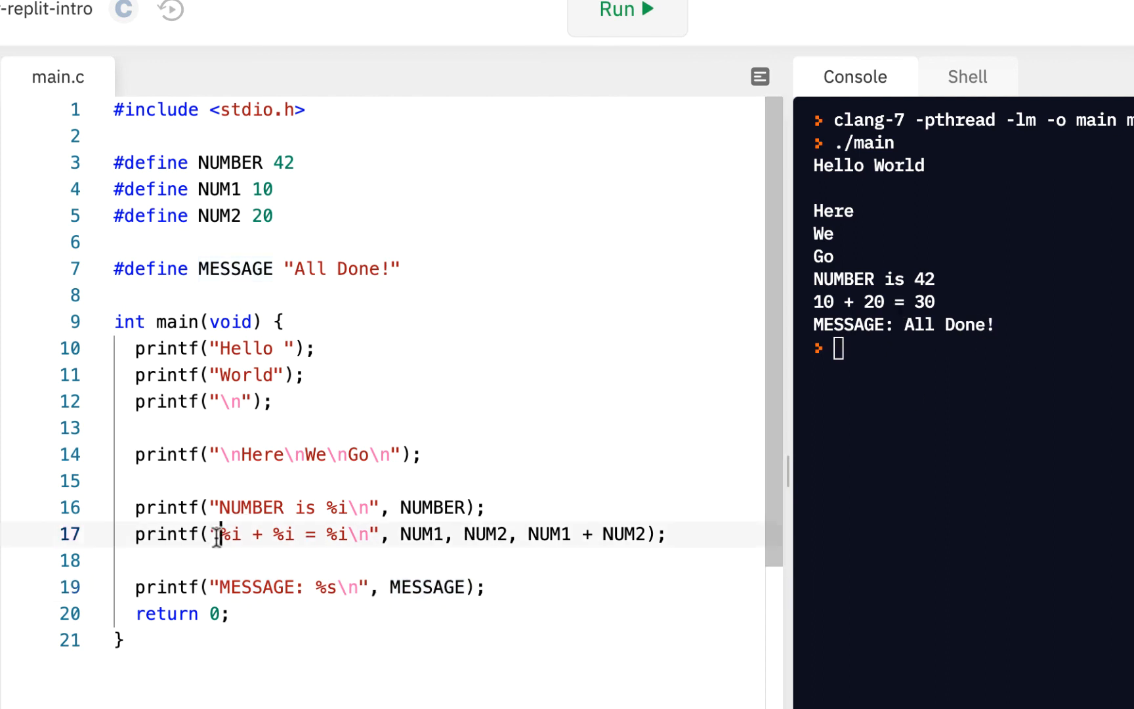
double_click(229, 533)
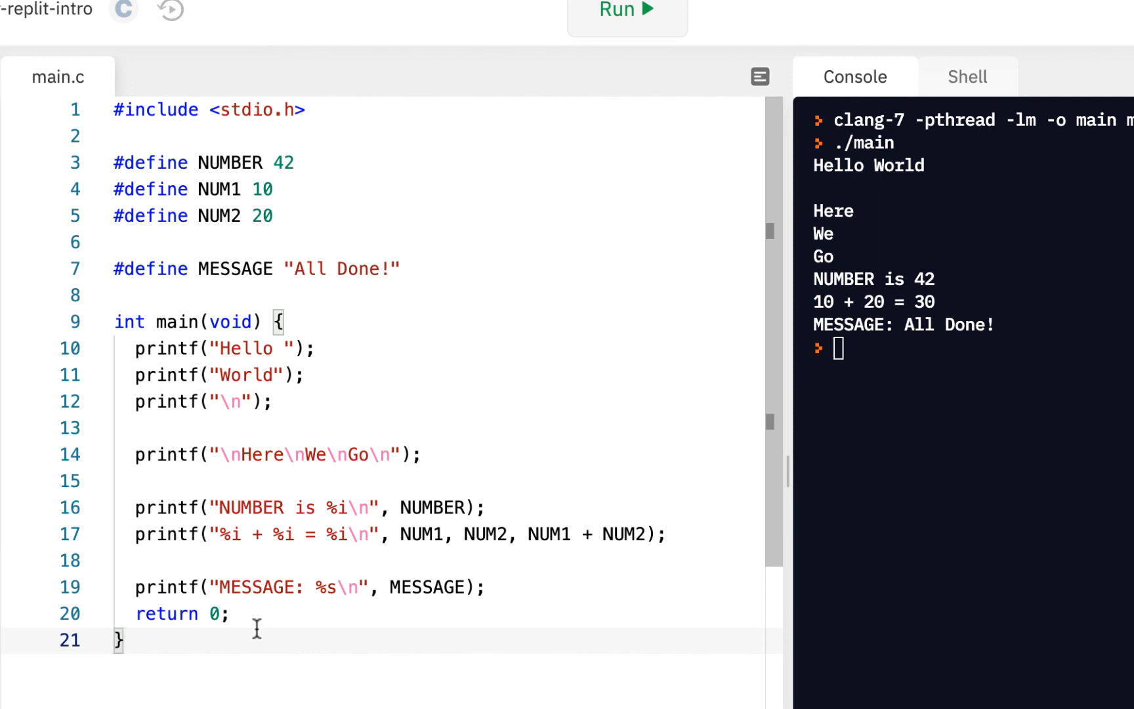
mouse_move(369, 468)
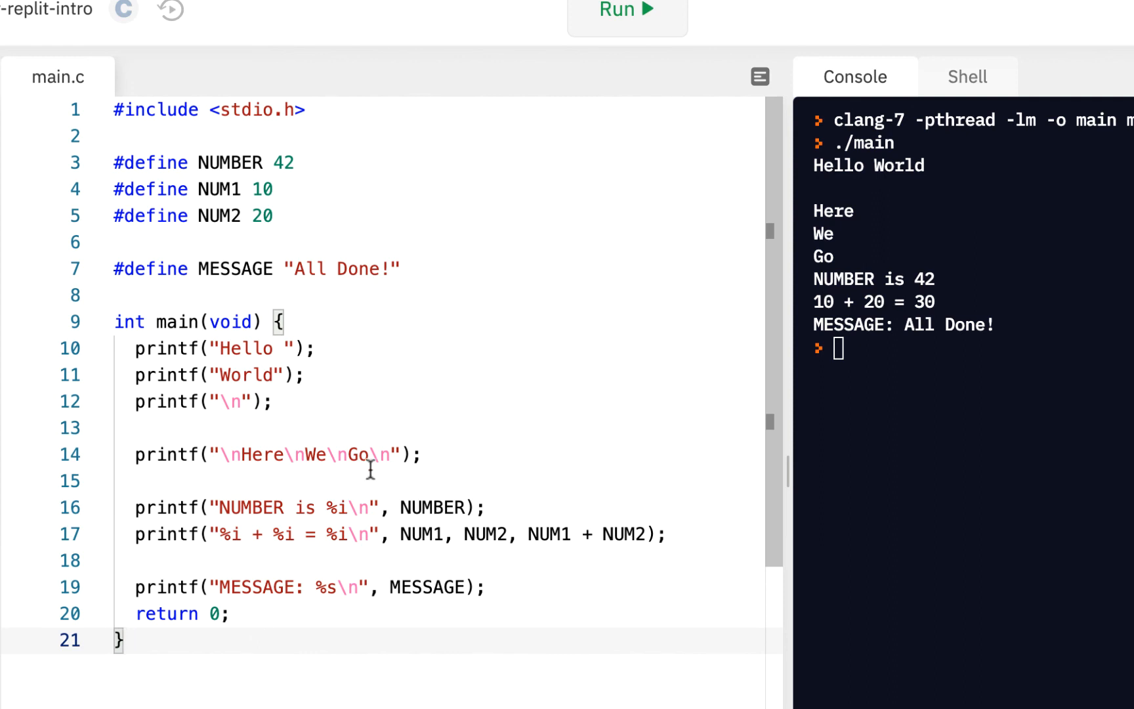
mouse_move(657, 355)
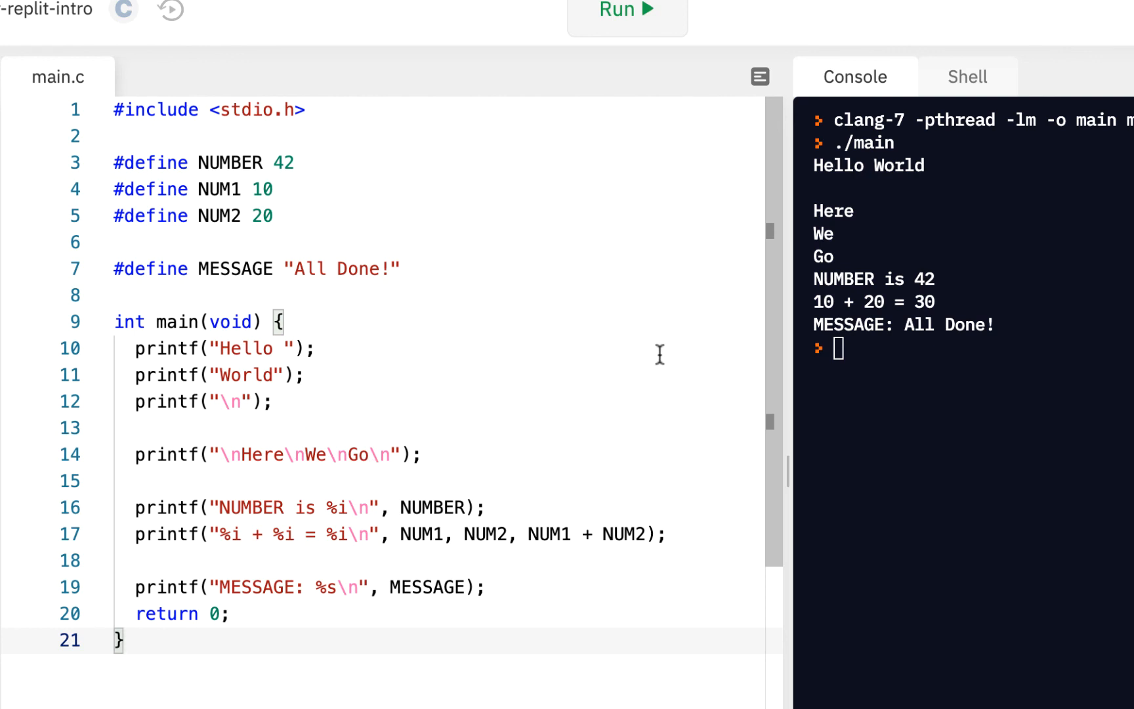